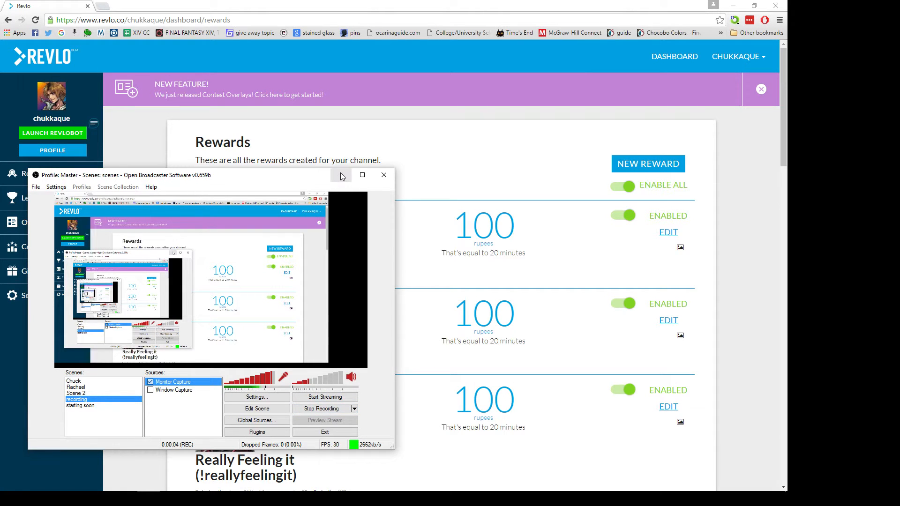
pyautogui.moveTo(341, 175)
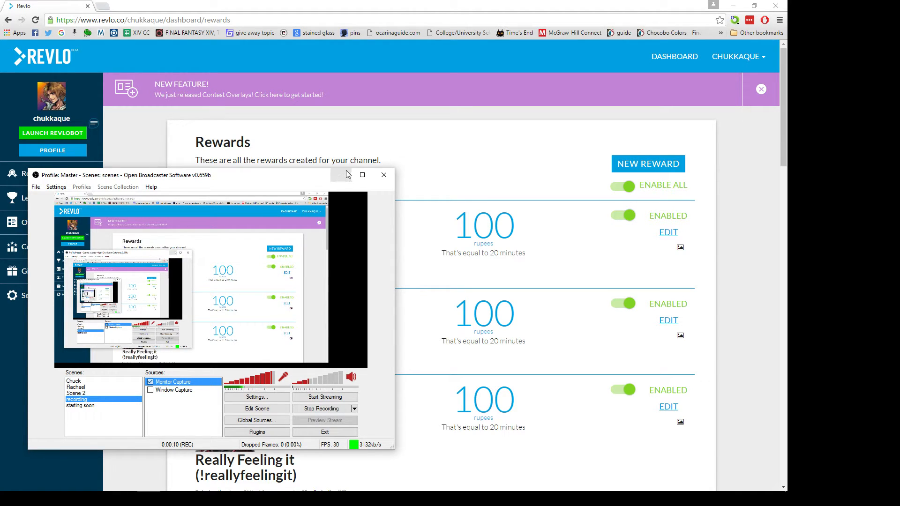
pyautogui.moveTo(338, 191)
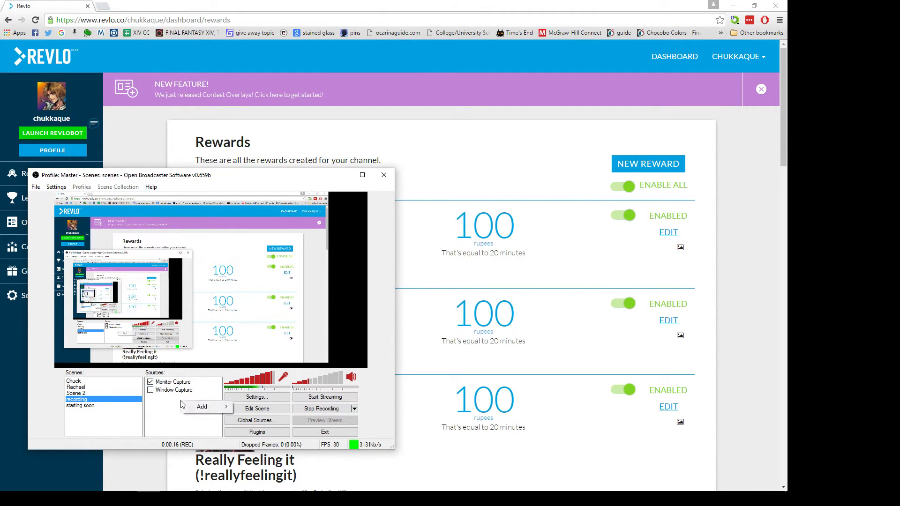
# Bring up the list of source types under Add in the OBS Sources panel
pyautogui.click(201, 406)
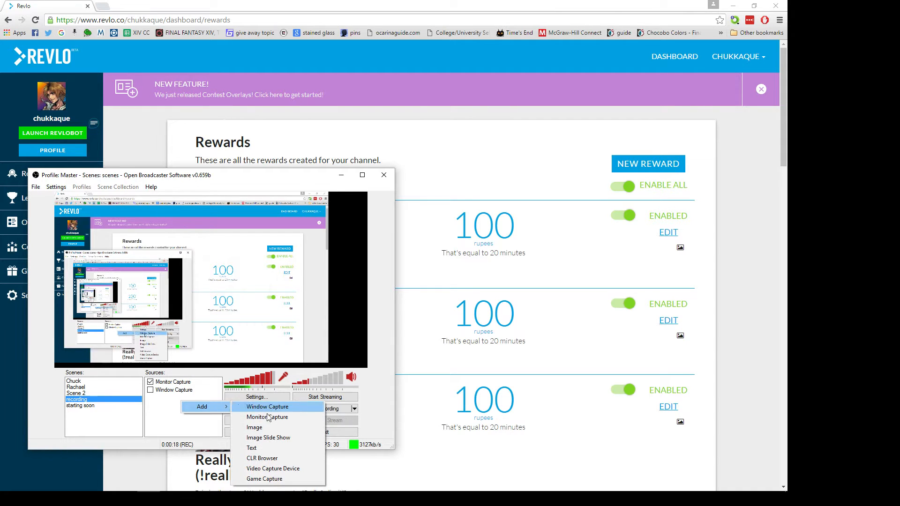
pyautogui.moveTo(262, 458)
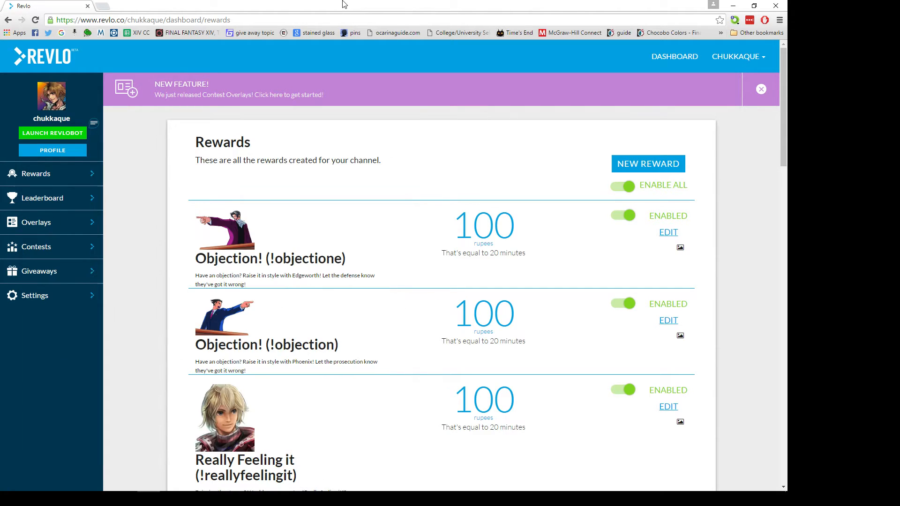
pyautogui.moveTo(252, 15)
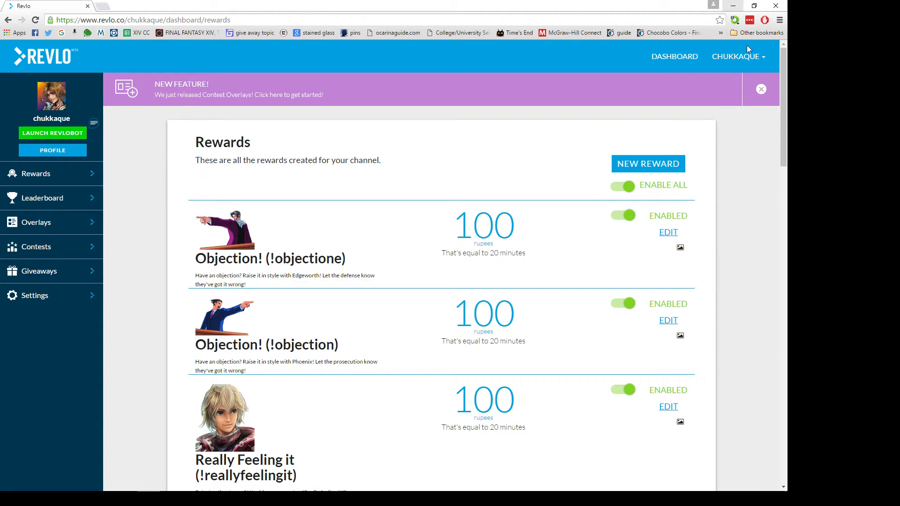
# Log out of the CHUKKAQUE Revlo account and log back in with Twitch
pyautogui.click(736, 56)
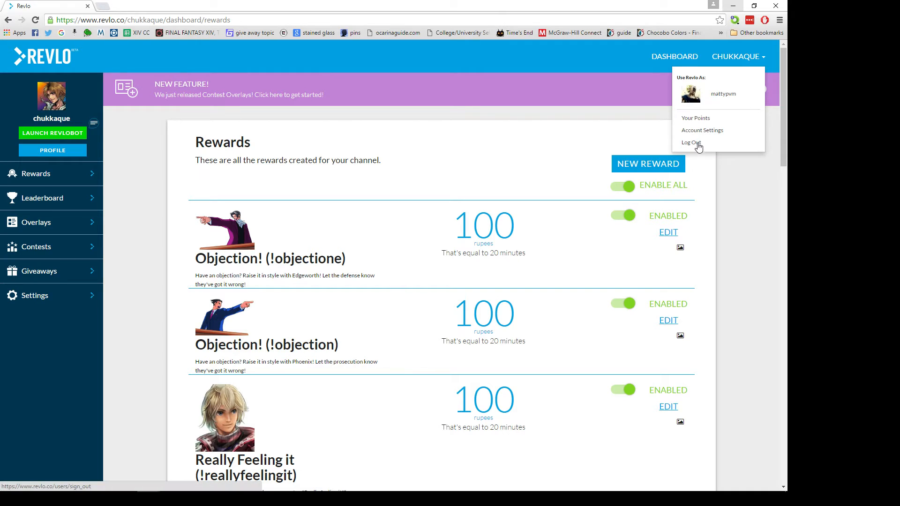
pyautogui.click(690, 143)
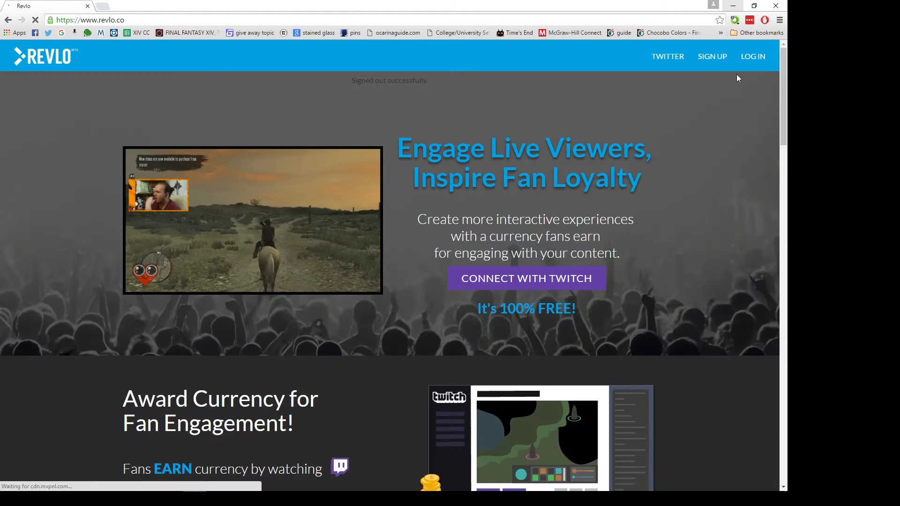
pyautogui.click(752, 57)
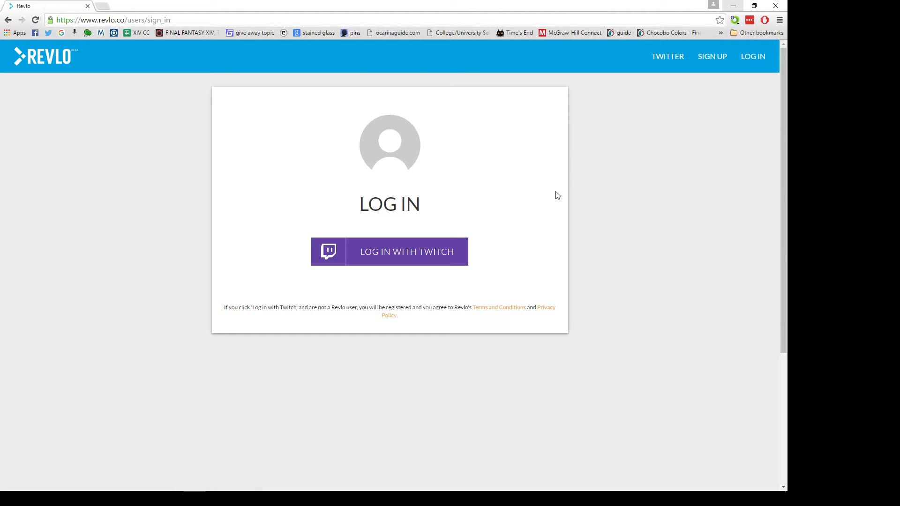
pyautogui.click(407, 251)
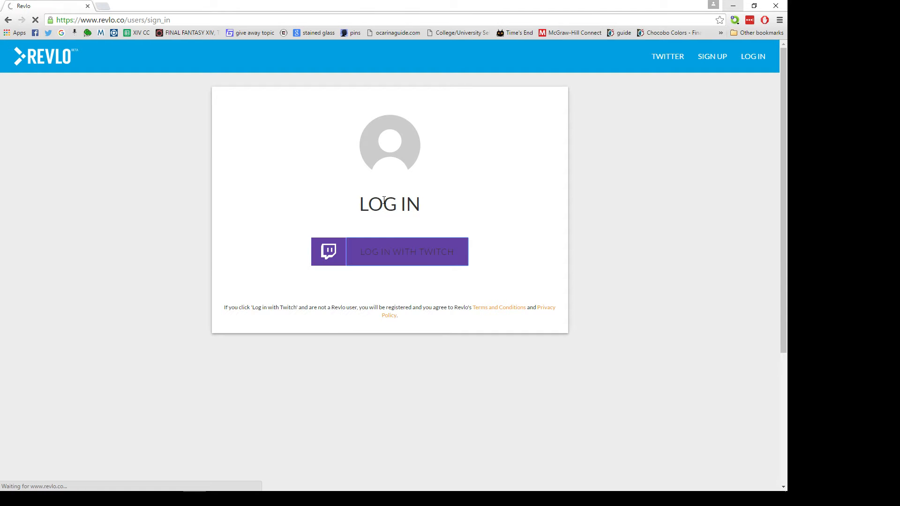
pyautogui.click(389, 251)
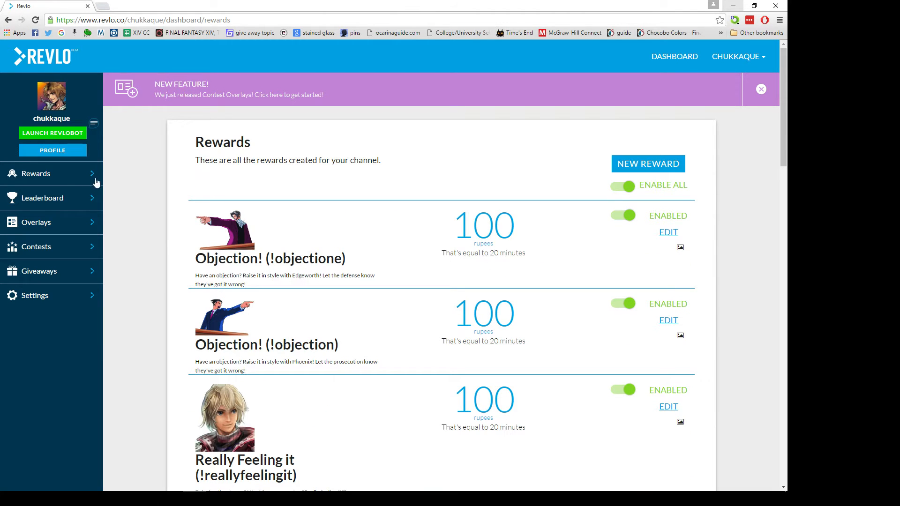
pyautogui.moveTo(56, 185)
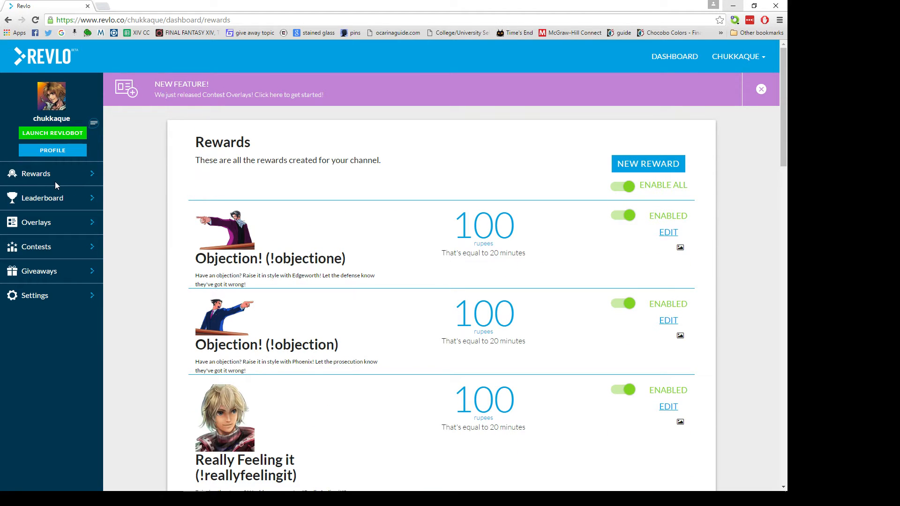
pyautogui.moveTo(45, 176)
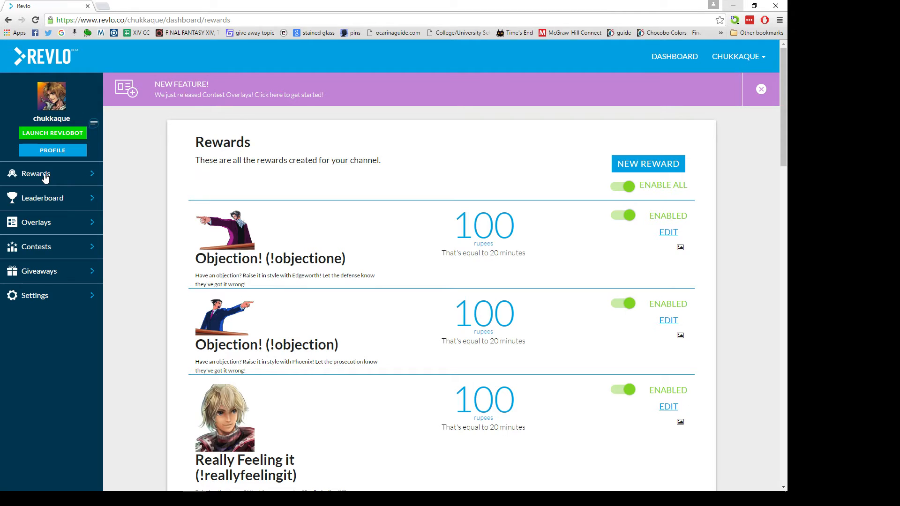
pyautogui.moveTo(55, 184)
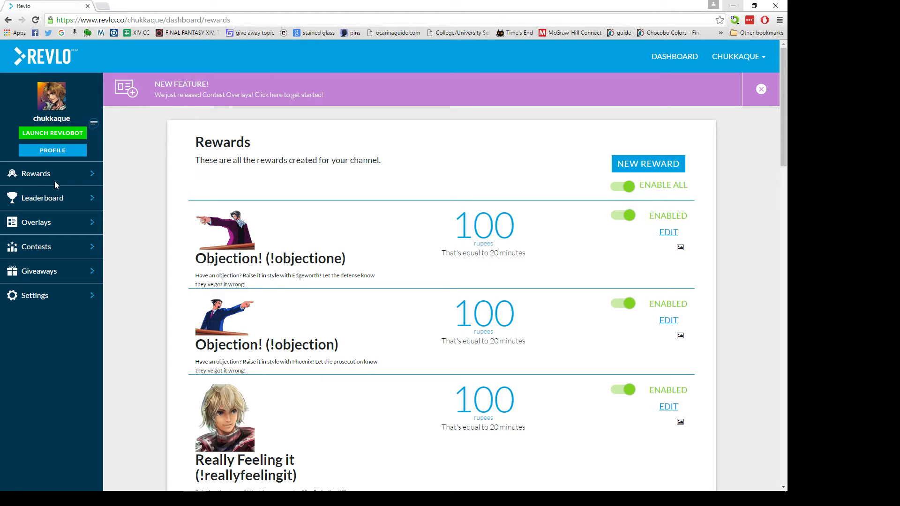
pyautogui.moveTo(403, 184)
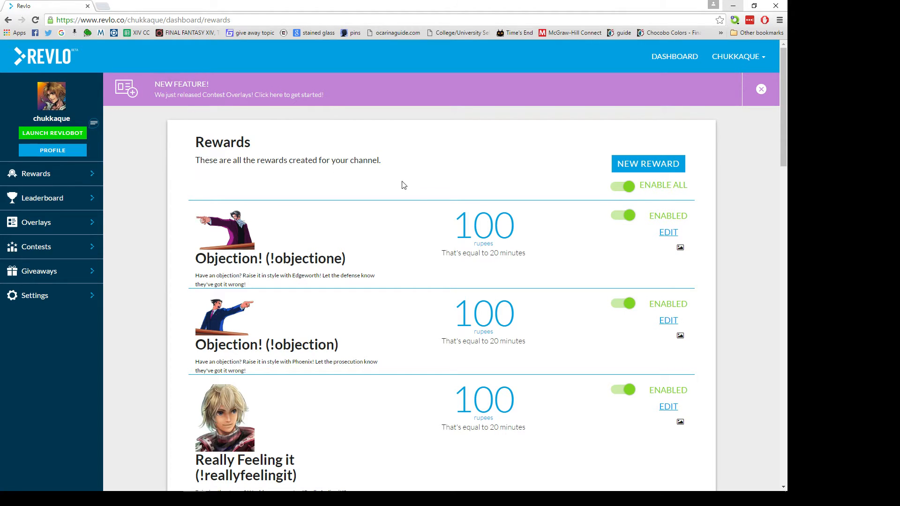
pyautogui.scroll(-3)
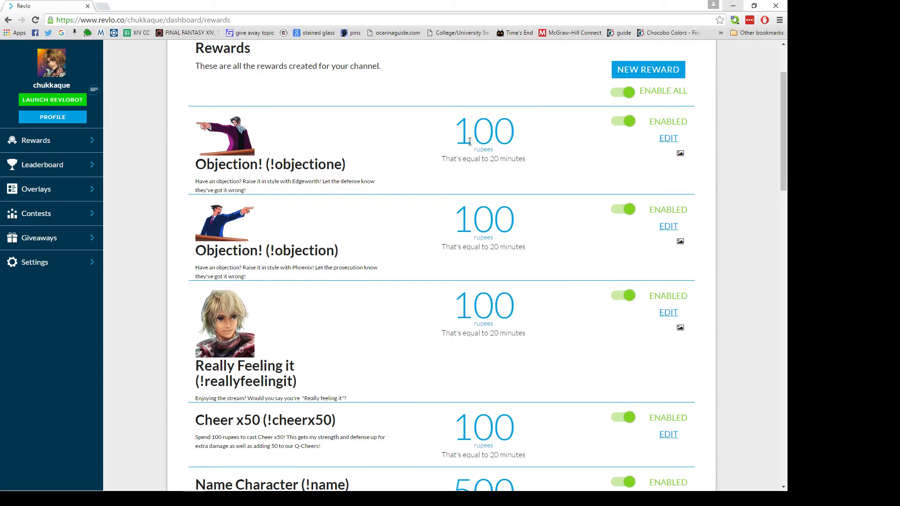
pyautogui.scroll(-3)
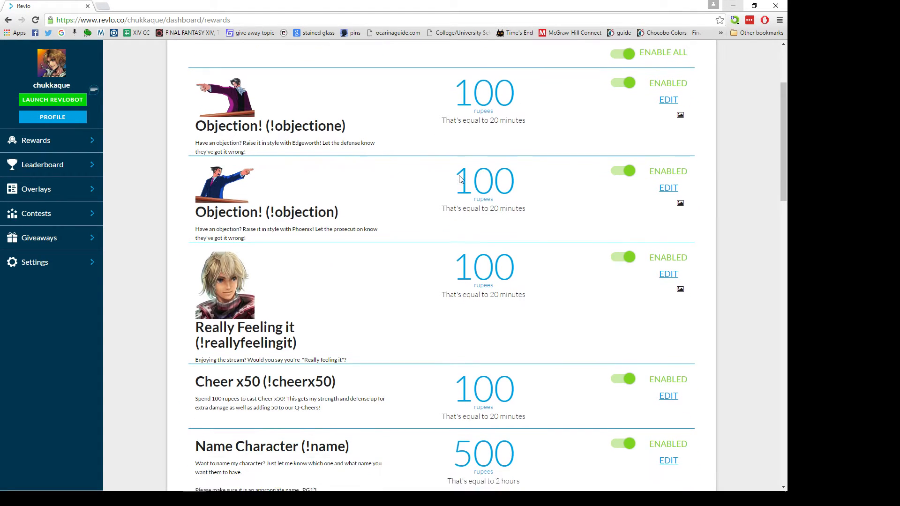
pyautogui.scroll(-3)
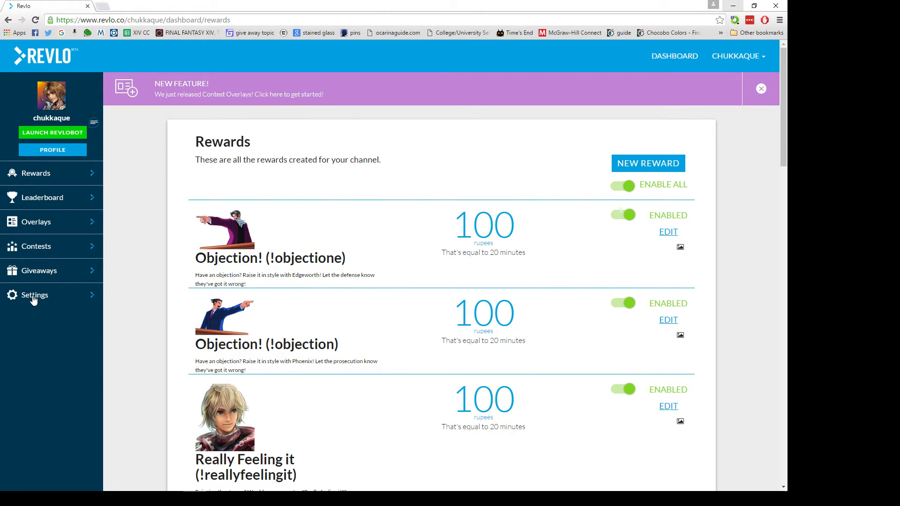
# In Currency settings, try the points rate slider and save it at 5 points per minute
pyautogui.click(35, 295)
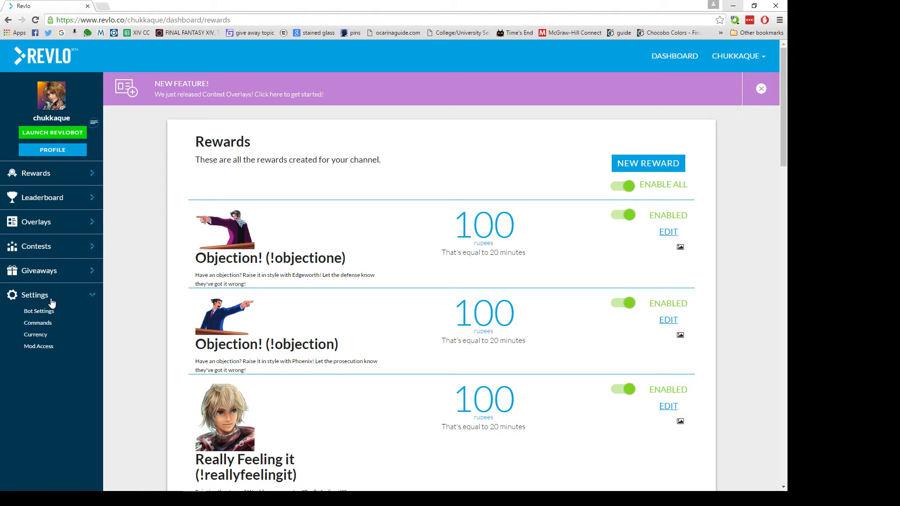
pyautogui.moveTo(42, 299)
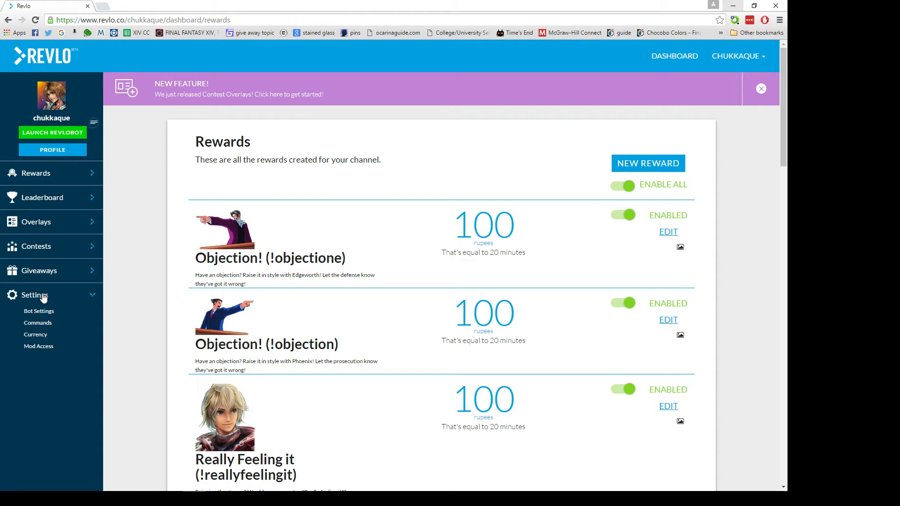
pyautogui.moveTo(36, 334)
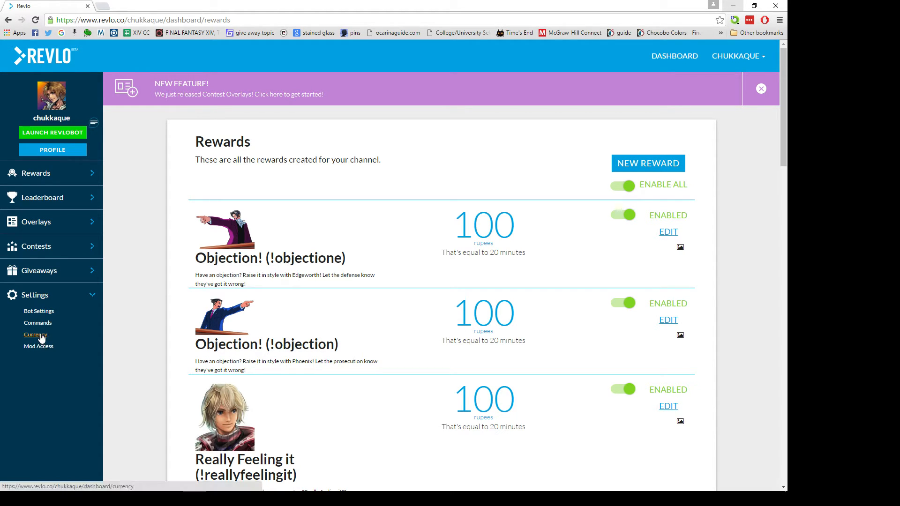
pyautogui.click(36, 334)
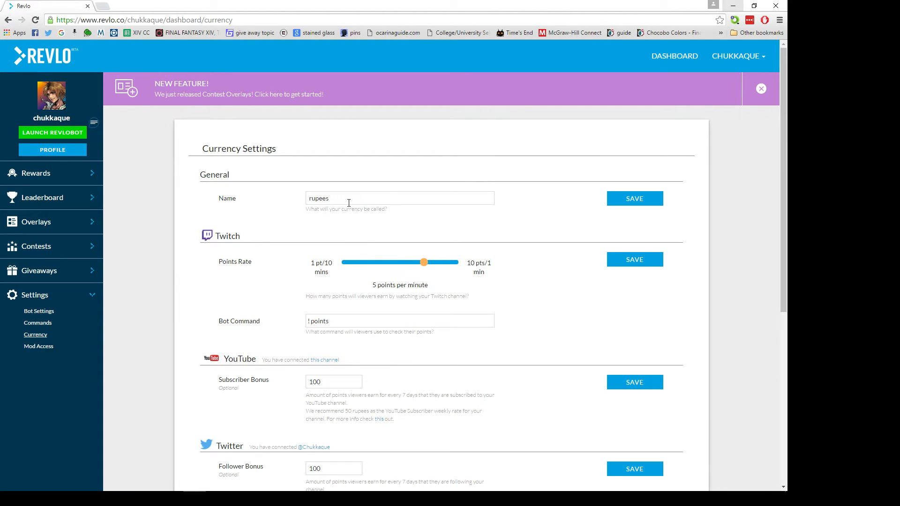
pyautogui.doubleClick(318, 198)
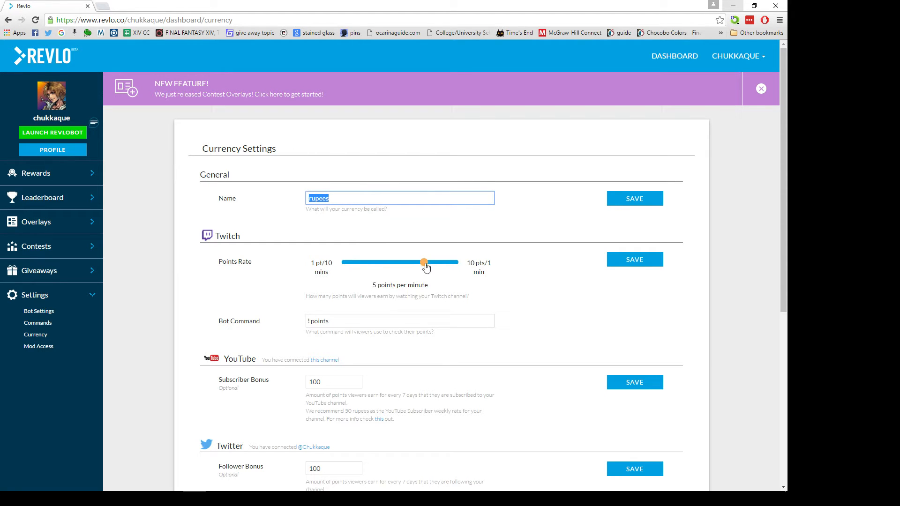
pyautogui.moveTo(423, 263); pyautogui.dragTo(389, 263)
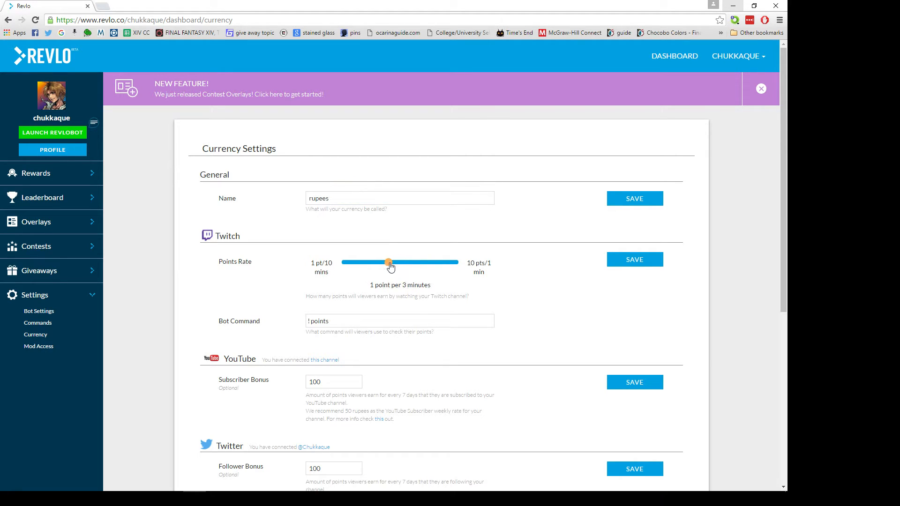
pyautogui.moveTo(389, 263); pyautogui.dragTo(454, 262)
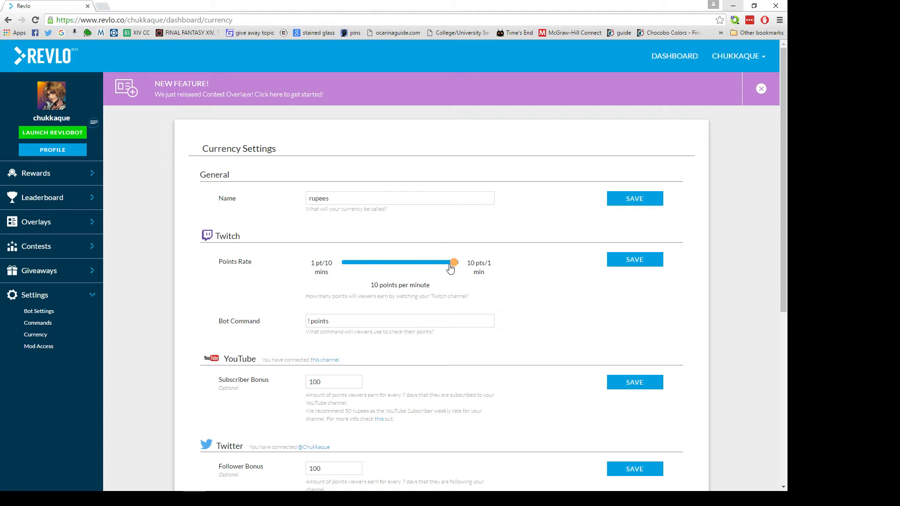
pyautogui.moveTo(453, 262); pyautogui.dragTo(418, 262)
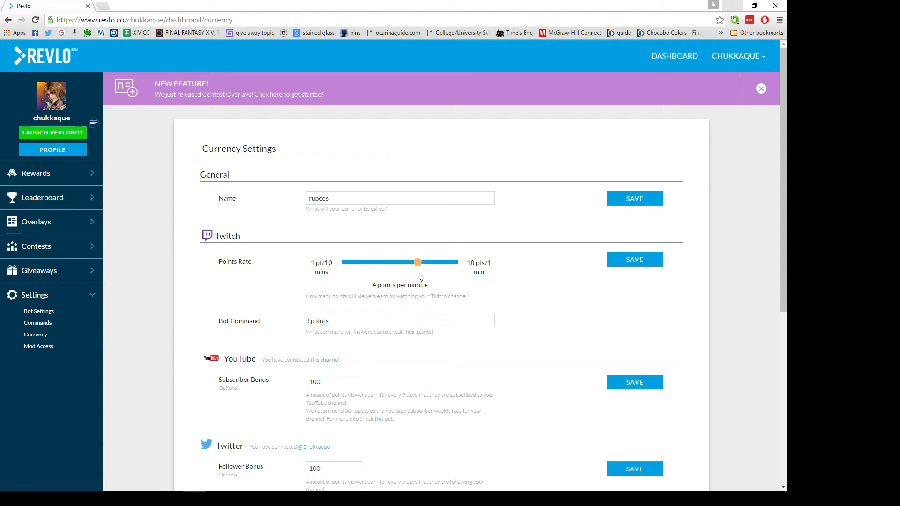
pyautogui.moveTo(418, 262); pyautogui.dragTo(424, 262)
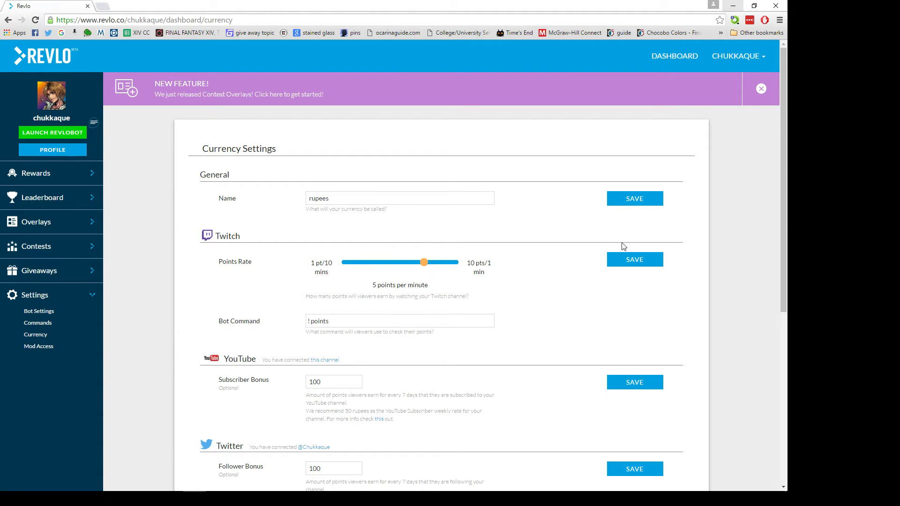
pyautogui.click(635, 259)
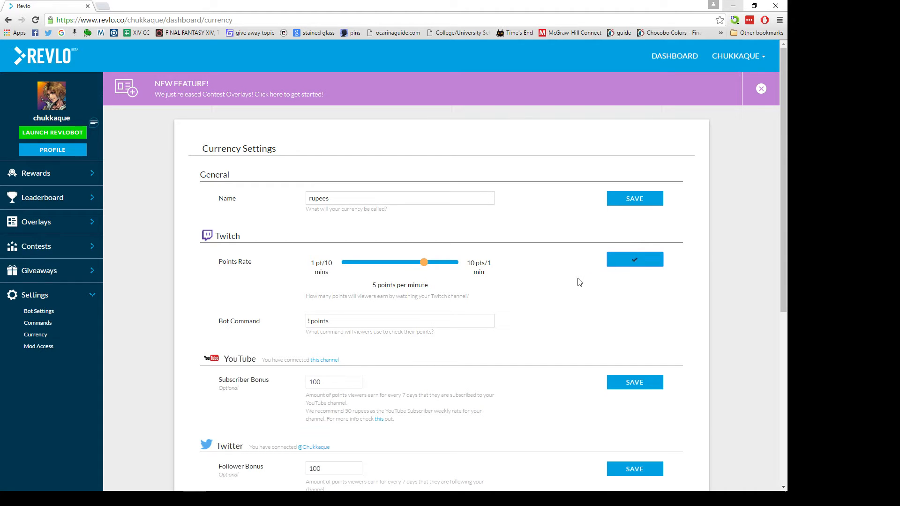
pyautogui.scroll(-3)
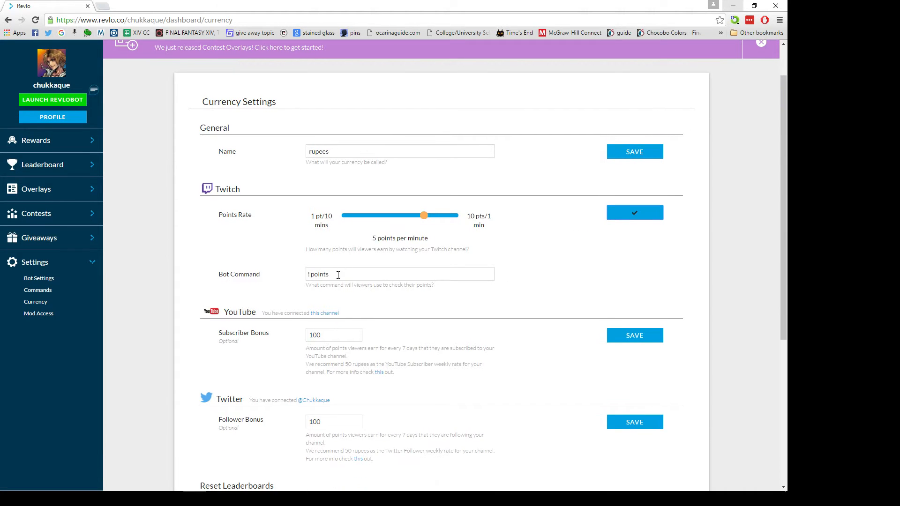
pyautogui.doubleClick(318, 274)
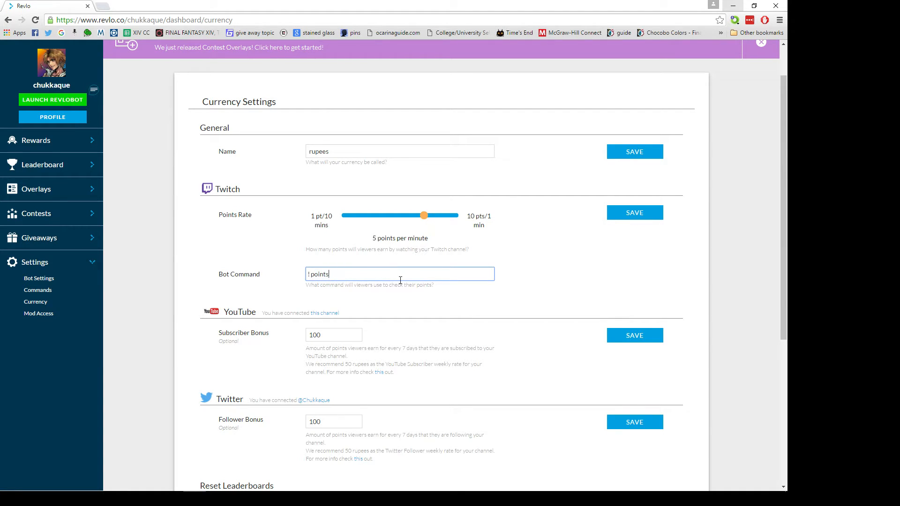
pyautogui.scroll(-3)
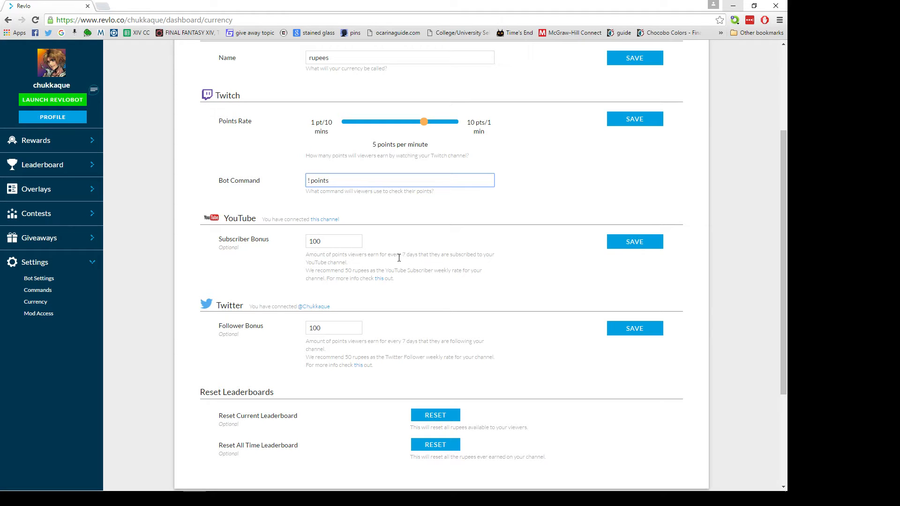
pyautogui.moveTo(387, 267)
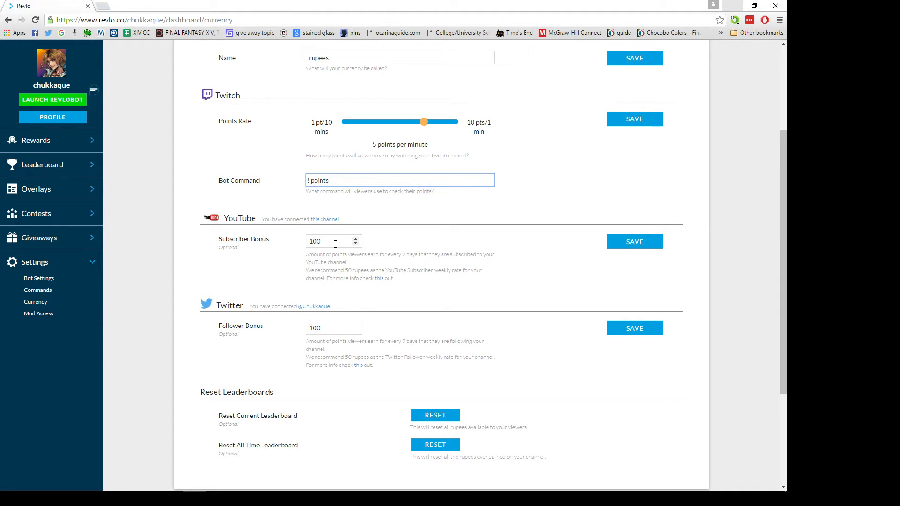
pyautogui.click(400, 180)
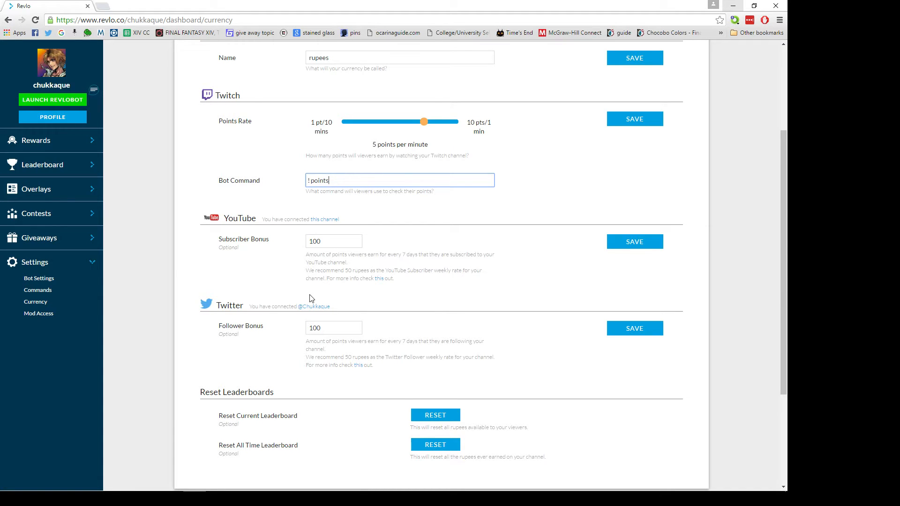
pyautogui.scroll(-3)
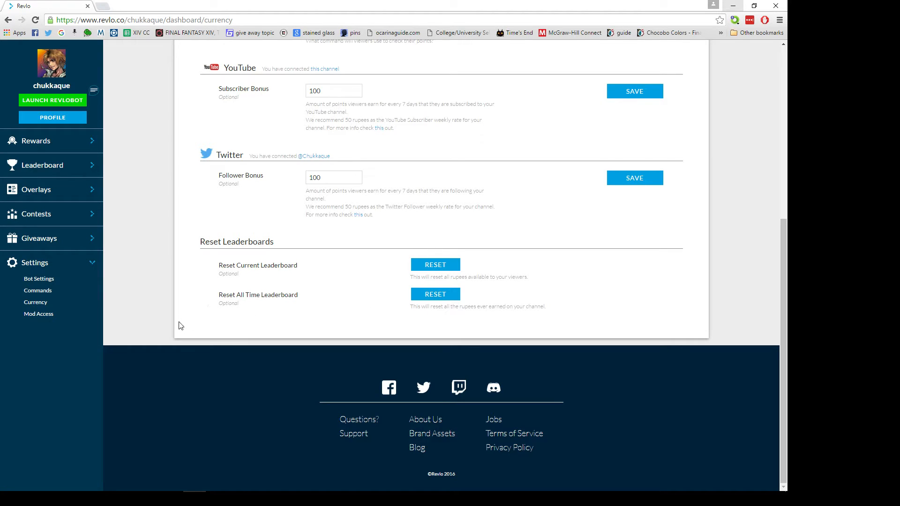
pyautogui.moveTo(40, 317)
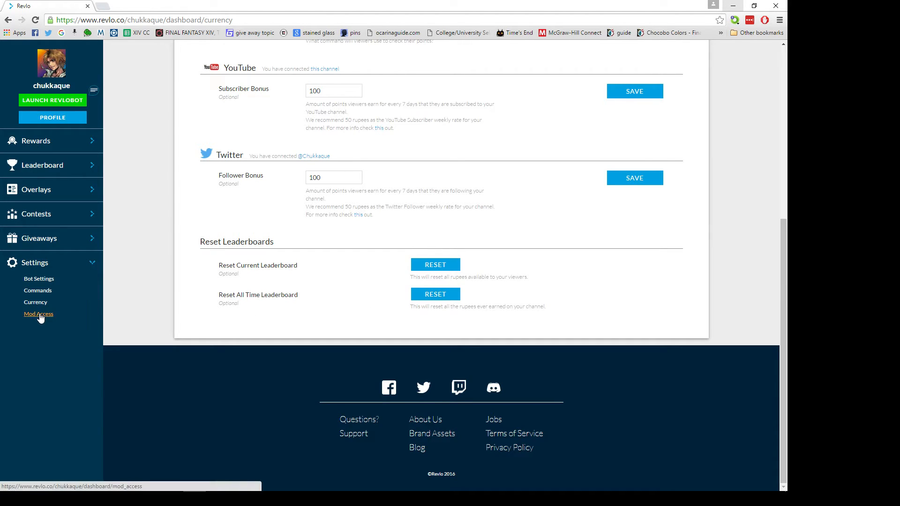
# Open Settings > Mod Access to view the mod, supermod and owner permissions table
pyautogui.click(38, 314)
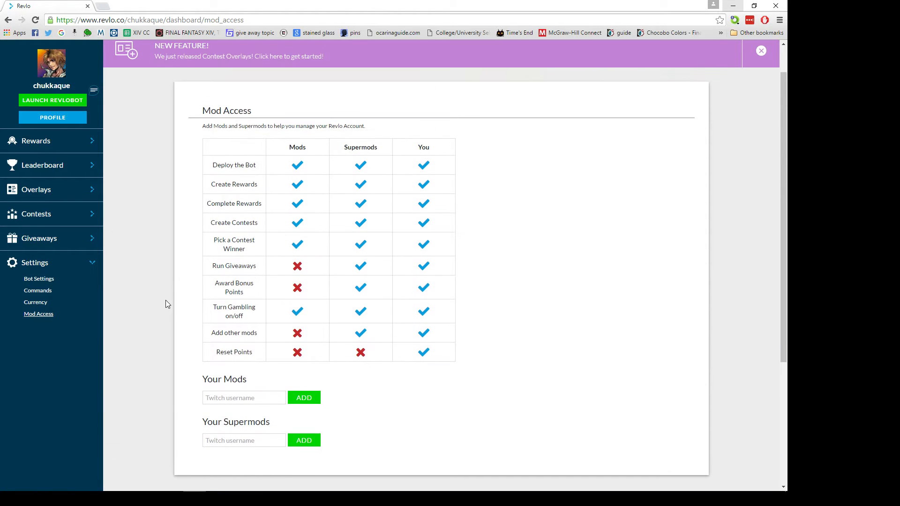
pyautogui.moveTo(181, 311)
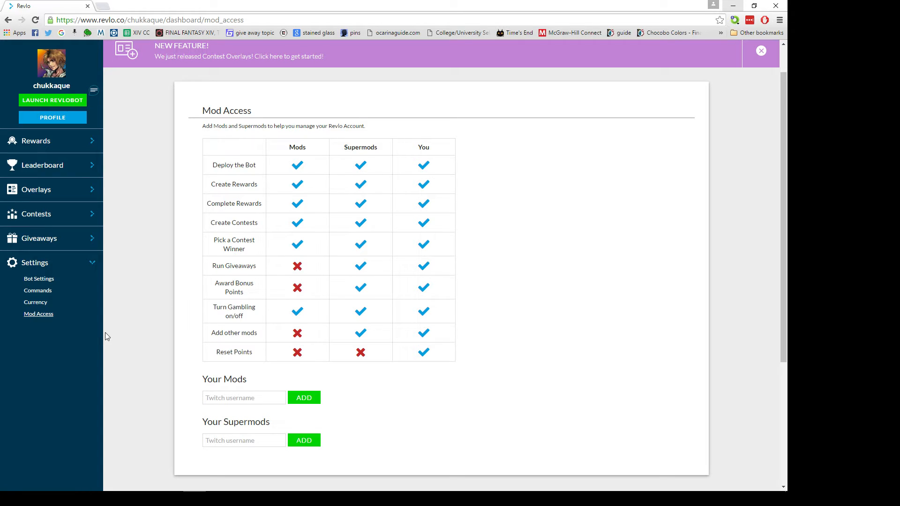
pyautogui.moveTo(44, 317)
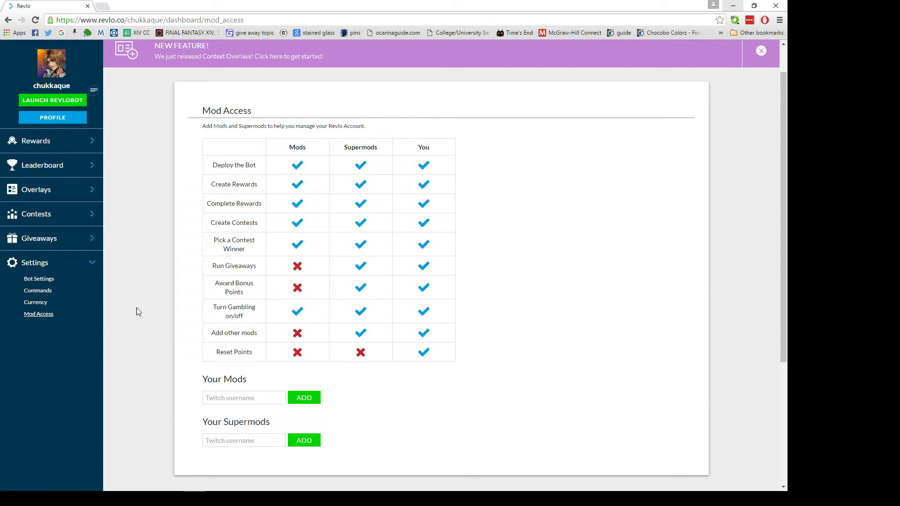
pyautogui.moveTo(222, 384)
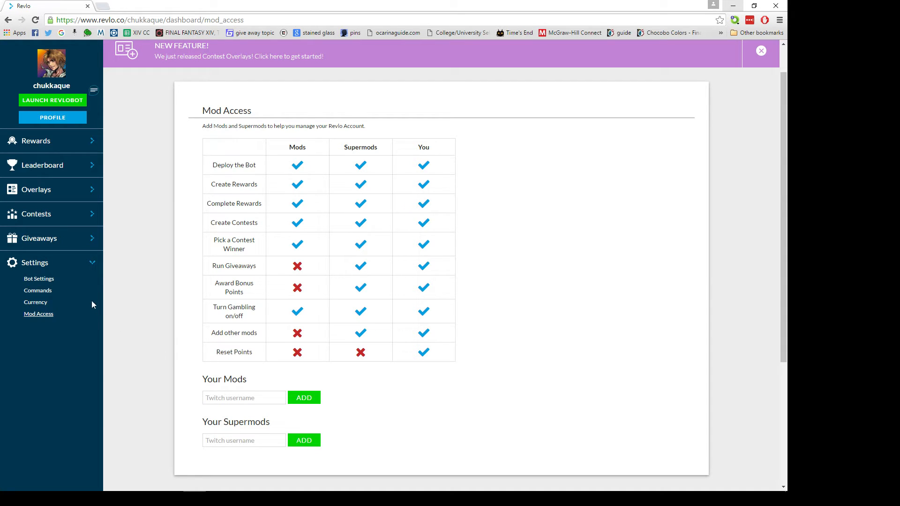
pyautogui.moveTo(39, 291)
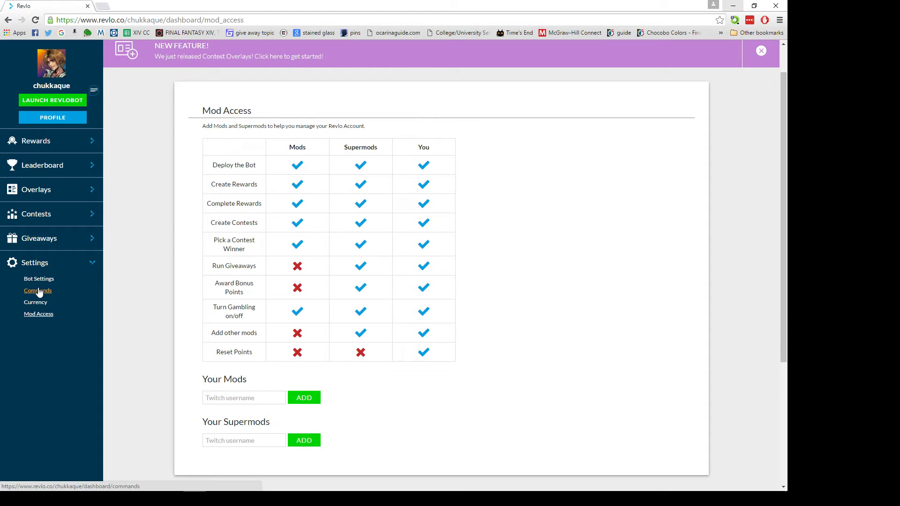
# Review the Commands page, highlighting the viewer commands and the mute, unmute and killbot lines
pyautogui.click(38, 290)
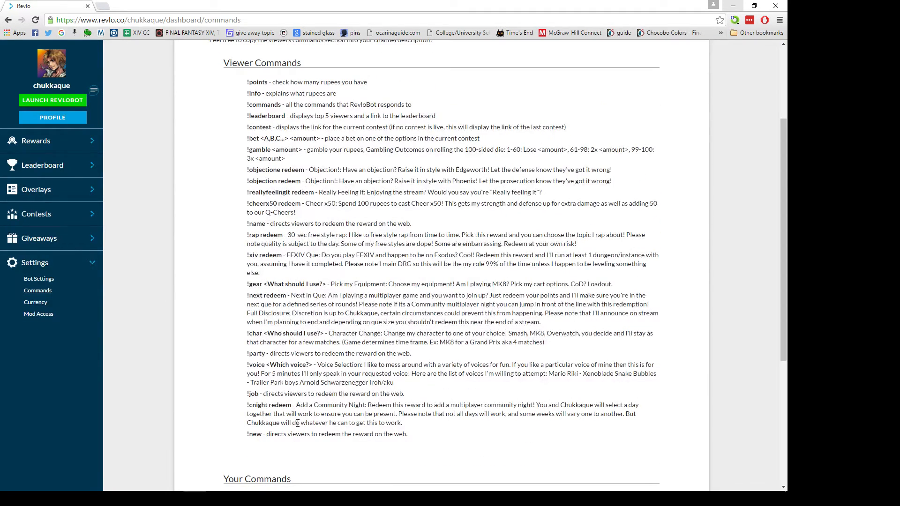
pyautogui.moveTo(274, 115); pyautogui.dragTo(285, 434)
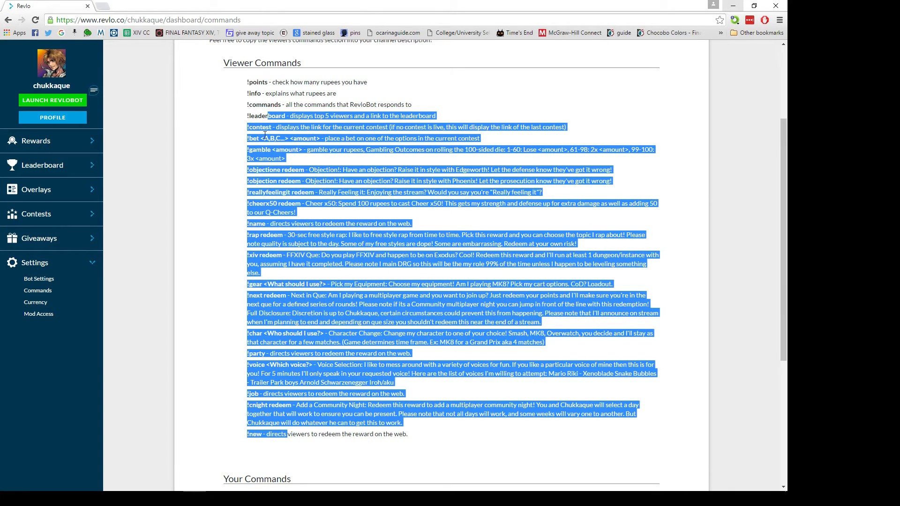
pyautogui.scroll(-3)
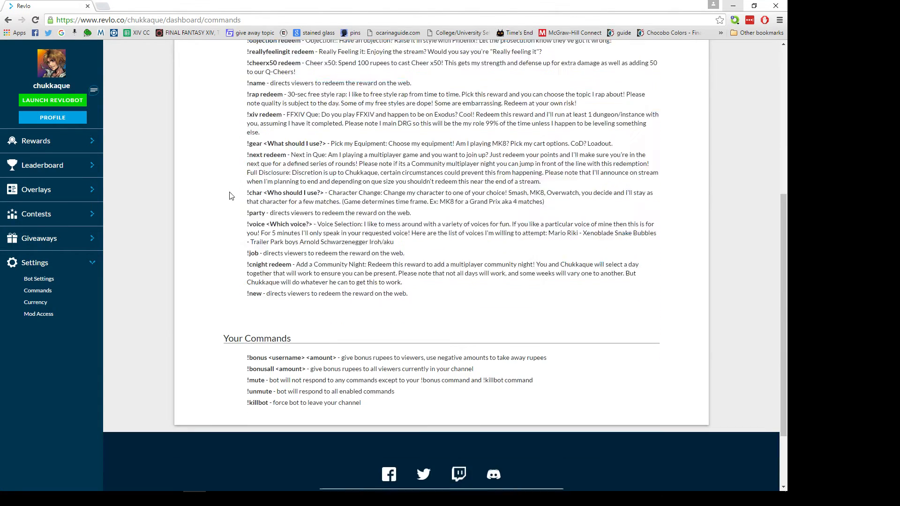
pyautogui.moveTo(251, 357)
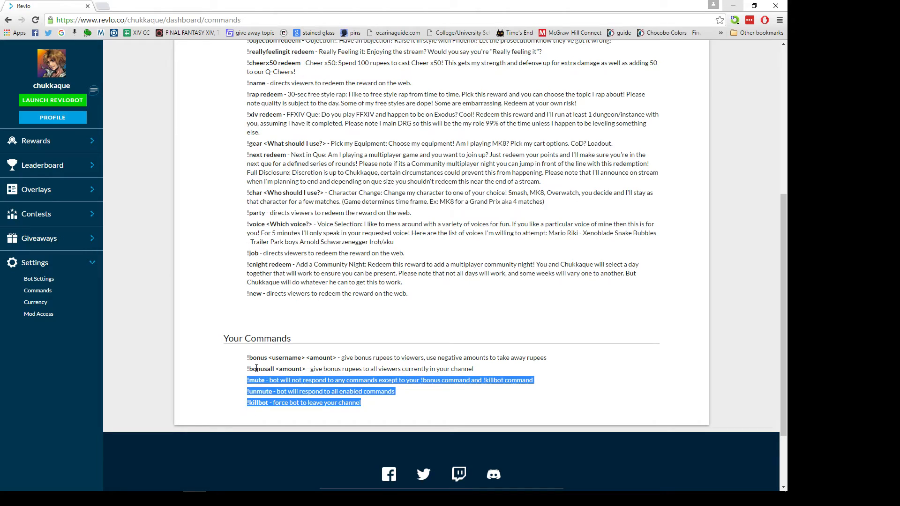
pyautogui.moveTo(246, 357); pyautogui.dragTo(371, 368)
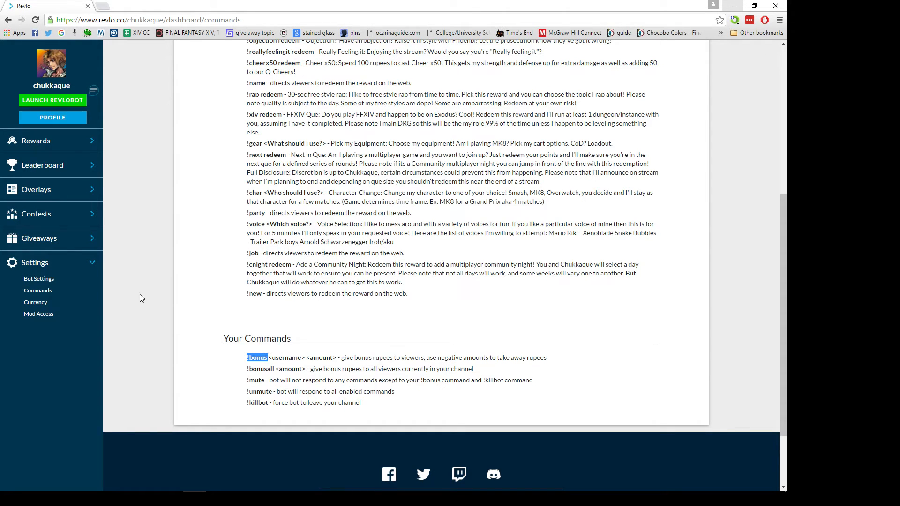
pyautogui.click(39, 278)
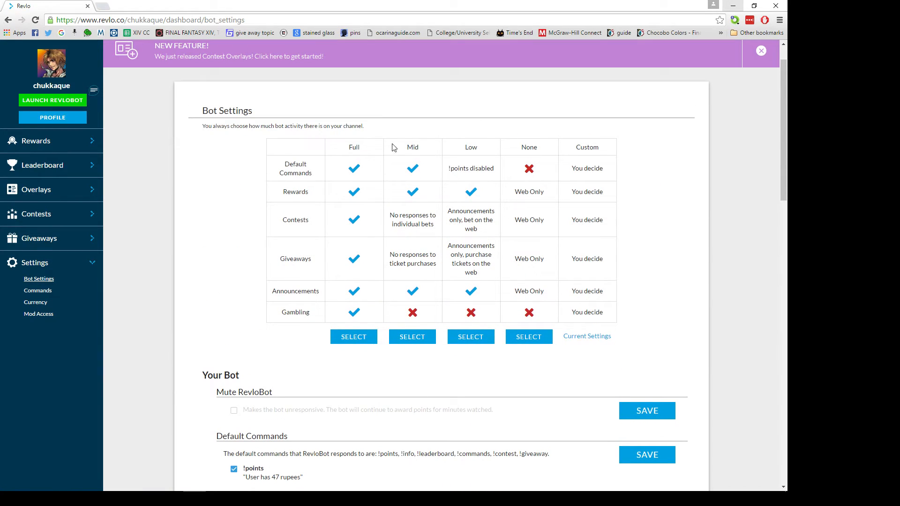
pyautogui.moveTo(597, 105)
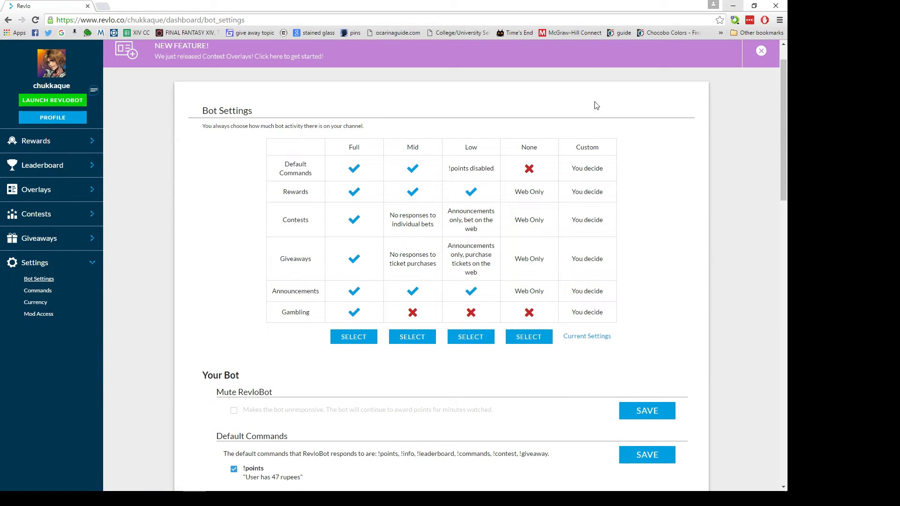
pyautogui.moveTo(349, 151)
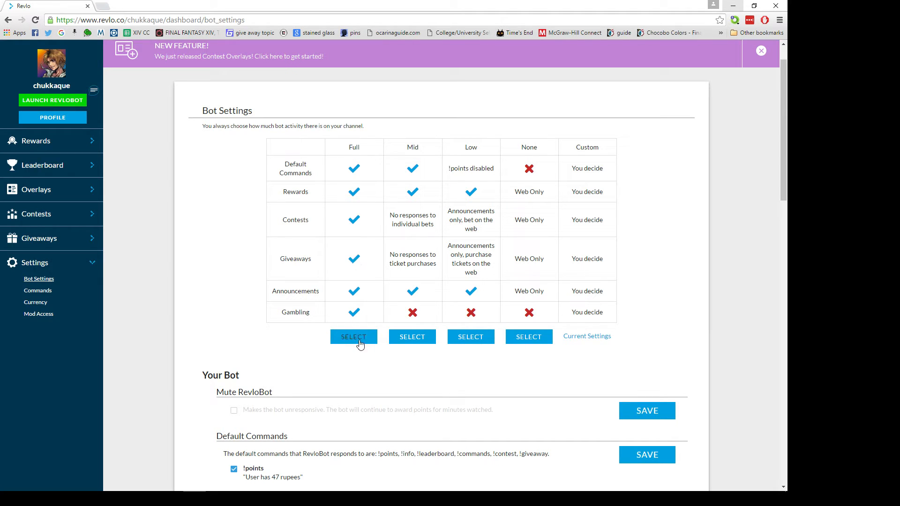
pyautogui.moveTo(506, 348)
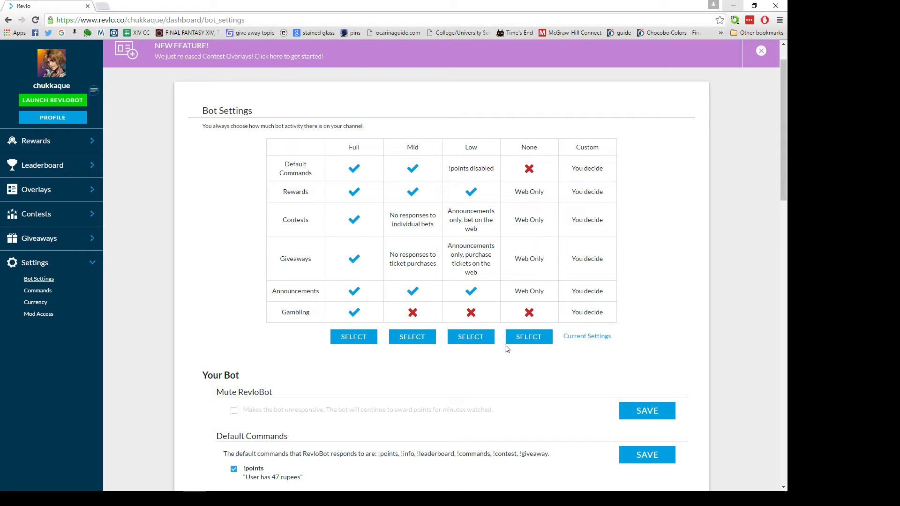
pyautogui.scroll(-3)
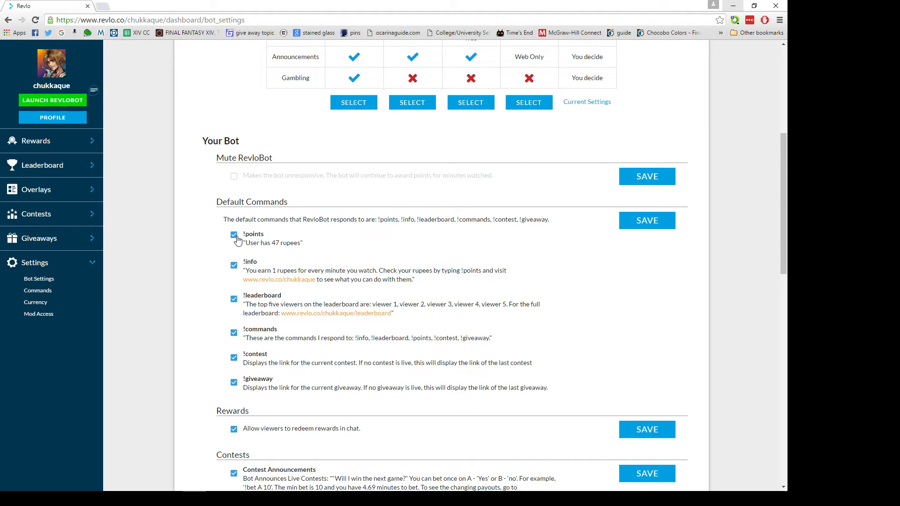
pyautogui.scroll(-3)
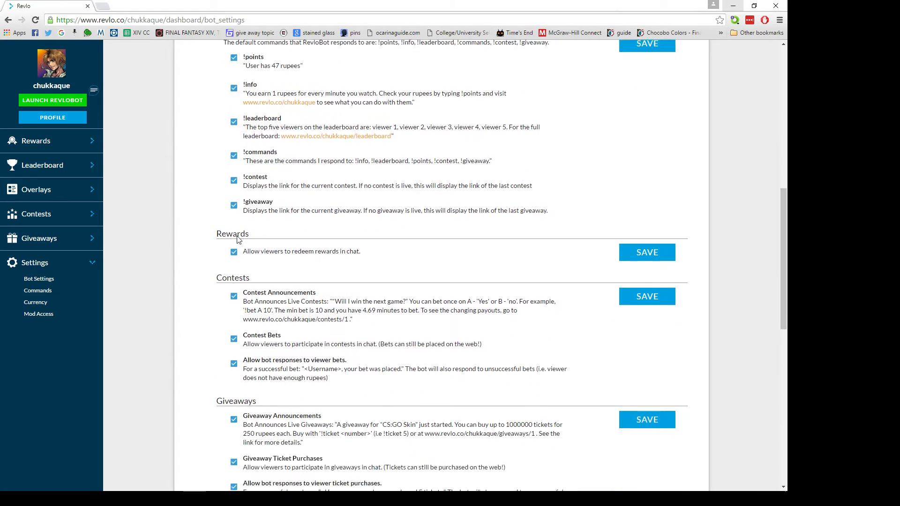
pyautogui.scroll(-3)
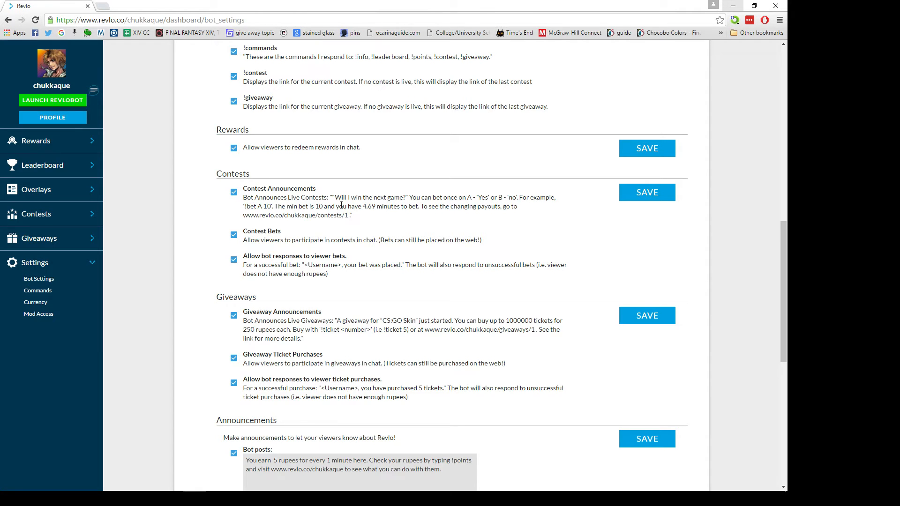
pyautogui.scroll(-3)
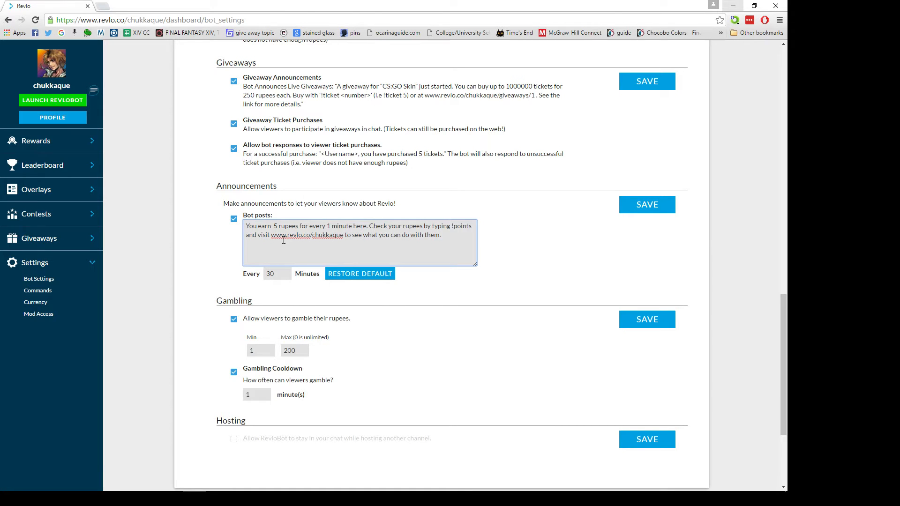
pyautogui.scroll(-3)
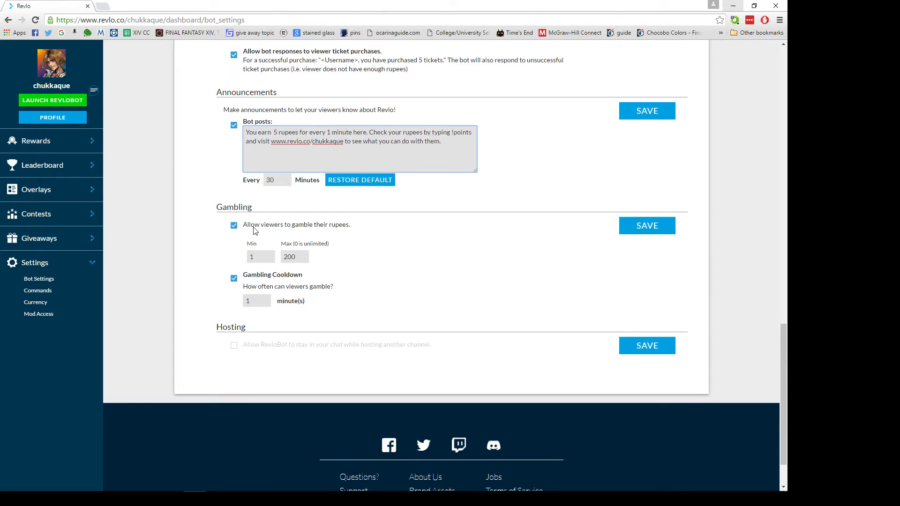
pyautogui.moveTo(312, 246)
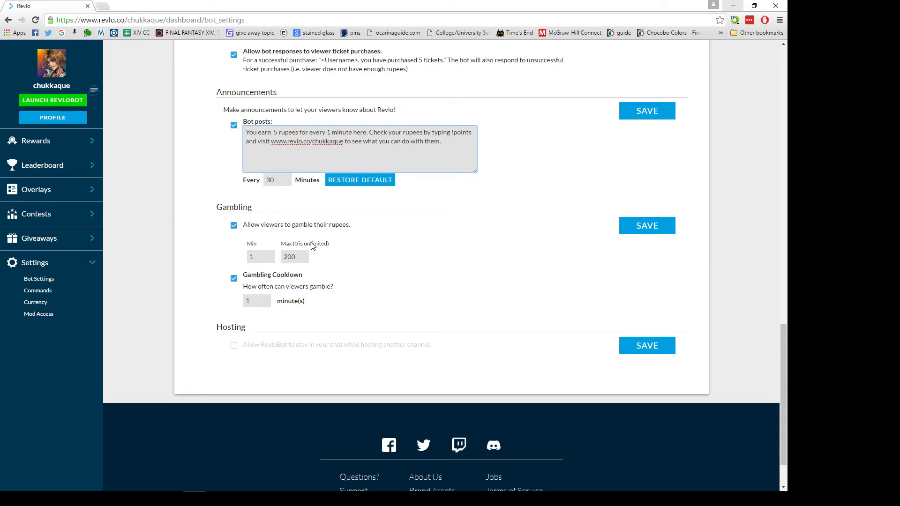
# Check the gamble limit and cooldown fields, then enable keeping RevloBot in chat while hosting
pyautogui.click(291, 257)
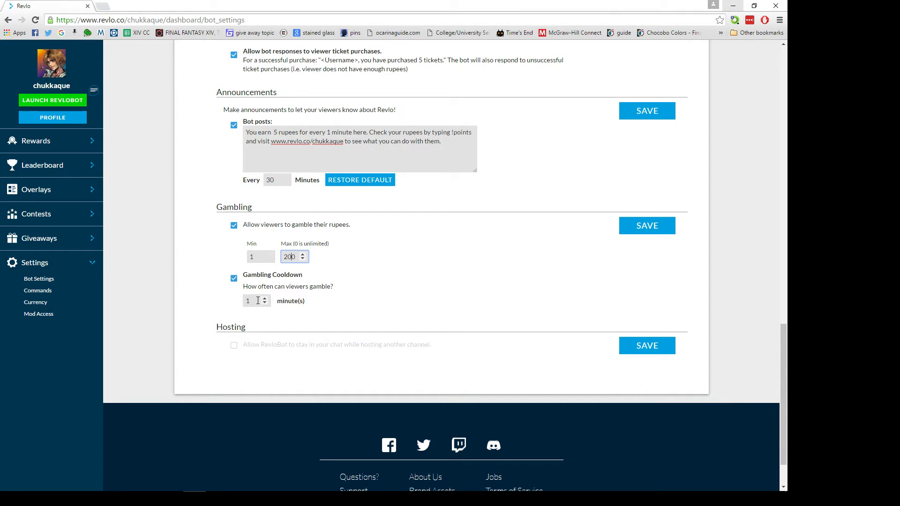
pyautogui.moveTo(319, 305)
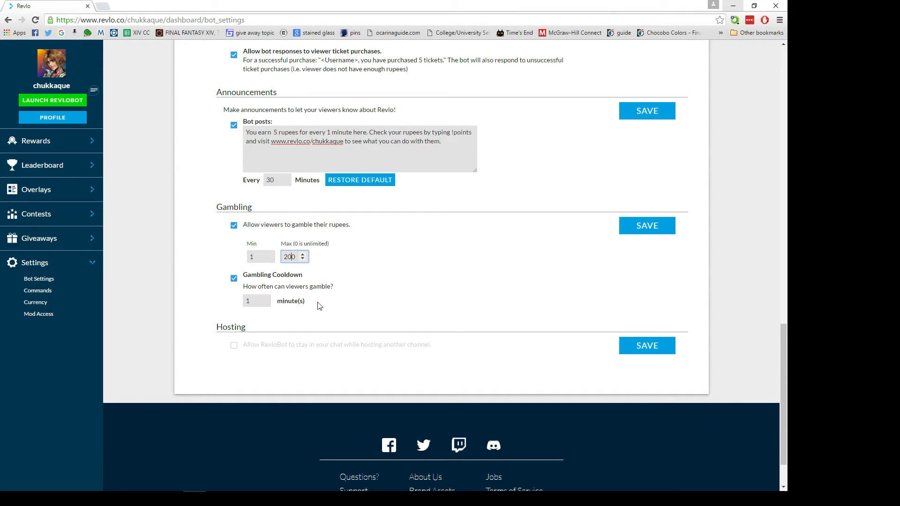
pyautogui.moveTo(331, 293)
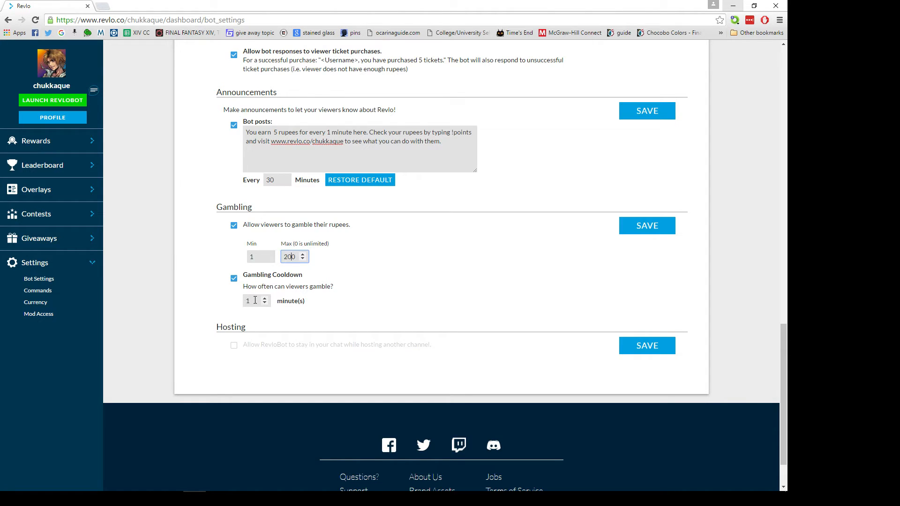
pyautogui.click(252, 301)
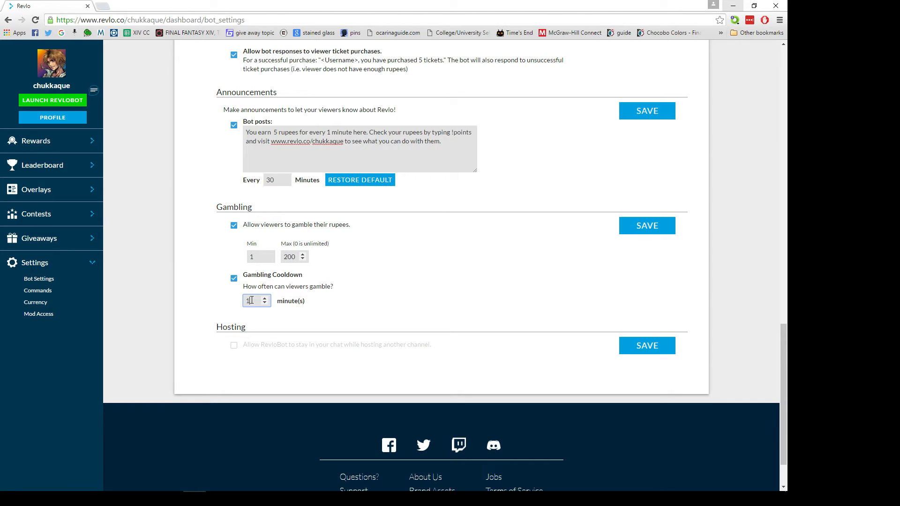
pyautogui.moveTo(353, 283)
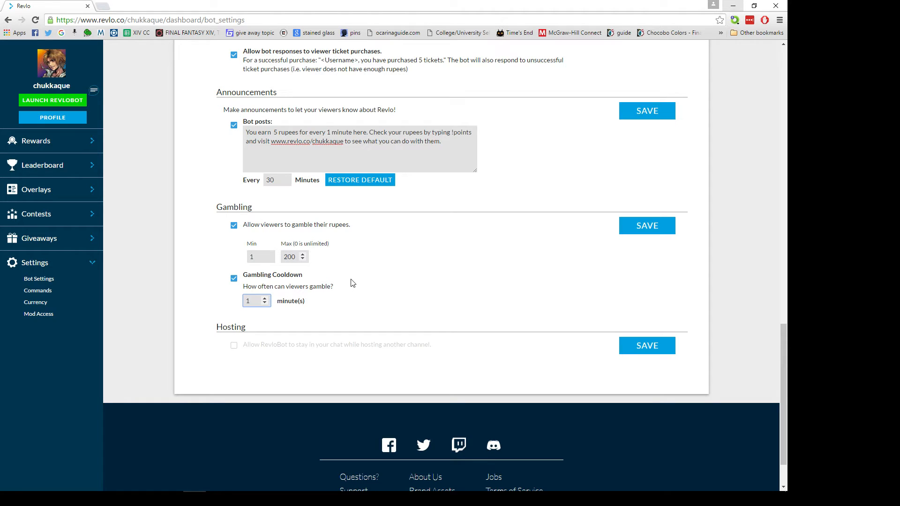
pyautogui.click(252, 301)
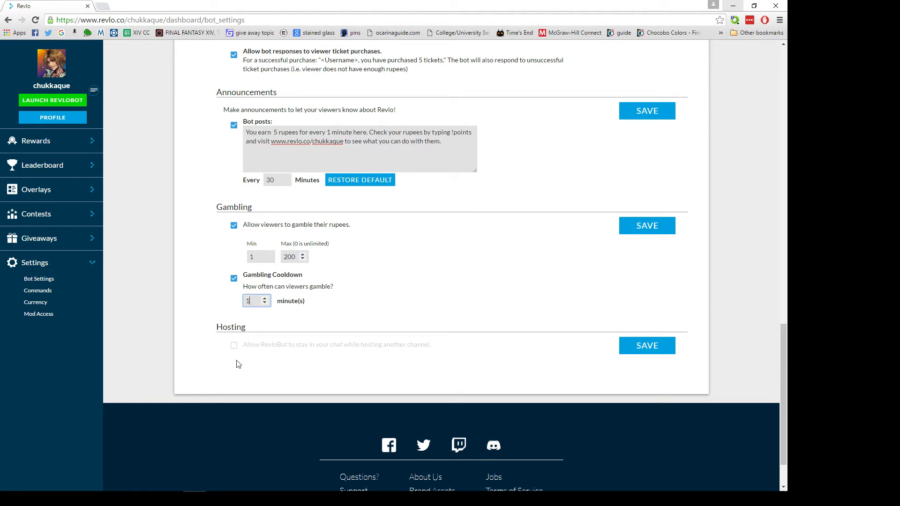
pyautogui.click(234, 345)
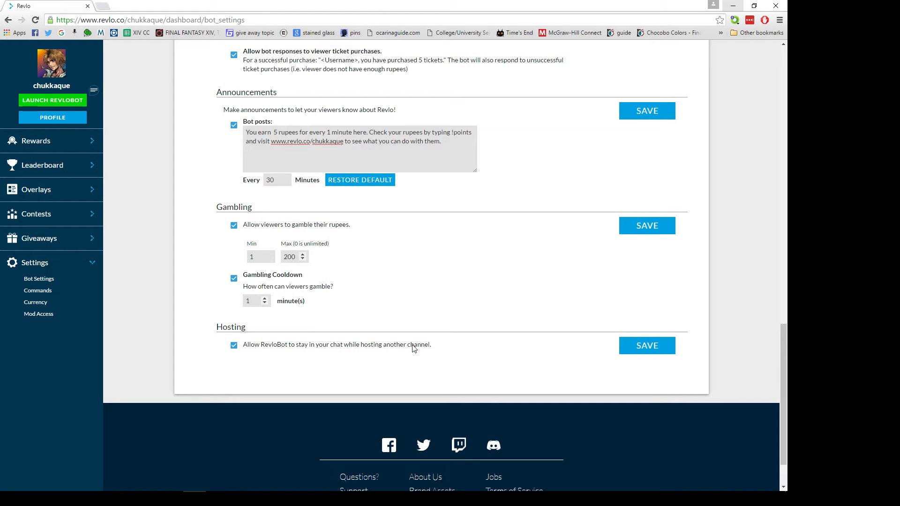
pyautogui.click(234, 345)
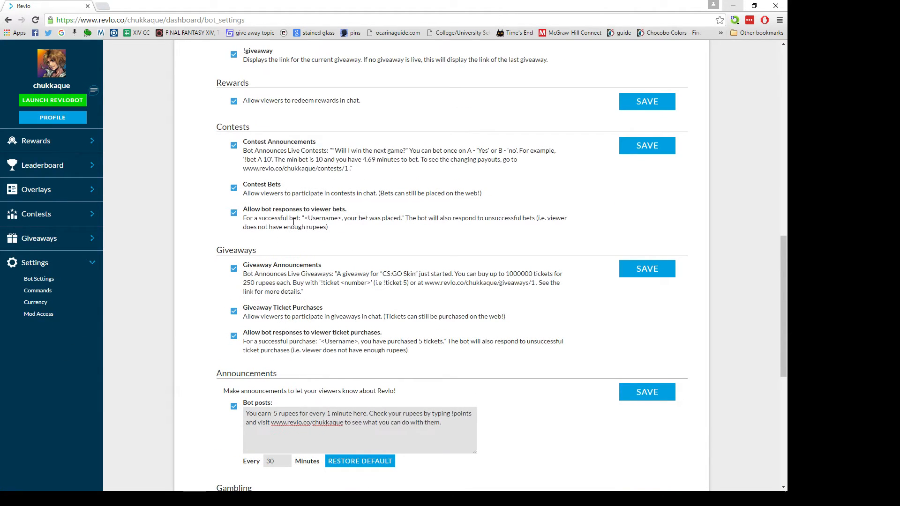
pyautogui.moveTo(618, 192)
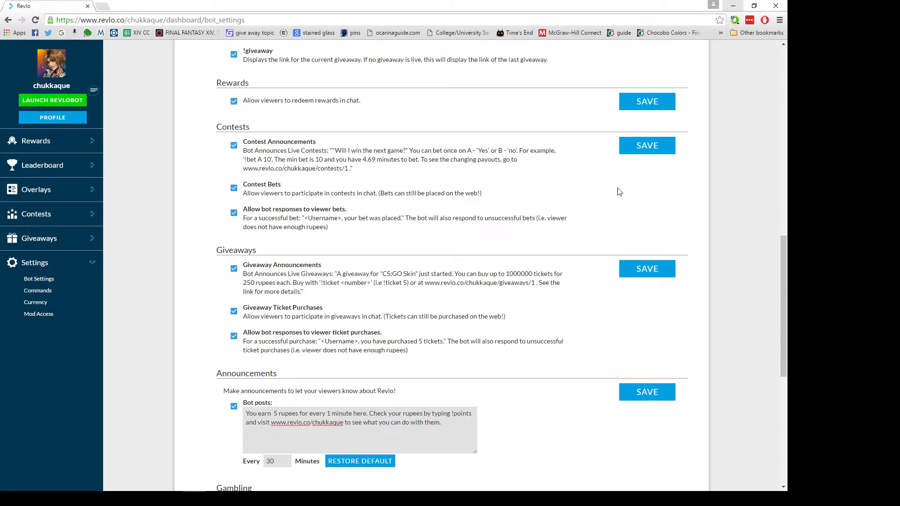
# Open Rewards > My Rewards and scroll through the channel's existing rewards
pyautogui.scroll(3)
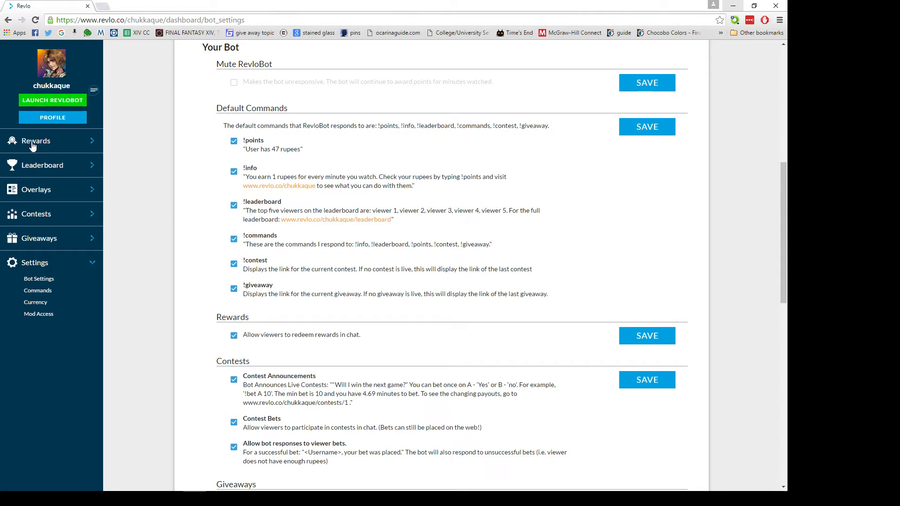
pyautogui.click(36, 140)
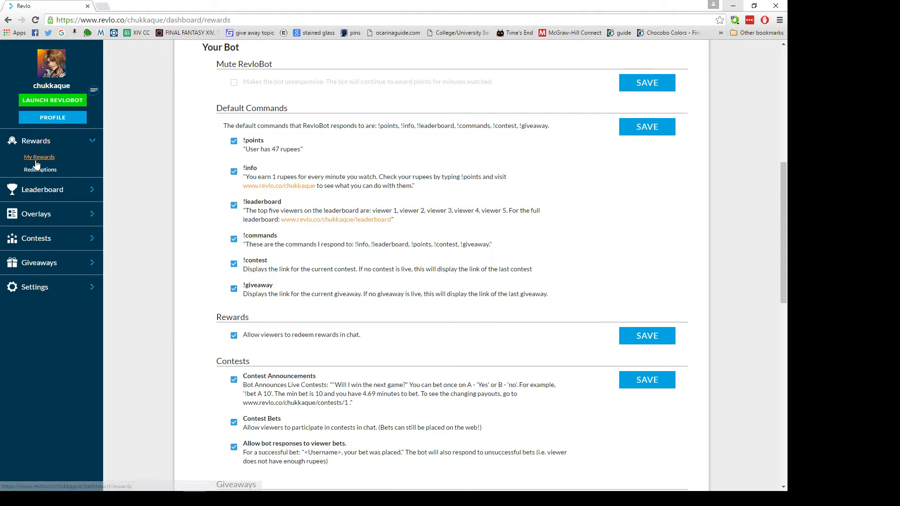
pyautogui.click(39, 156)
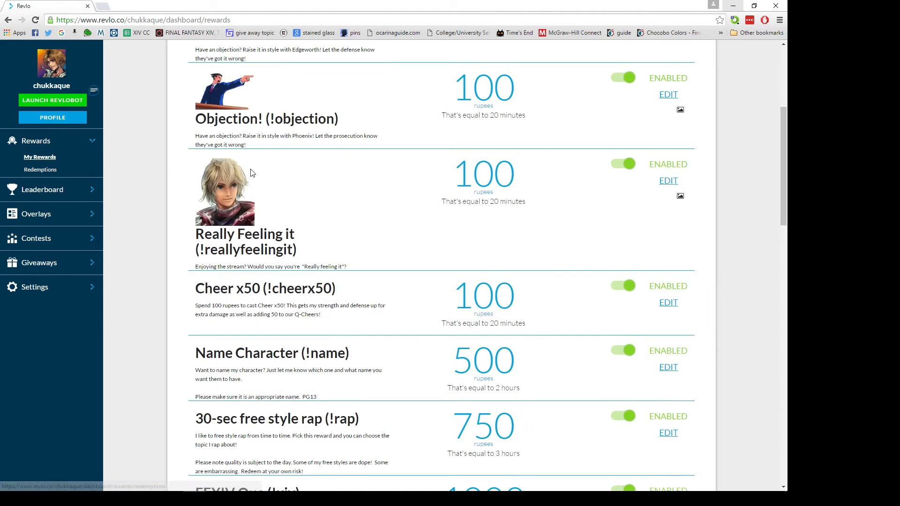
pyautogui.scroll(3)
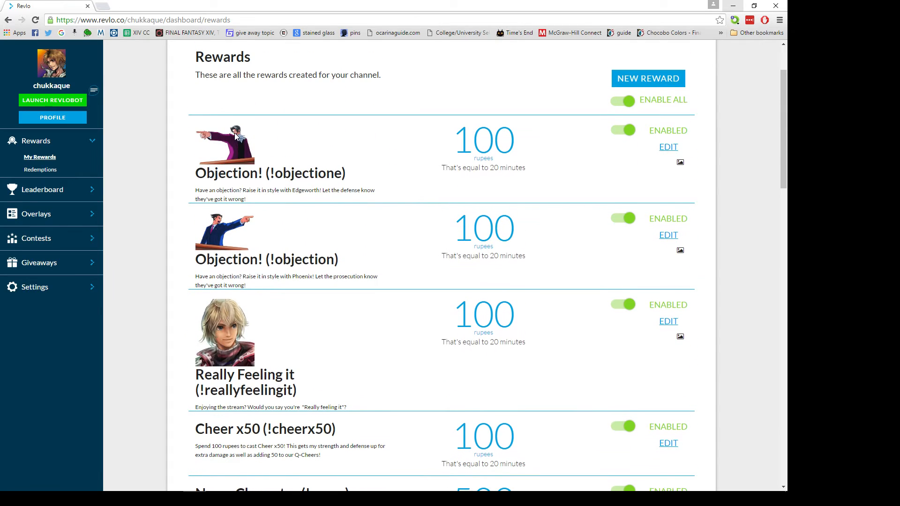
pyautogui.scroll(-3)
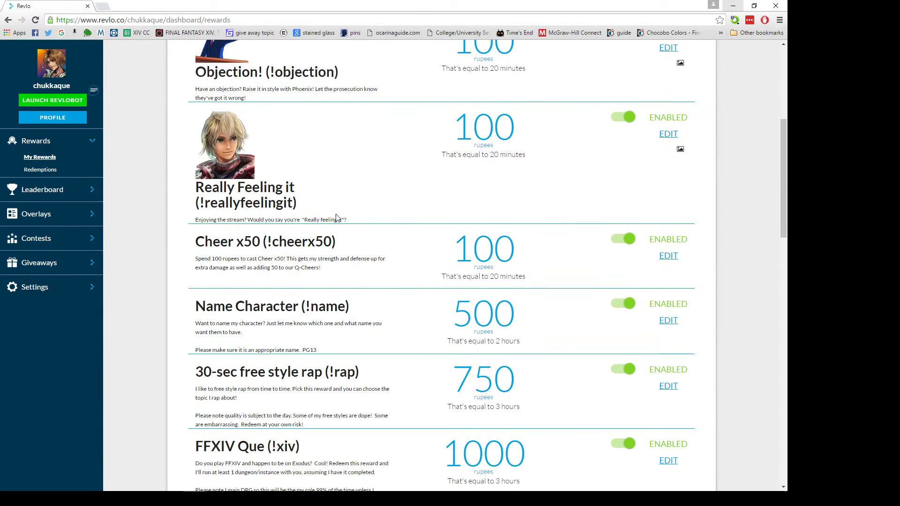
pyautogui.scroll(-3)
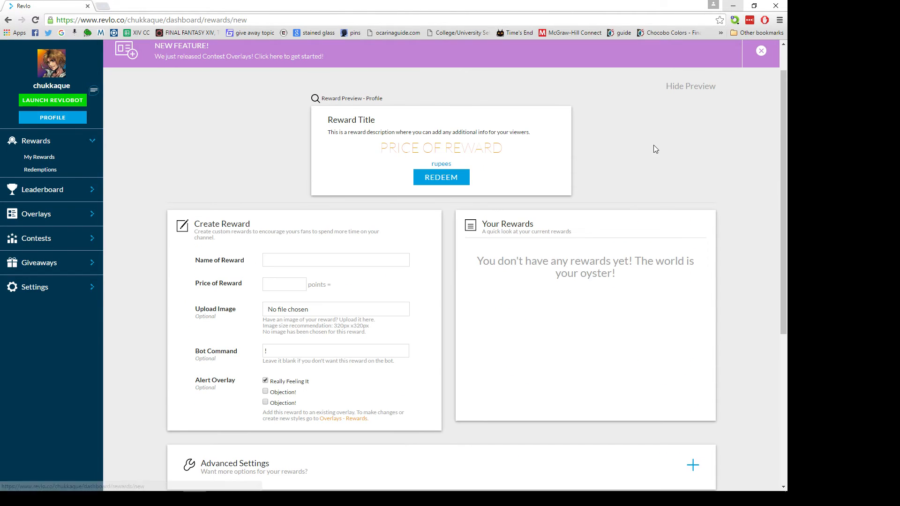
# Name the reward 'New Reward', price it at 1000, and untick the Really Feeling It overlay
pyautogui.click(336, 260)
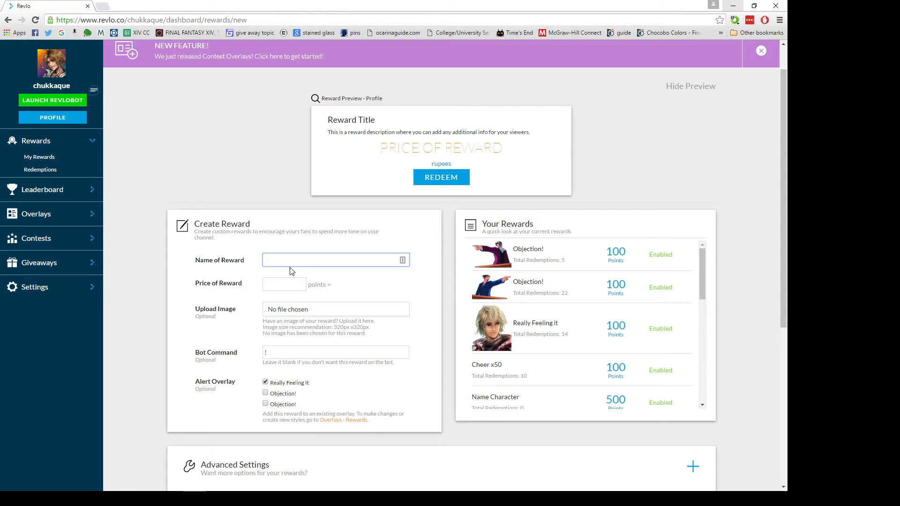
pyautogui.write('New Reward')
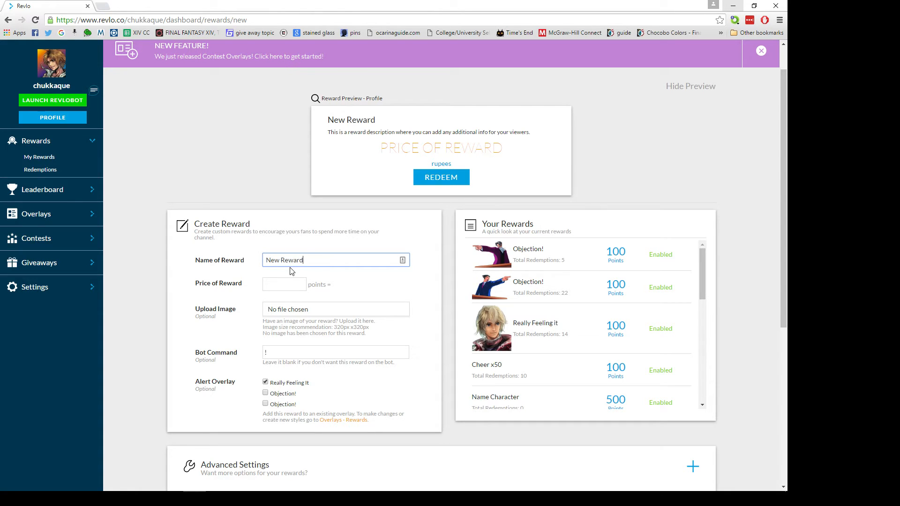
pyautogui.click(281, 285)
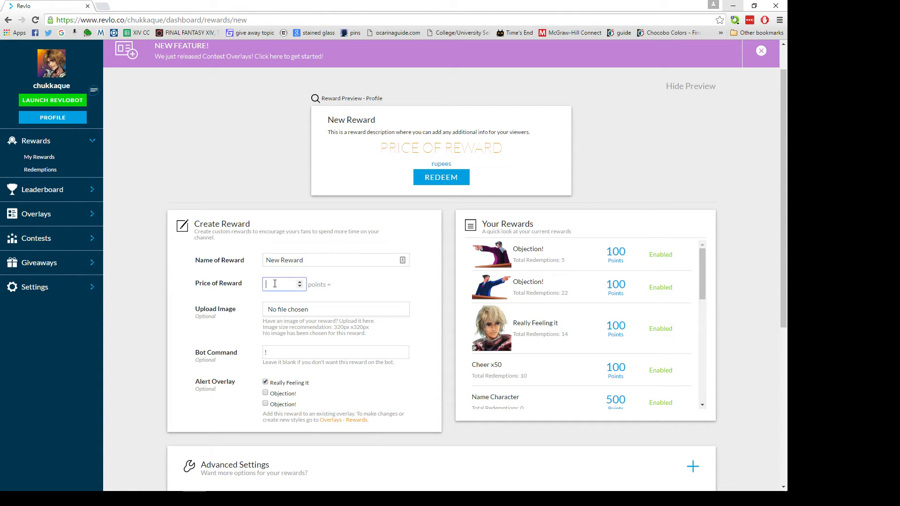
pyautogui.write('10000')
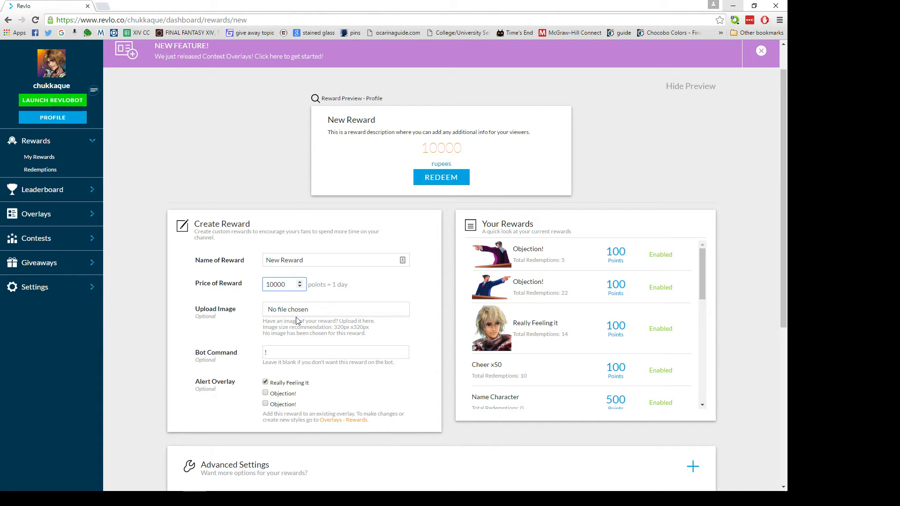
pyautogui.moveTo(577, 260)
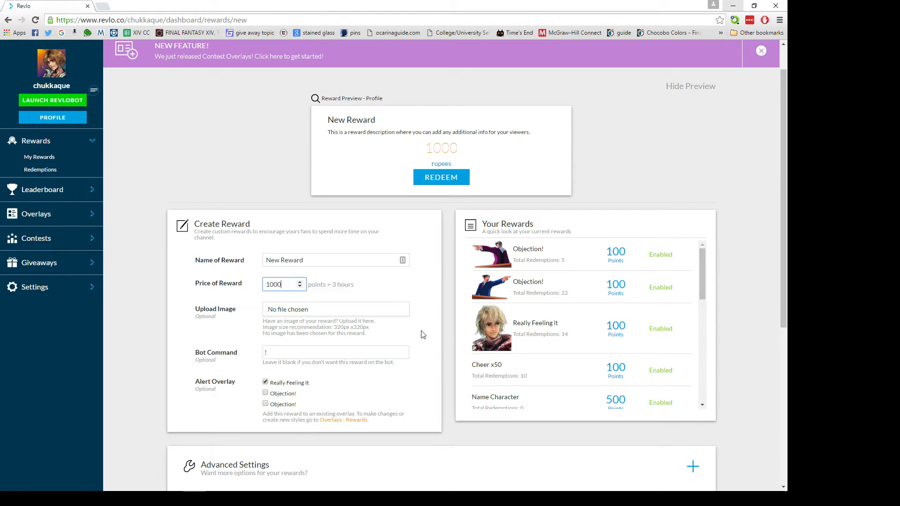
pyautogui.click(335, 352)
pyautogui.write('!reward')
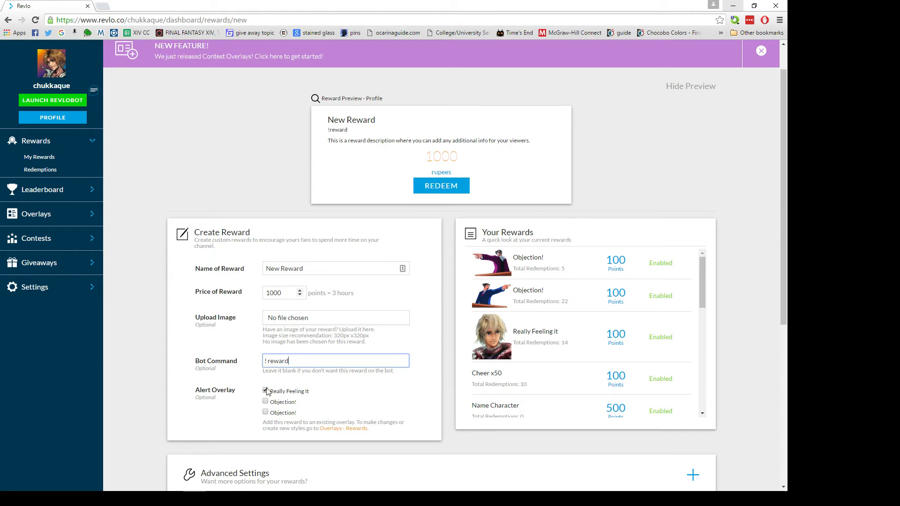
pyautogui.click(266, 391)
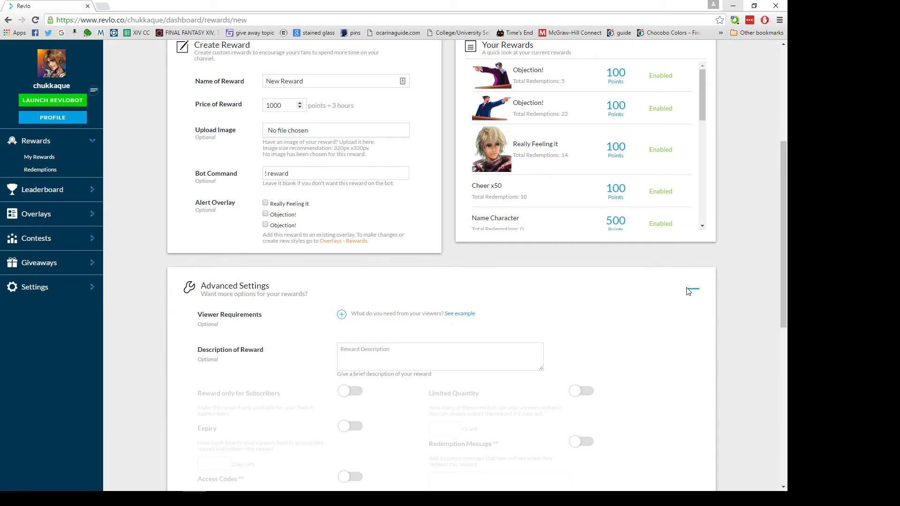
pyautogui.moveTo(403, 310)
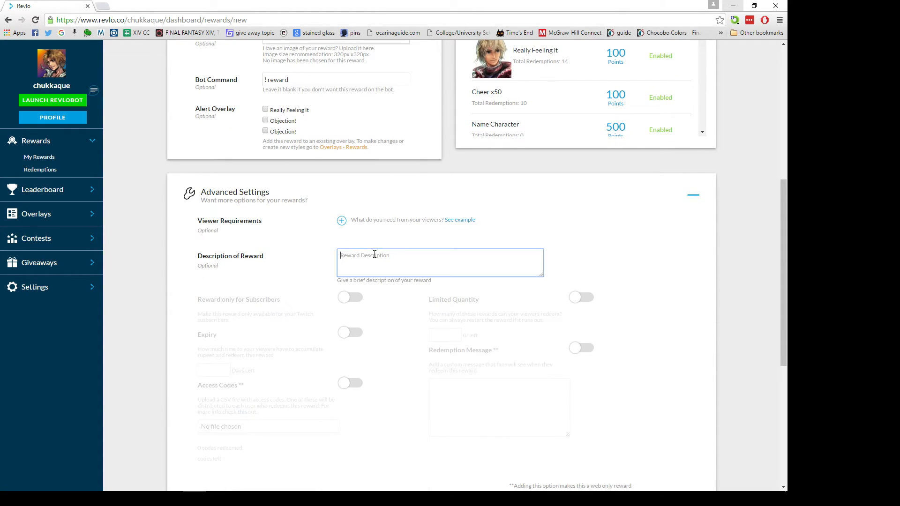
# Make the reward subscribers-only, with an expiry in days and access codes enabled
pyautogui.scroll(-3)
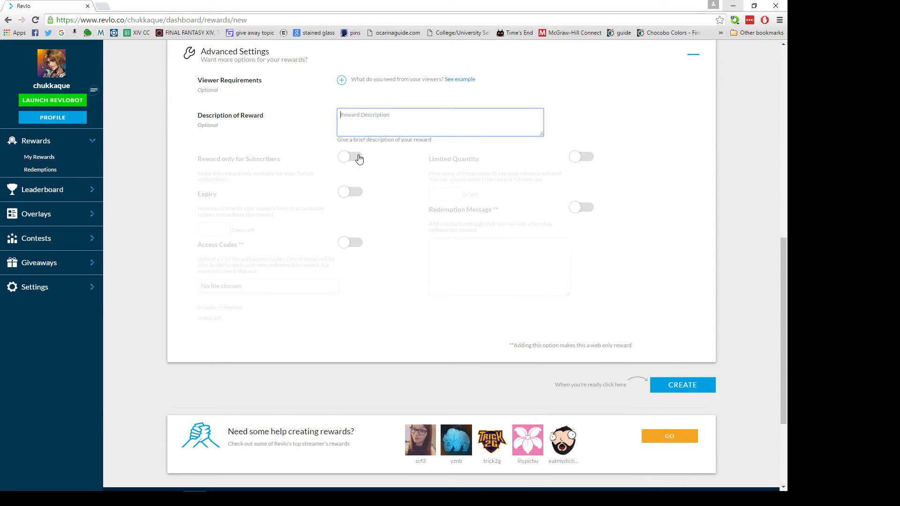
pyautogui.click(350, 157)
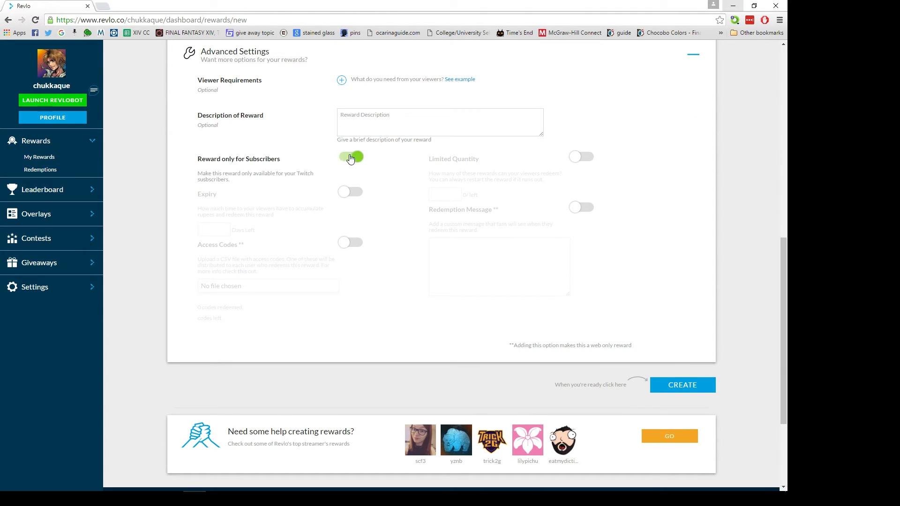
pyautogui.click(351, 192)
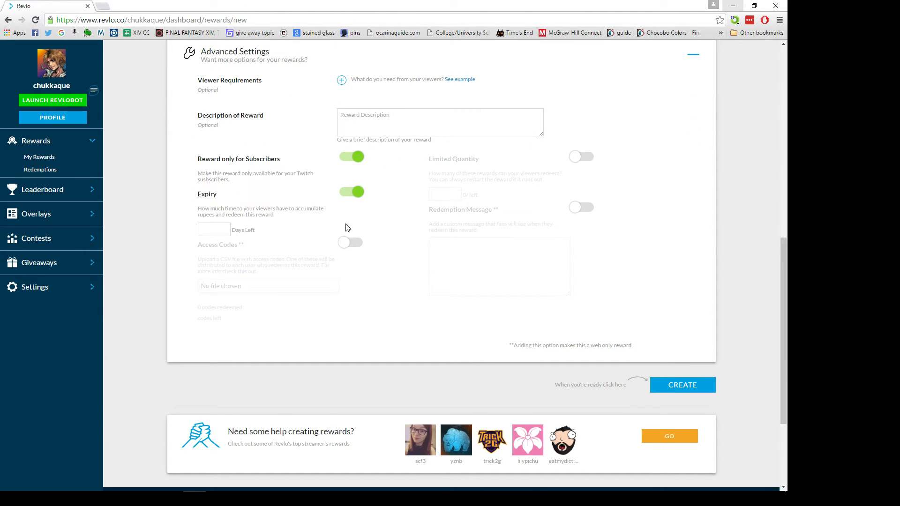
pyautogui.moveTo(344, 226)
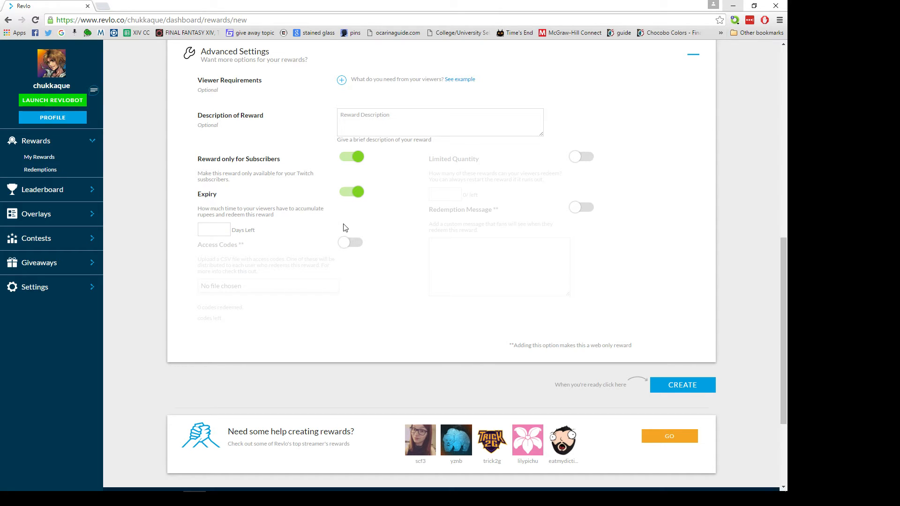
pyautogui.click(212, 230)
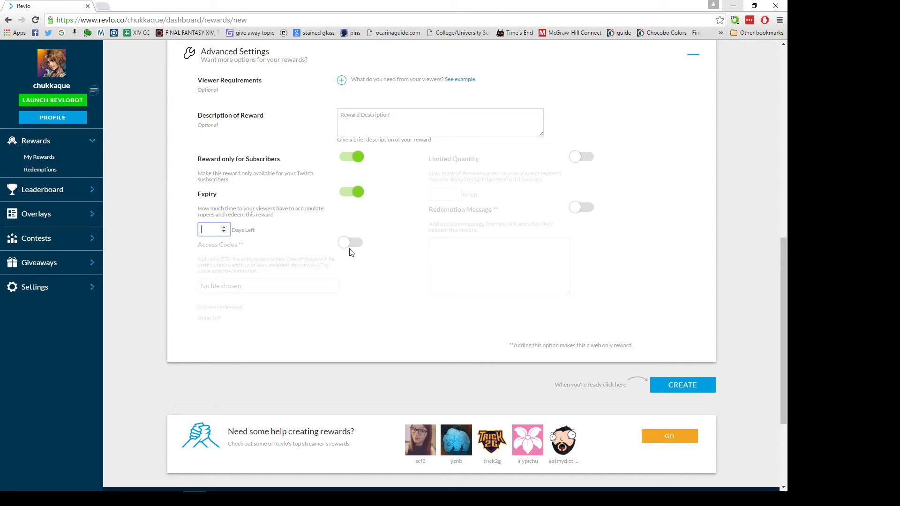
pyautogui.click(350, 242)
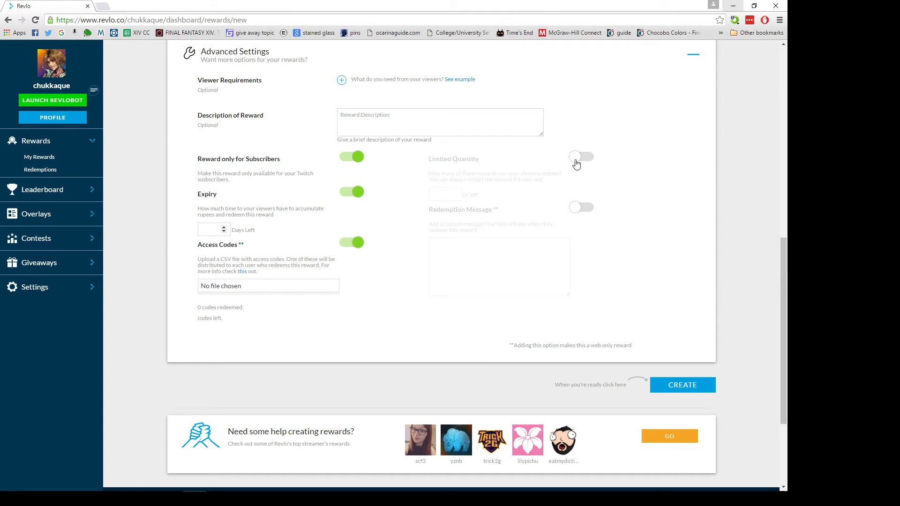
# Turn on limited quantity and a custom redemption message for the reward
pyautogui.click(581, 157)
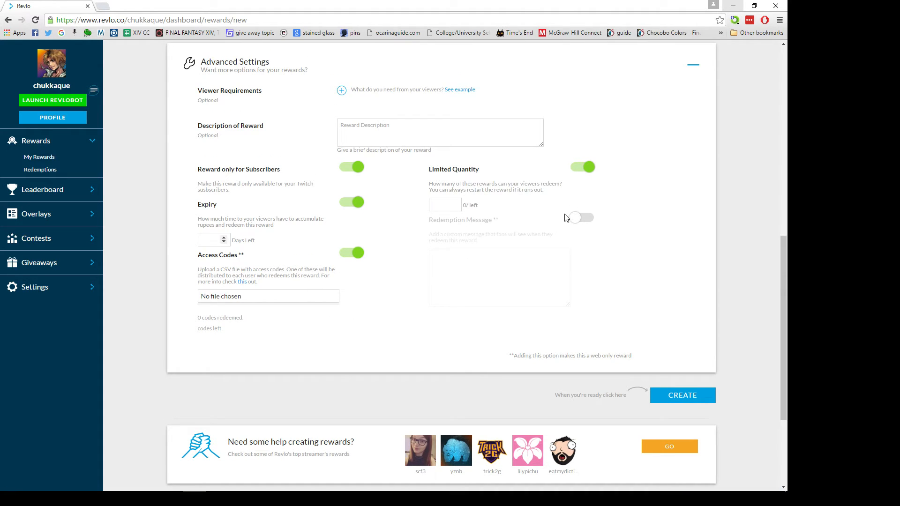
pyautogui.click(582, 217)
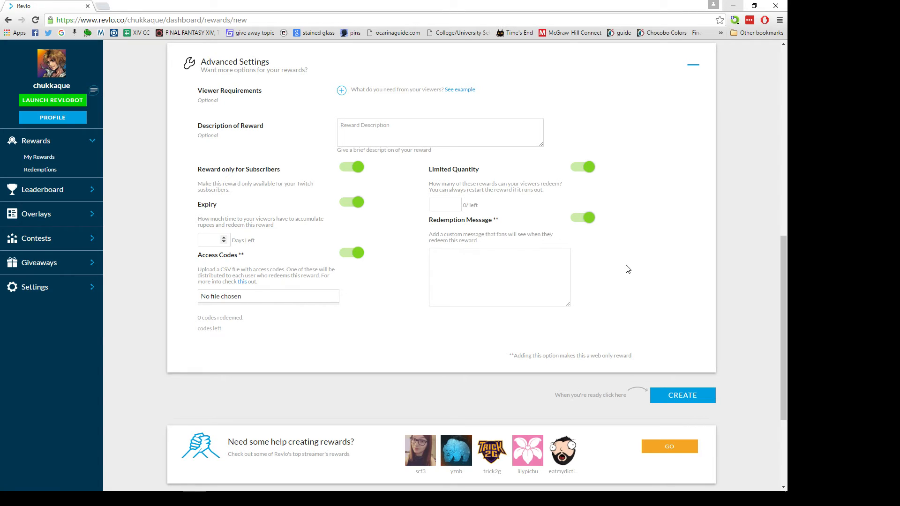
pyautogui.moveTo(635, 267)
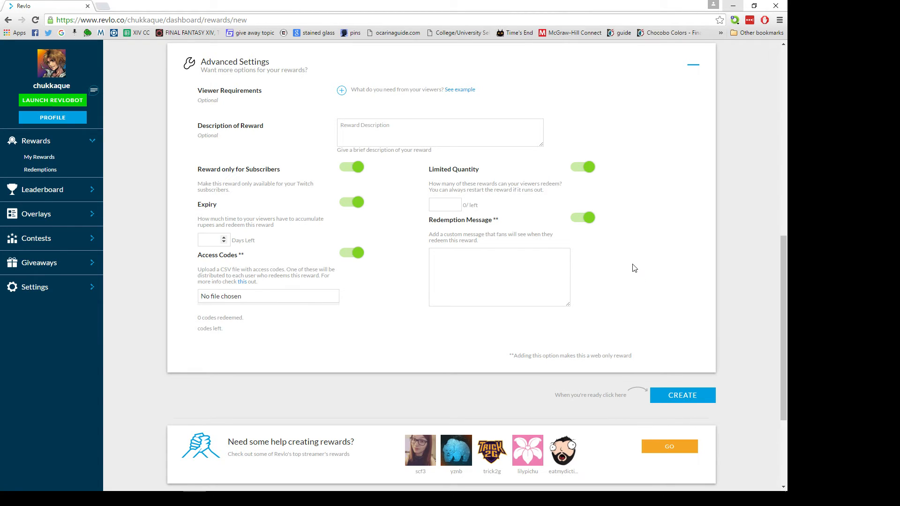
pyautogui.click(488, 274)
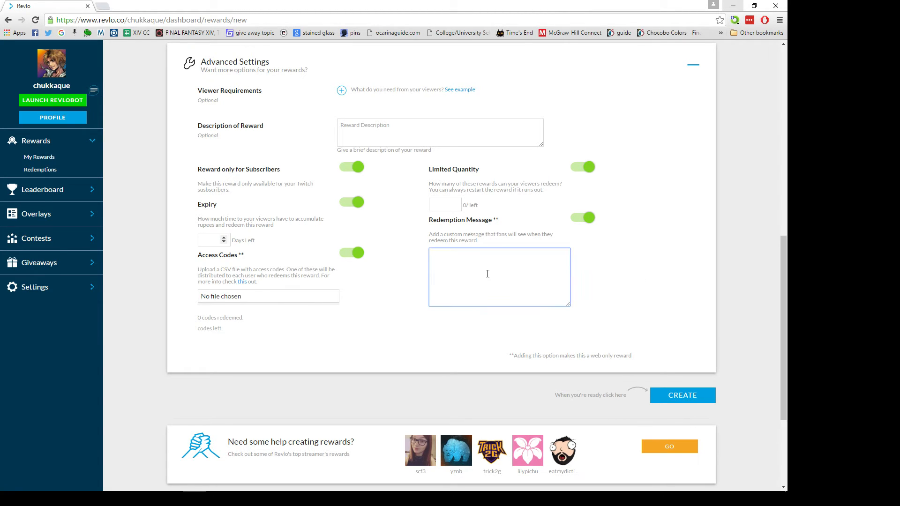
pyautogui.scroll(3)
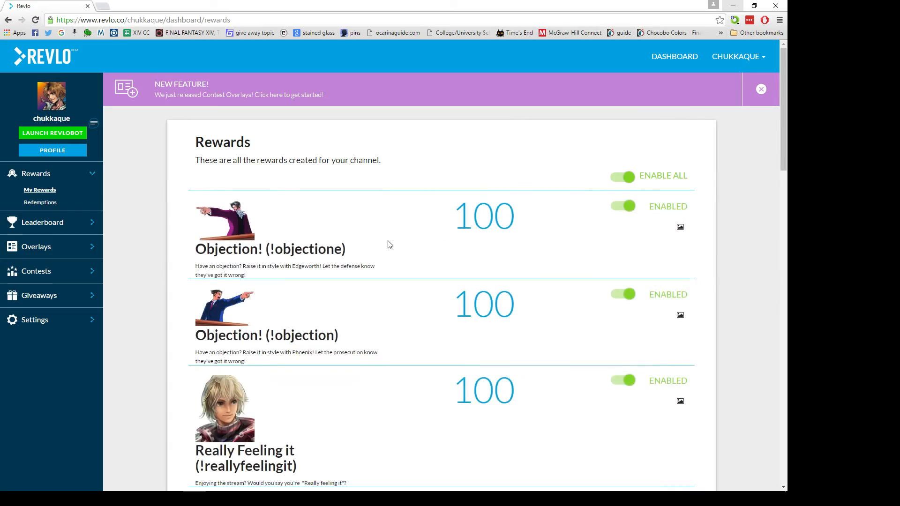
pyautogui.scroll(-3)
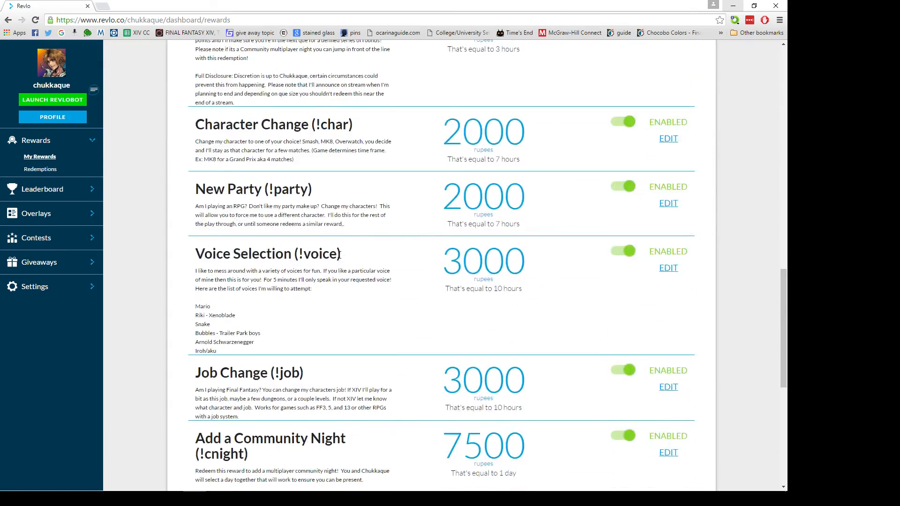
pyautogui.scroll(3)
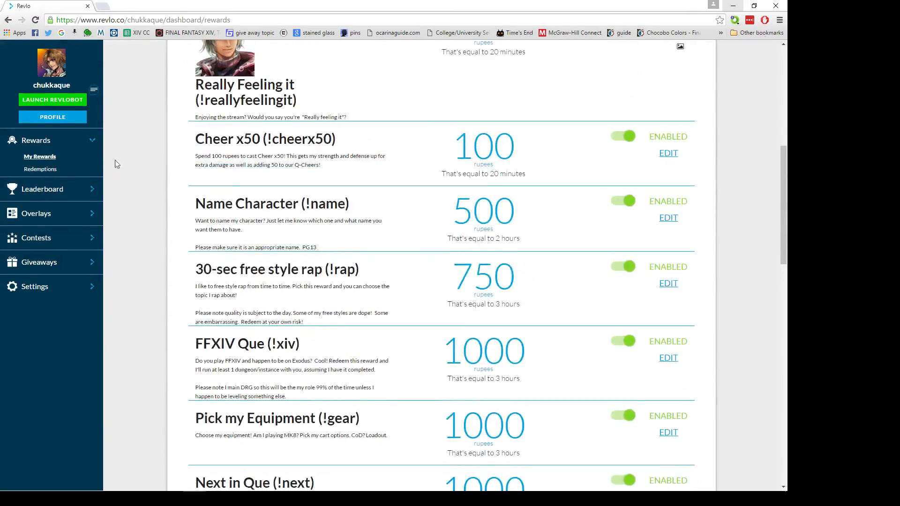
pyautogui.scroll(3)
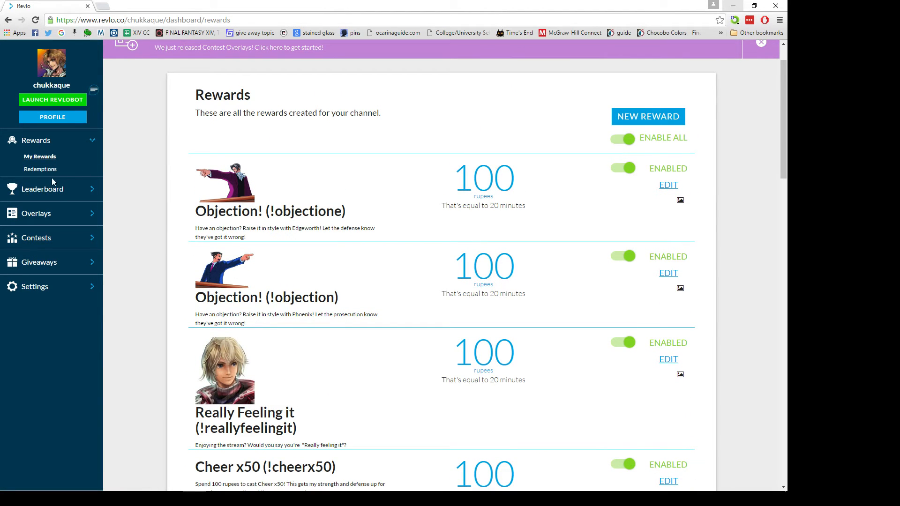
# Open Rewards > Redemptions to view the empty pending redemptions table
pyautogui.click(41, 168)
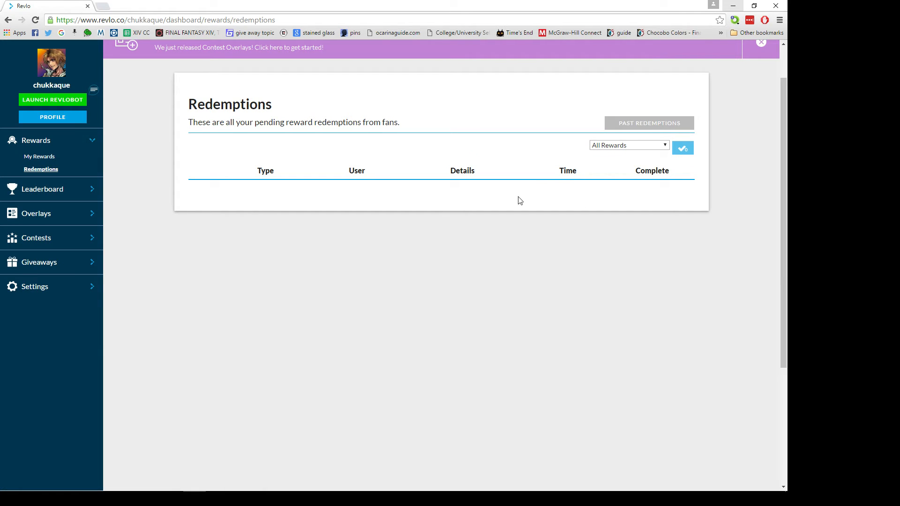
pyautogui.moveTo(241, 193)
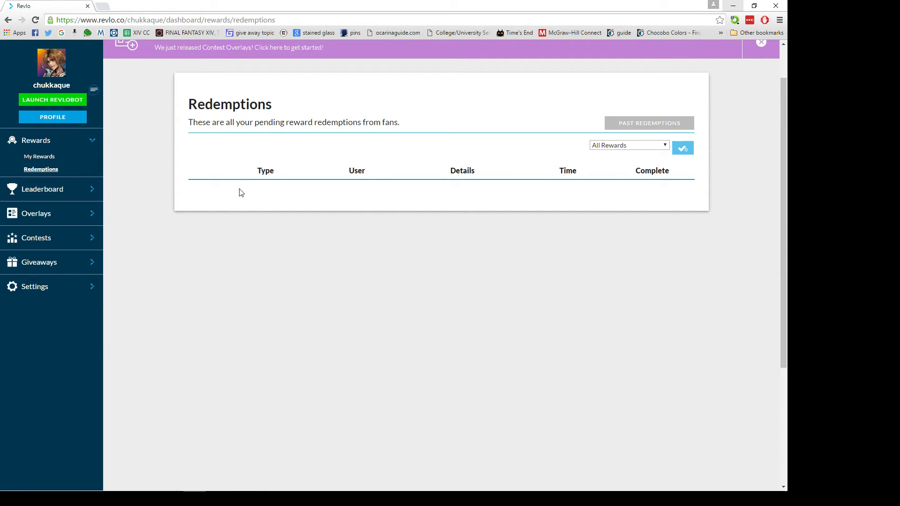
pyautogui.moveTo(250, 194)
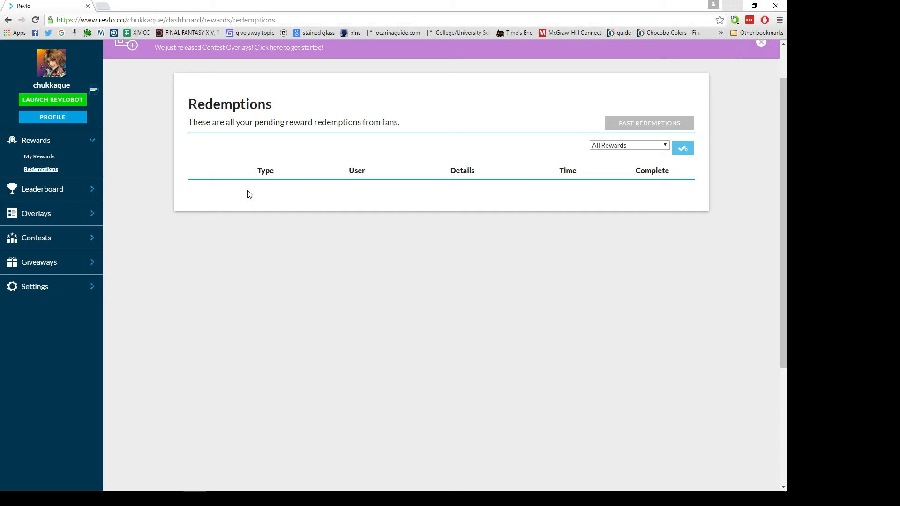
pyautogui.moveTo(238, 204)
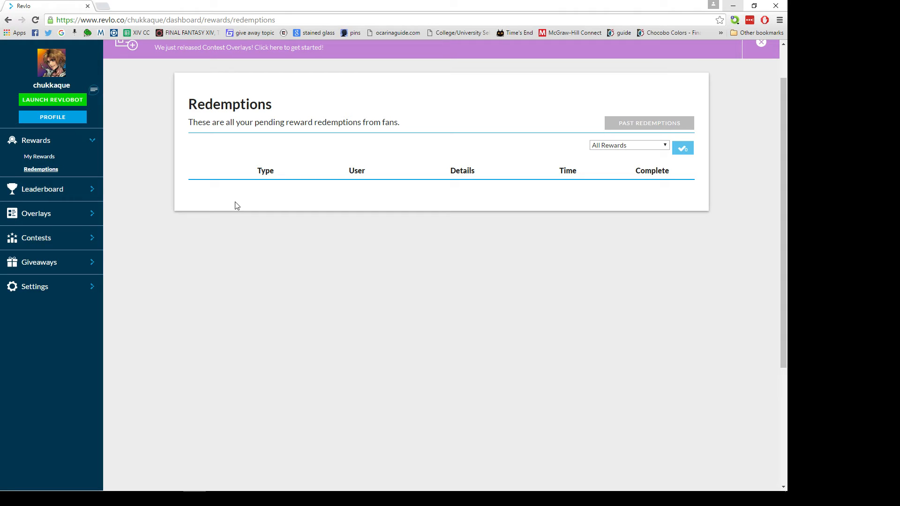
pyautogui.moveTo(219, 230)
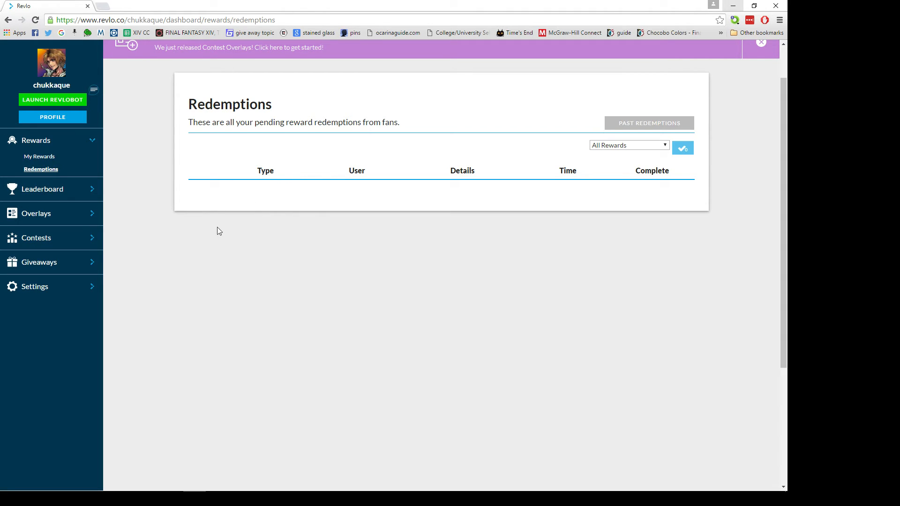
pyautogui.moveTo(259, 211)
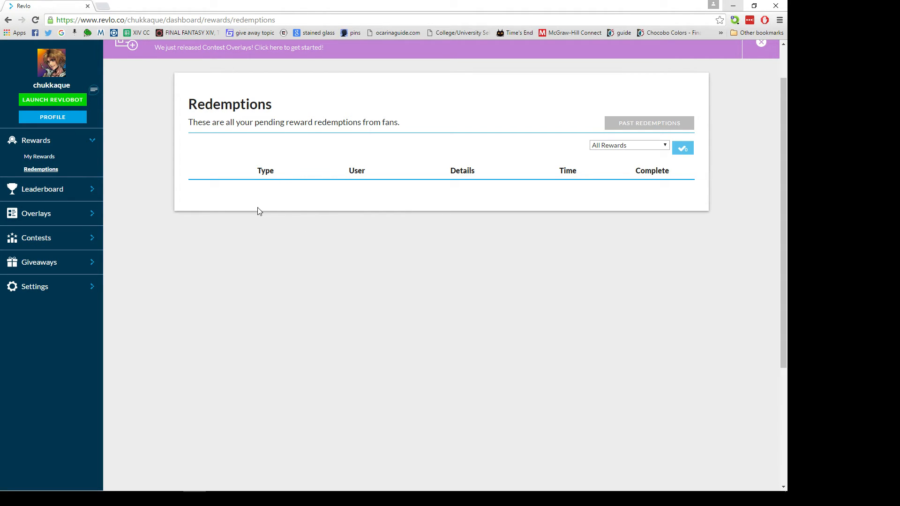
pyautogui.moveTo(213, 207)
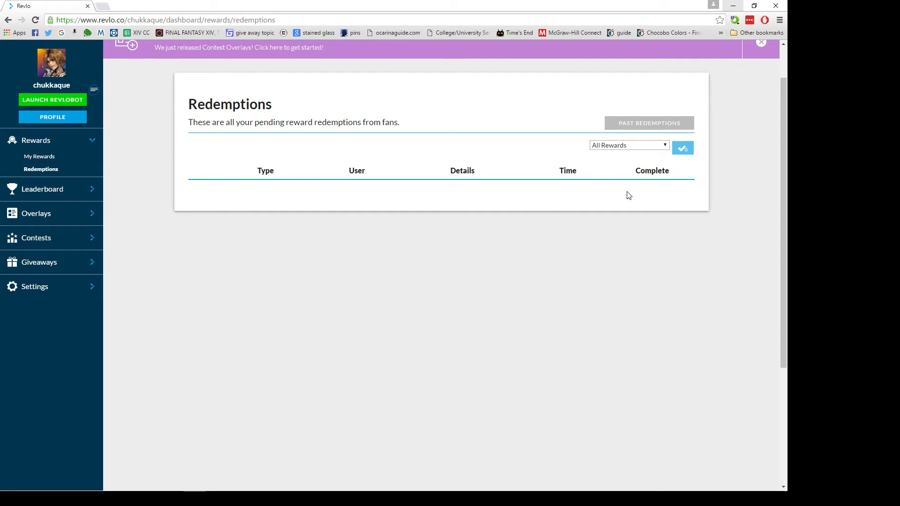
pyautogui.moveTo(710, 192)
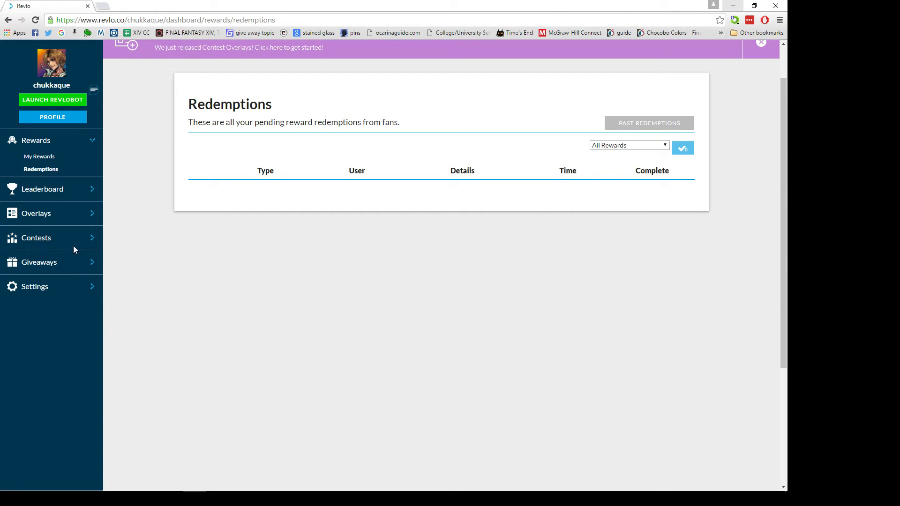
pyautogui.moveTo(80, 216)
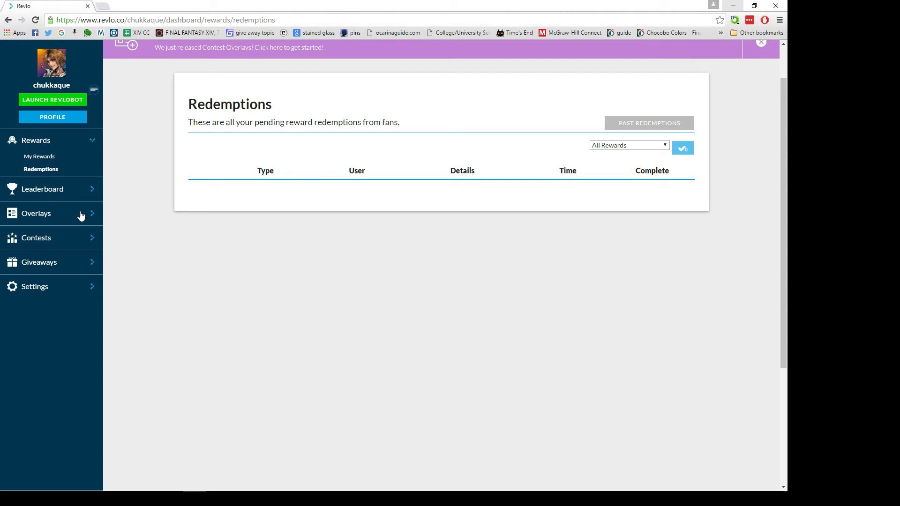
pyautogui.moveTo(73, 214)
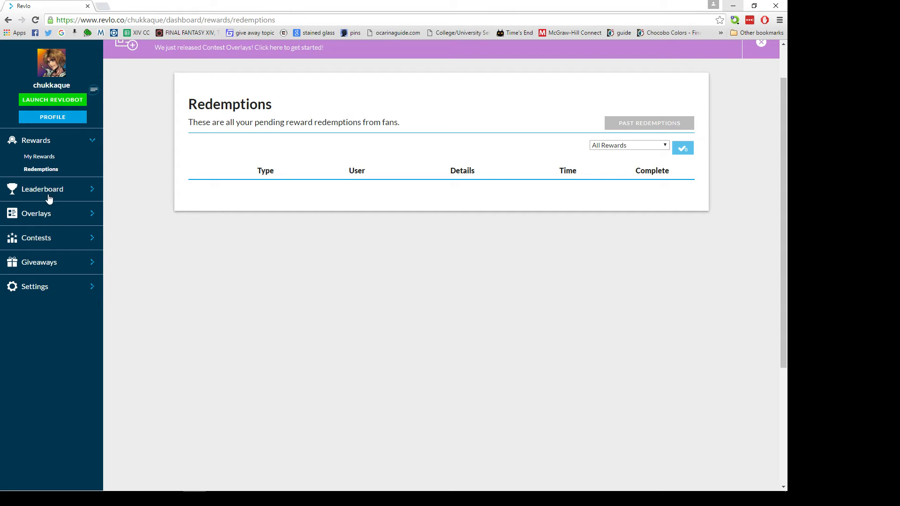
# Scroll through the Current viewer leaderboard, then switch to the All Time top viewers leaderboard
pyautogui.click(42, 189)
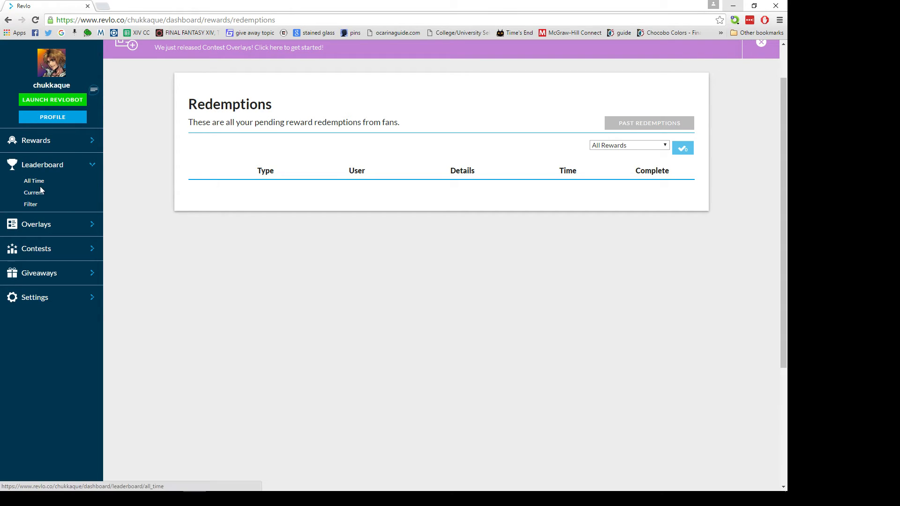
pyautogui.click(34, 192)
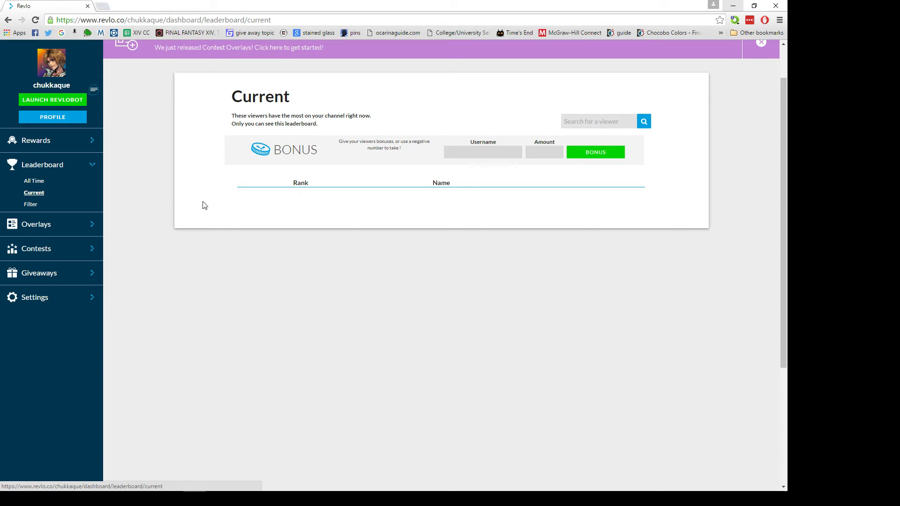
pyautogui.scroll(-3)
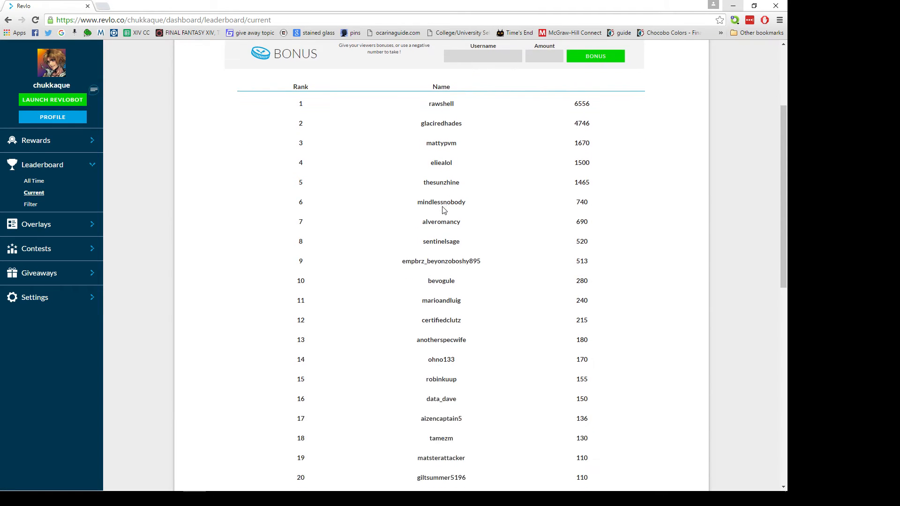
pyautogui.scroll(-3)
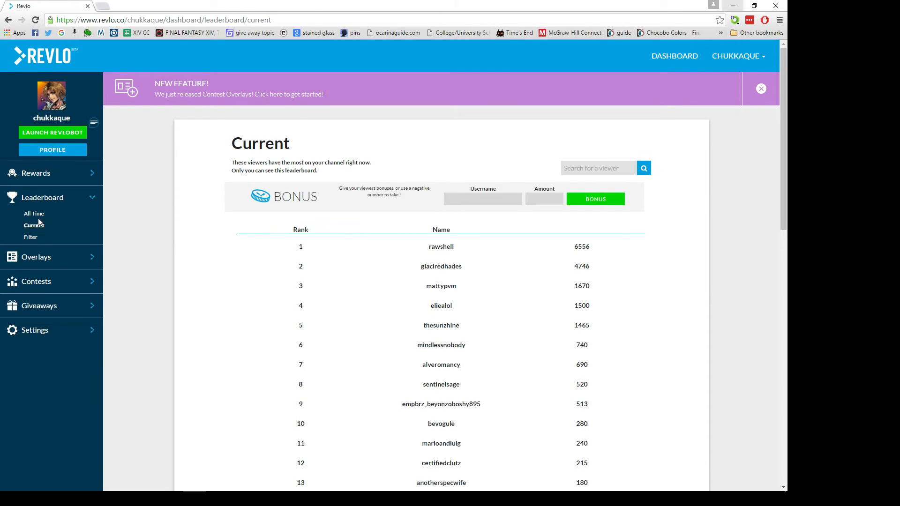
pyautogui.click(33, 213)
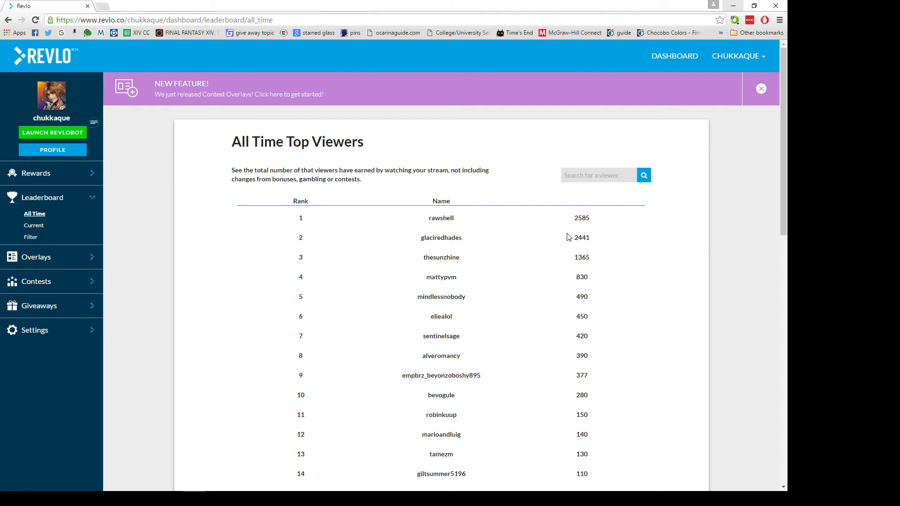
pyautogui.moveTo(557, 237)
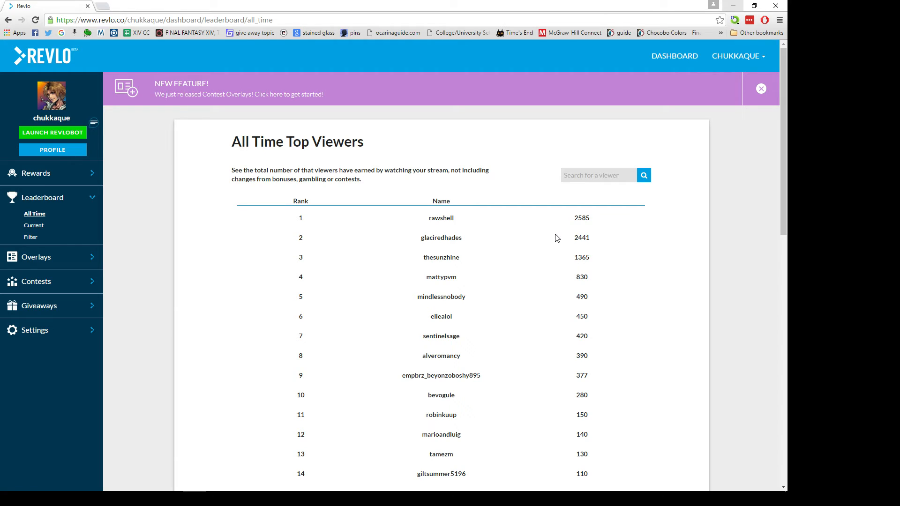
pyautogui.moveTo(43, 261)
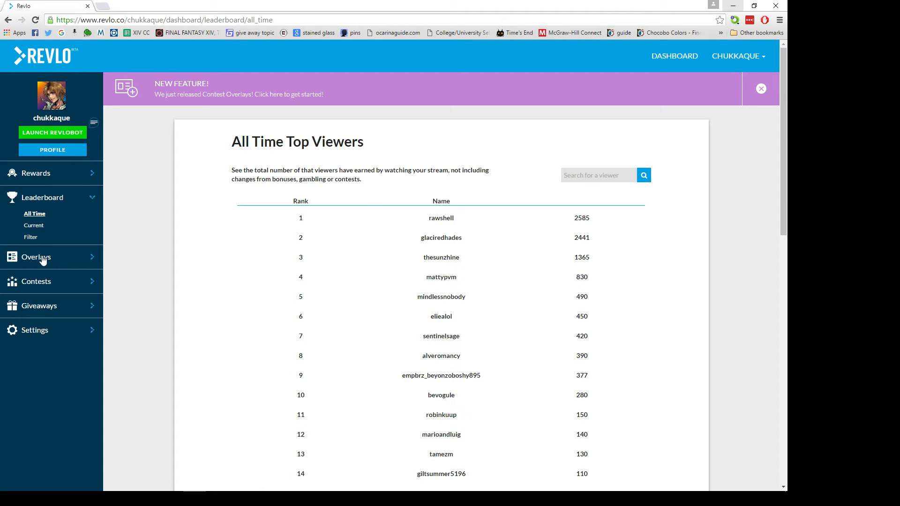
# Open Overlays > Reward Styles and scroll to the Really Feeling It rewards and Overlay Preview
pyautogui.click(36, 257)
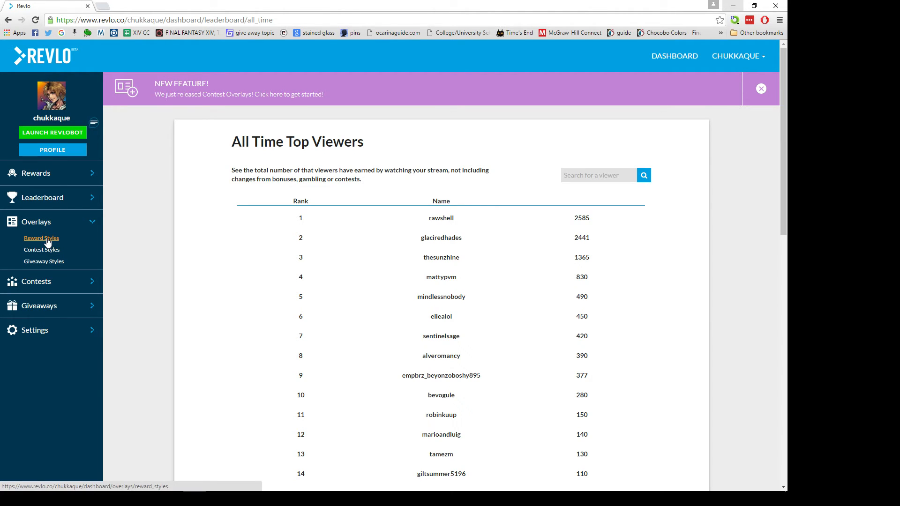
pyautogui.click(41, 237)
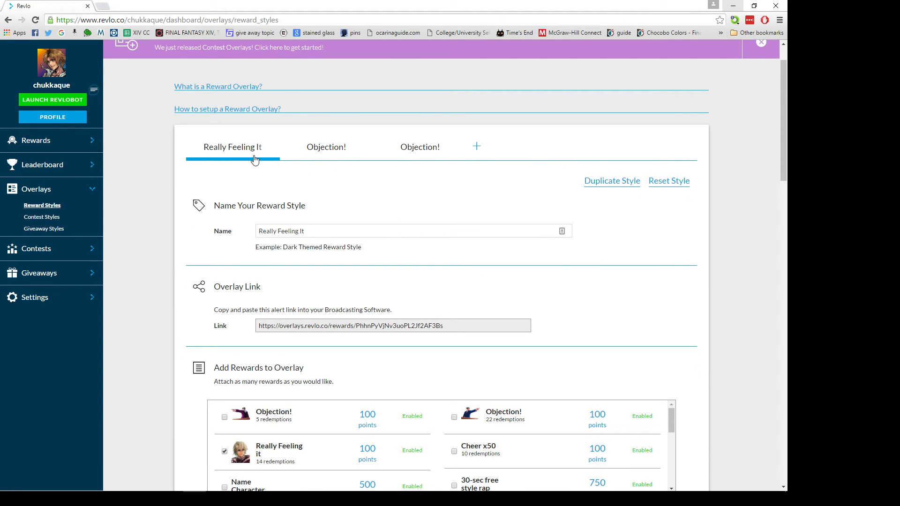
pyautogui.moveTo(368, 191)
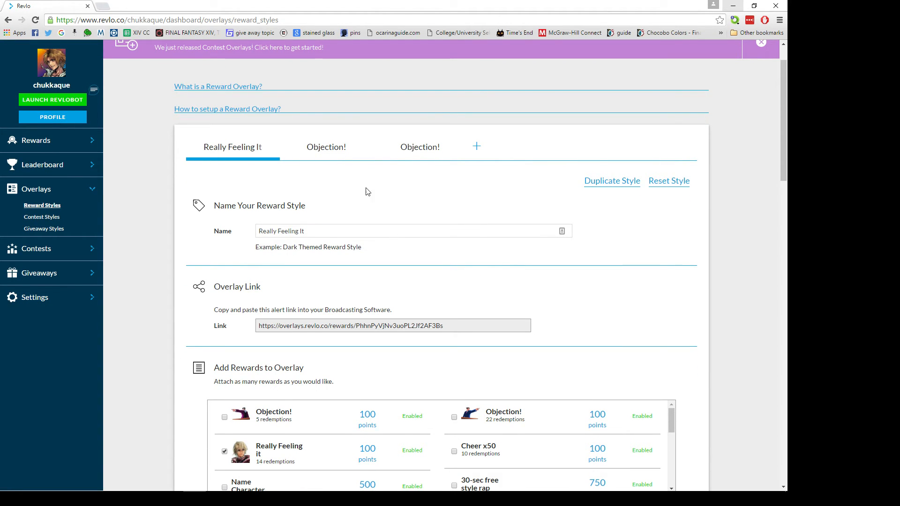
pyautogui.scroll(-3)
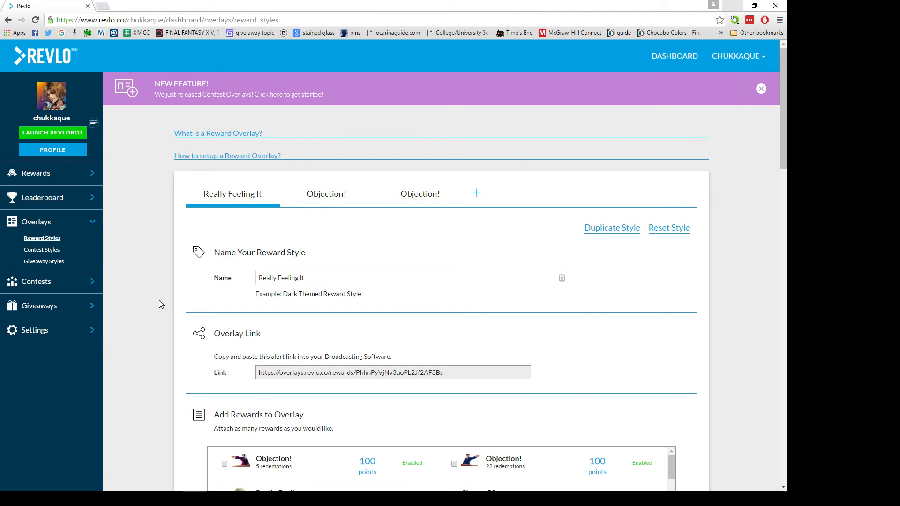
pyautogui.moveTo(197, 273)
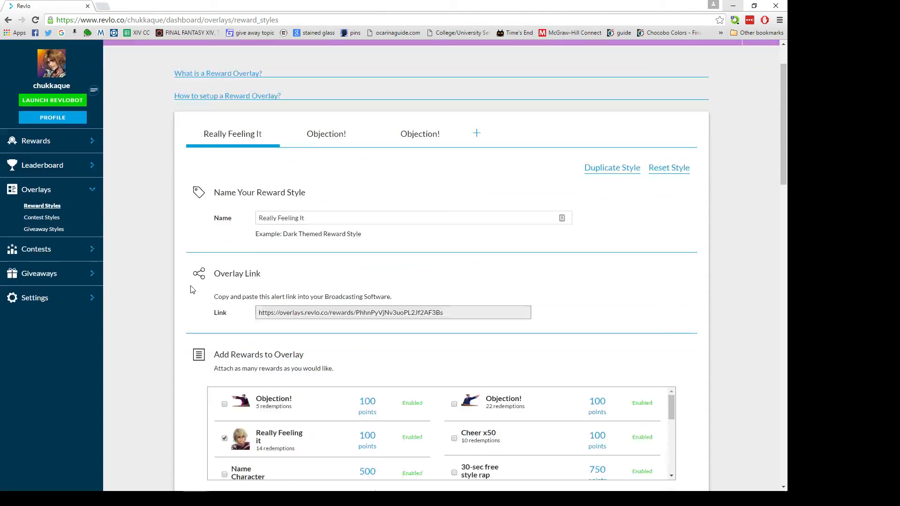
pyautogui.scroll(-3)
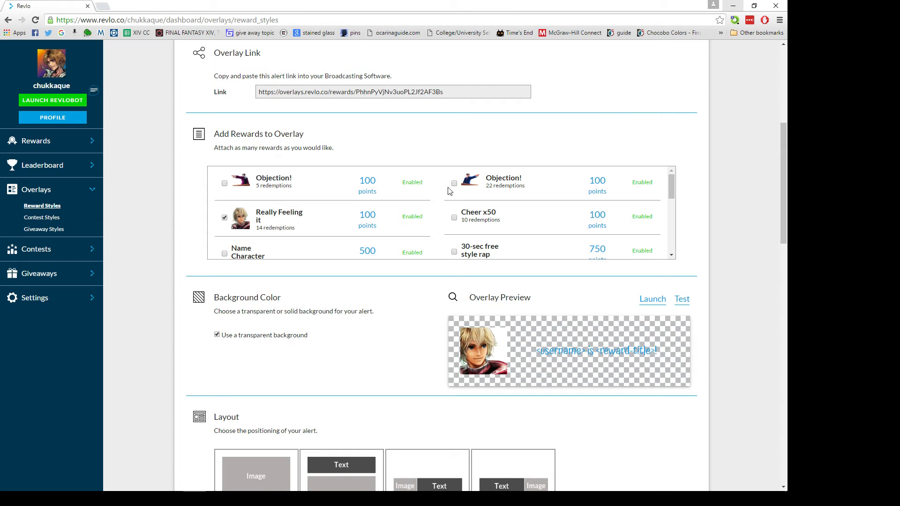
pyautogui.moveTo(396, 239)
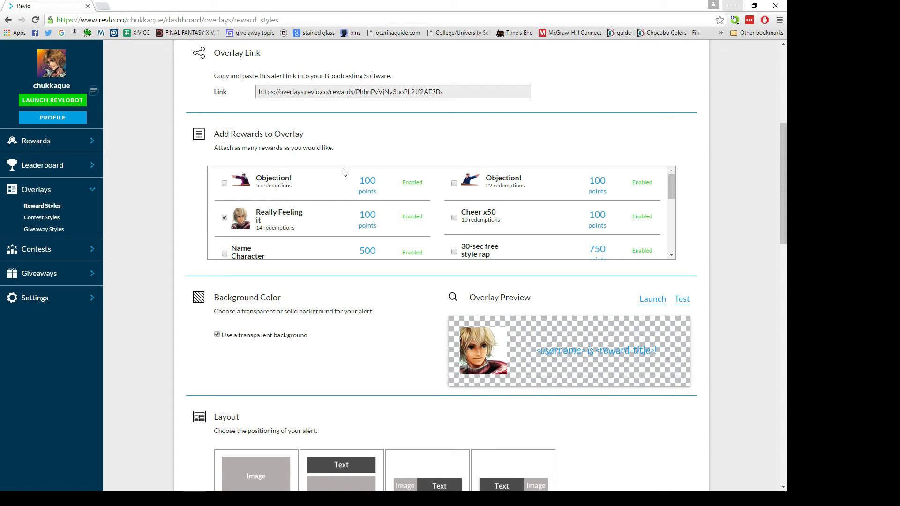
pyautogui.scroll(-3)
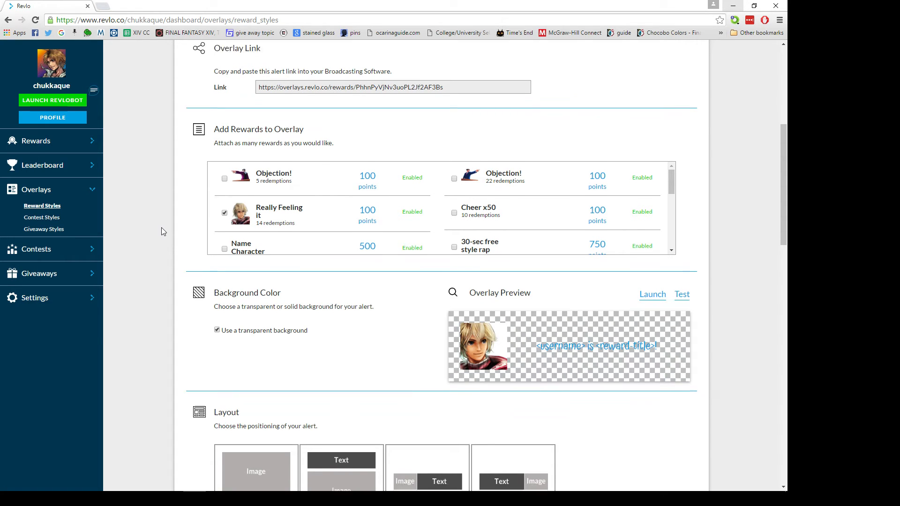
pyautogui.scroll(-3)
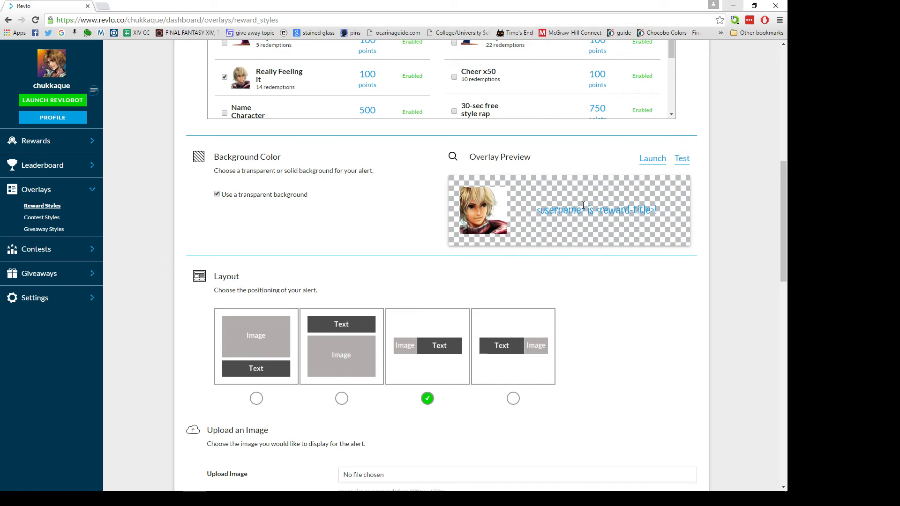
pyautogui.scroll(-3)
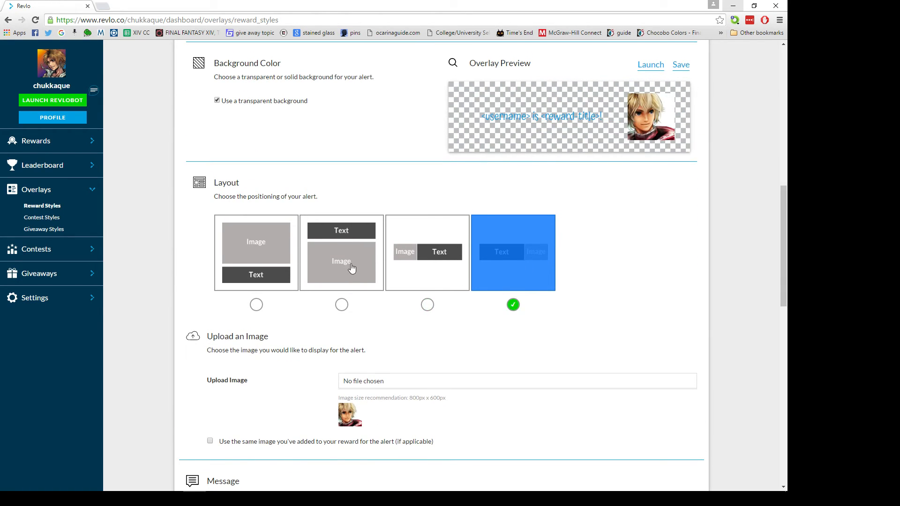
pyautogui.click(255, 305)
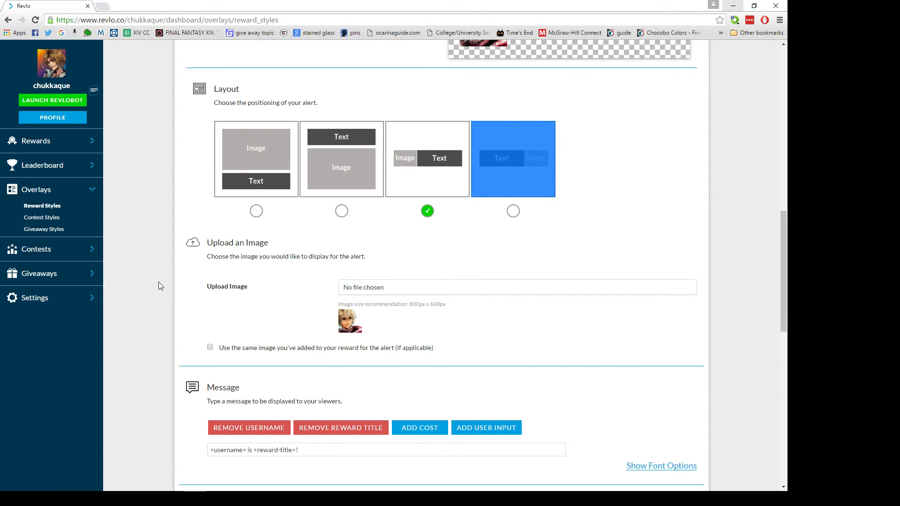
pyautogui.moveTo(305, 330)
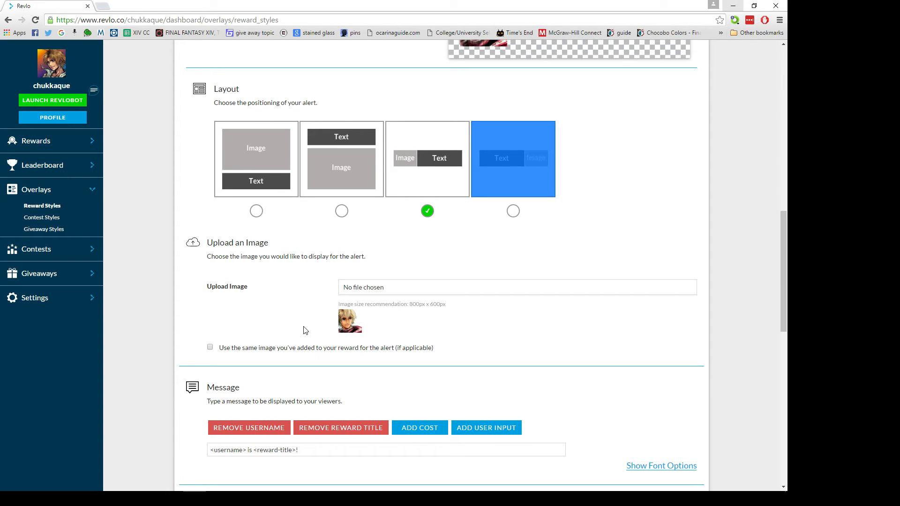
pyautogui.moveTo(337, 317)
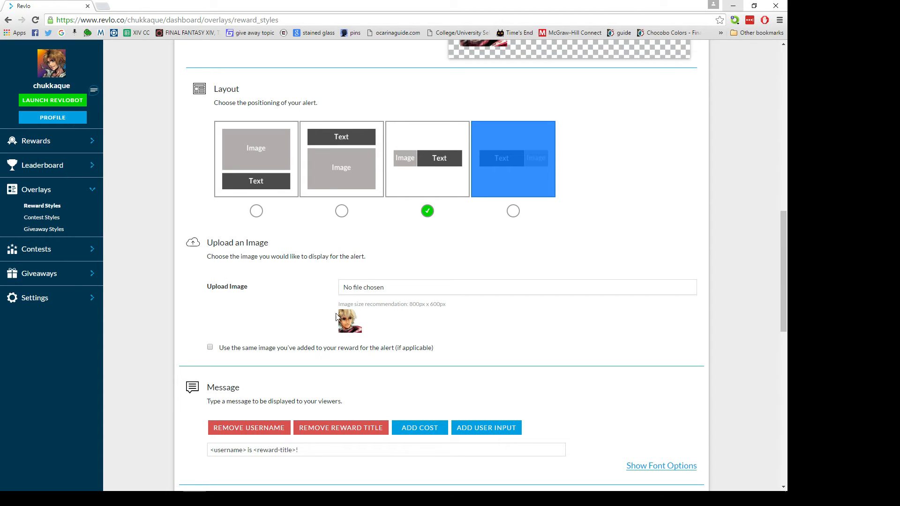
pyautogui.scroll(-3)
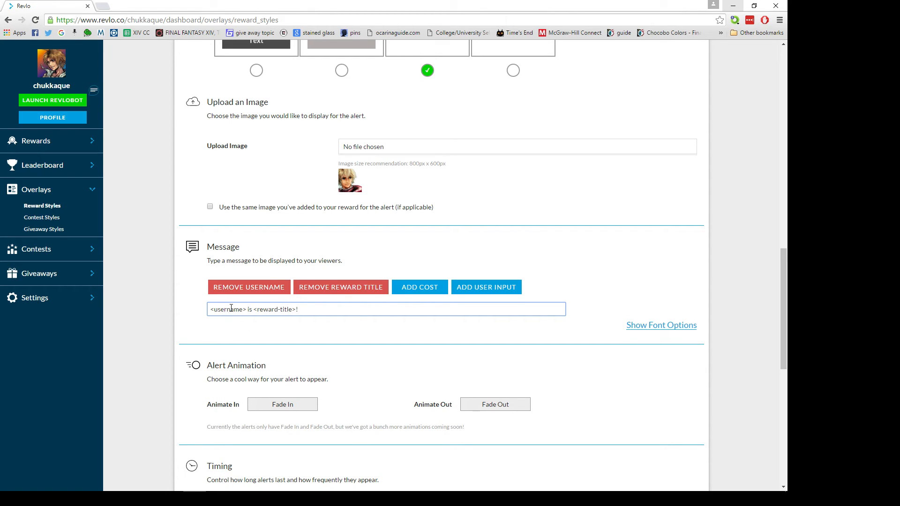
pyautogui.doubleClick(267, 309)
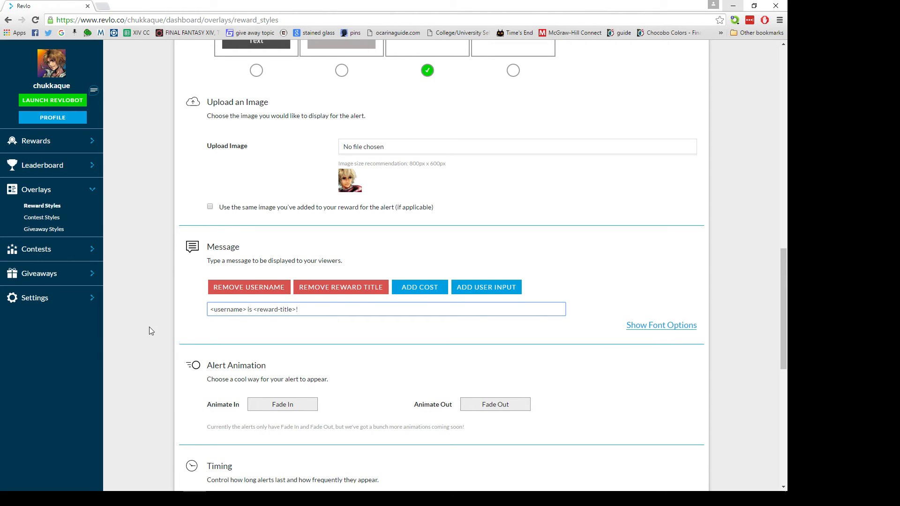
pyautogui.scroll(-3)
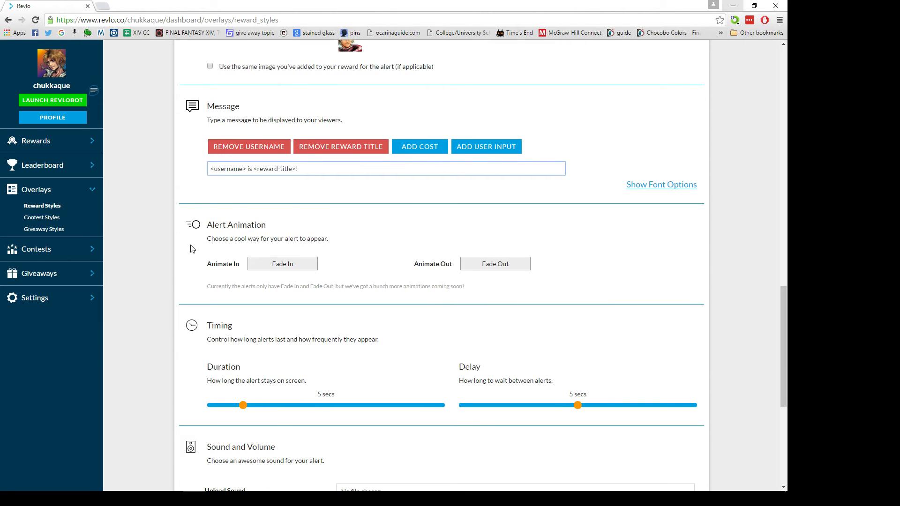
pyautogui.scroll(-3)
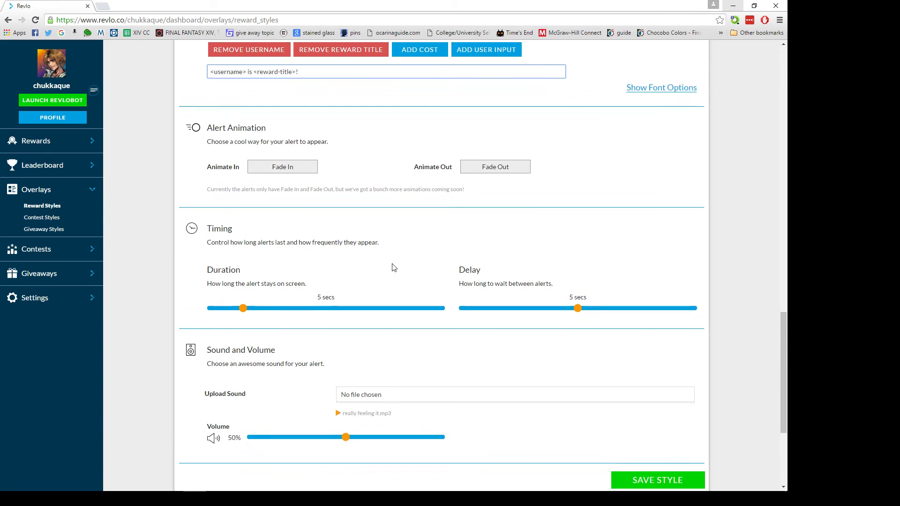
pyautogui.scroll(-3)
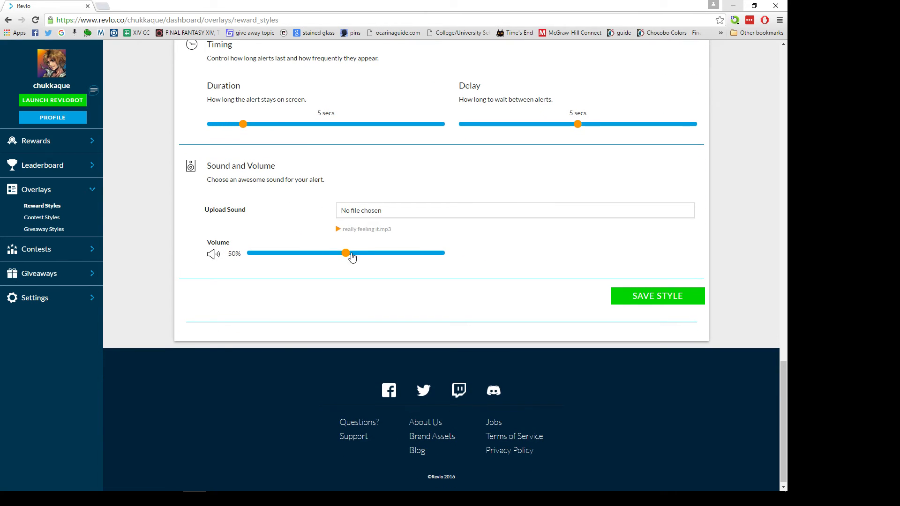
pyautogui.scroll(3)
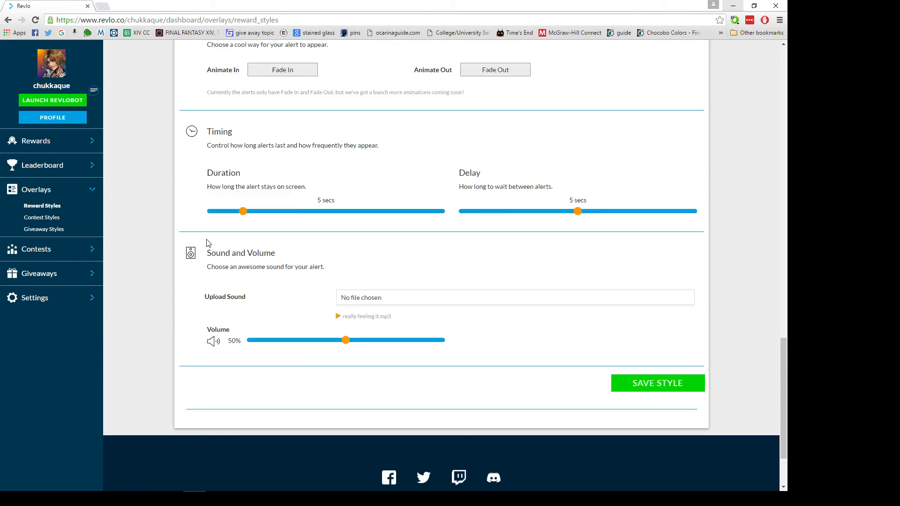
pyautogui.scroll(3)
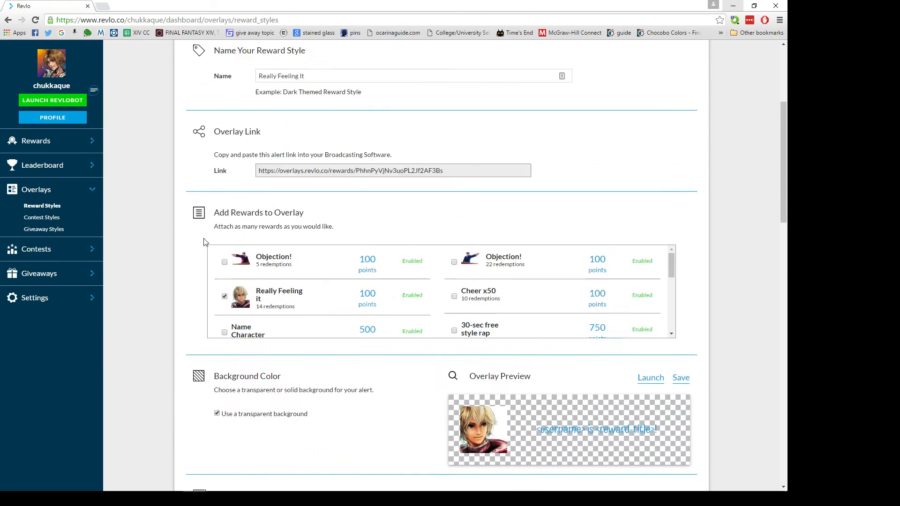
pyautogui.scroll(3)
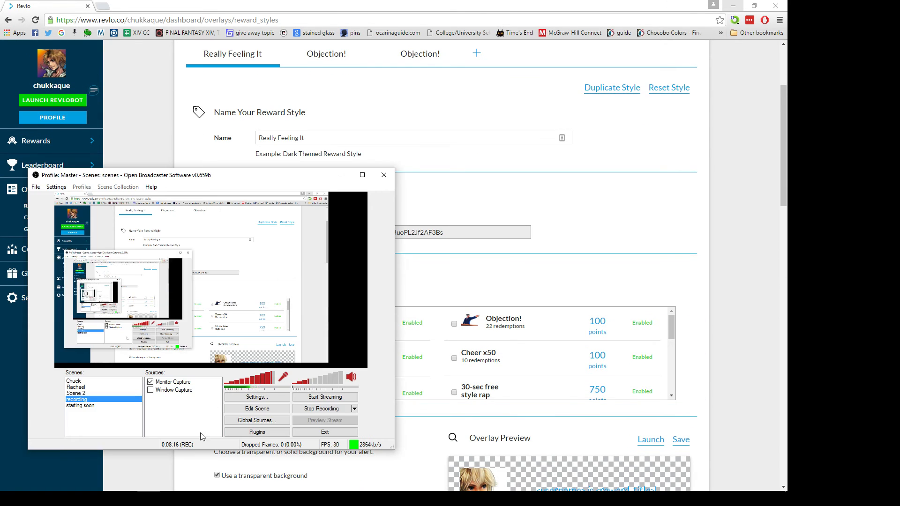
# Add a CLR Browser source named 'CLR Browser' to the recording scene
pyautogui.rightClick(184, 408)
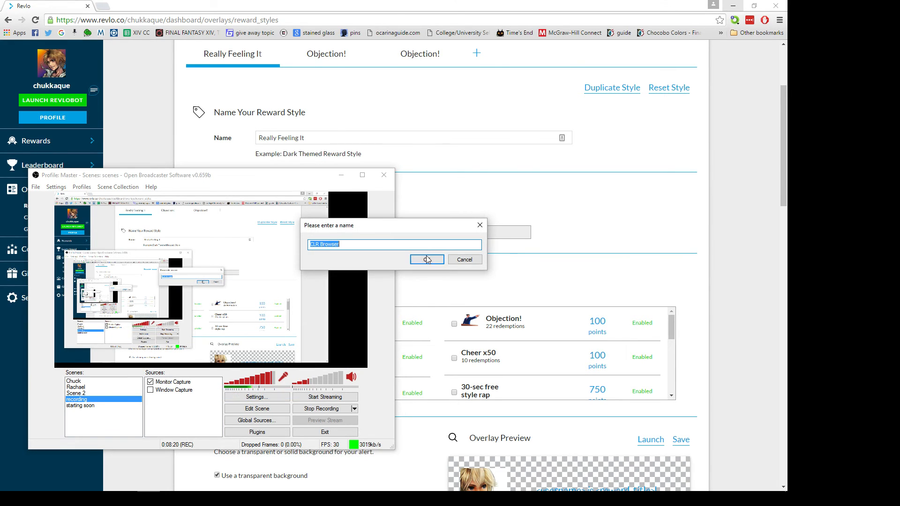
pyautogui.click(427, 259)
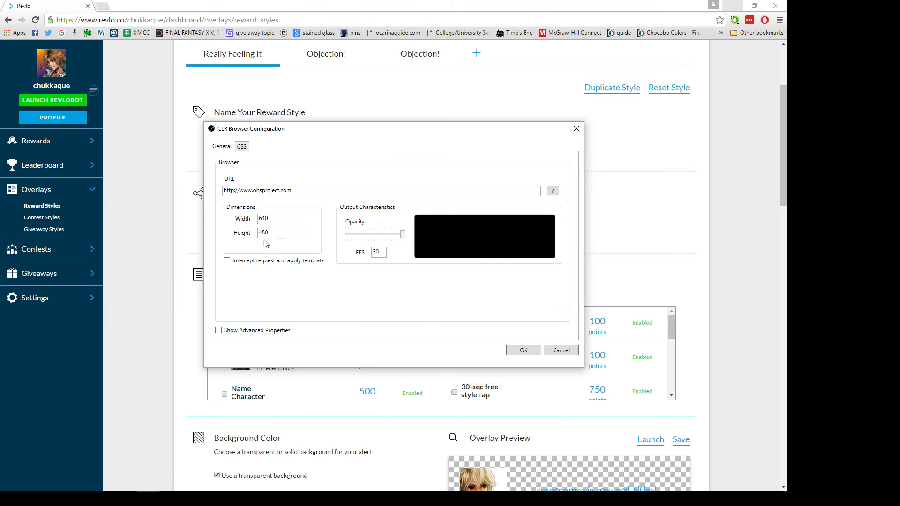
pyautogui.tripleClick(380, 190)
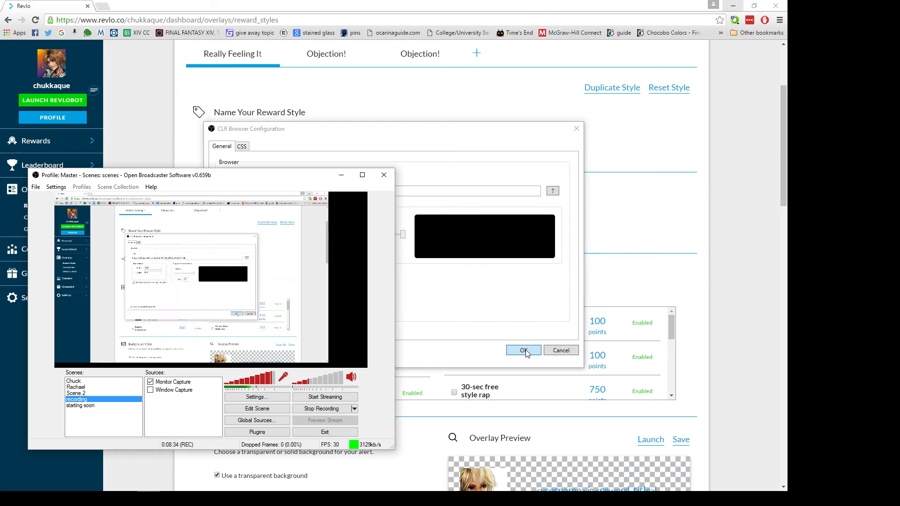
pyautogui.click(523, 350)
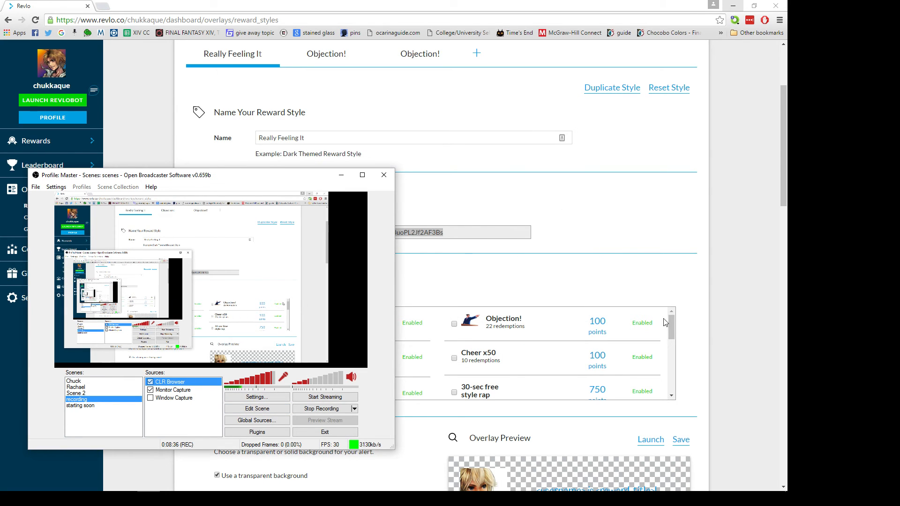
# Fire a Test alert from the Really Feeling It Overlay Preview and check the OBS source
pyautogui.click(383, 175)
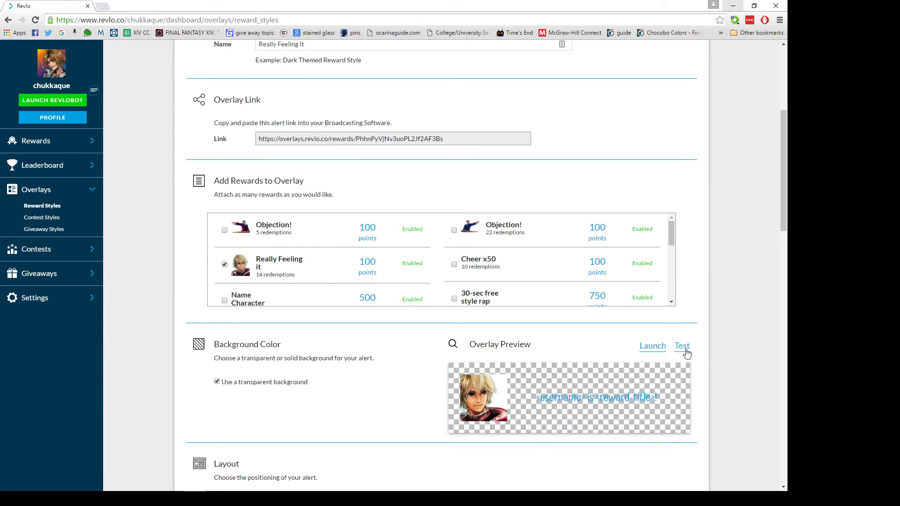
pyautogui.moveTo(688, 351)
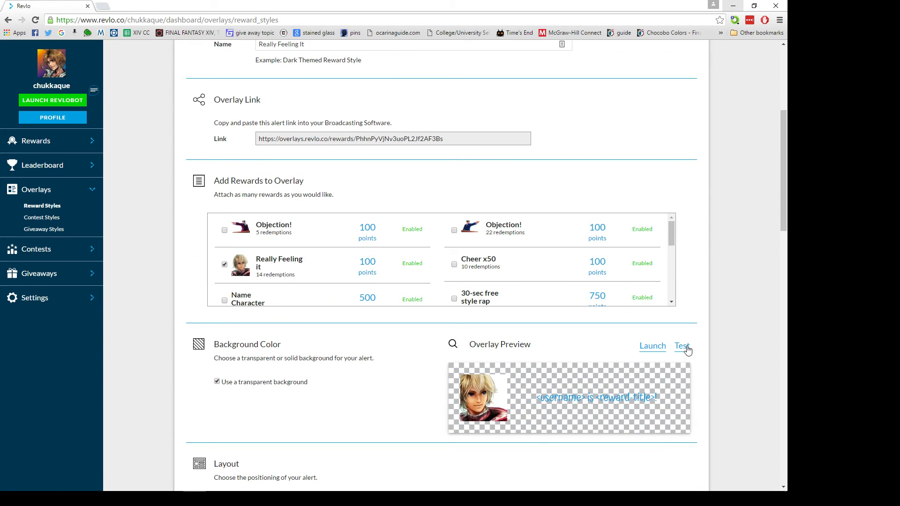
pyautogui.click(682, 346)
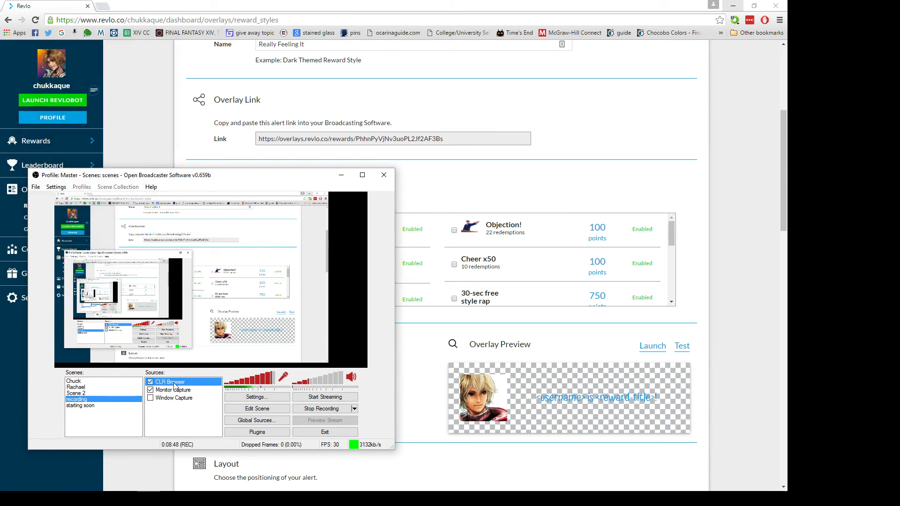
pyautogui.click(383, 174)
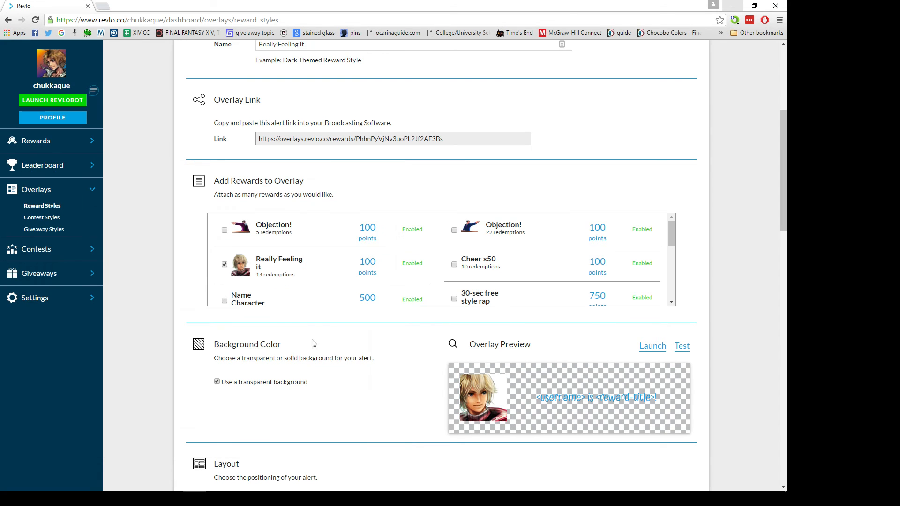
# Scroll through the Default contest style's two-option layout, previews and font colors, then back up
pyautogui.click(41, 217)
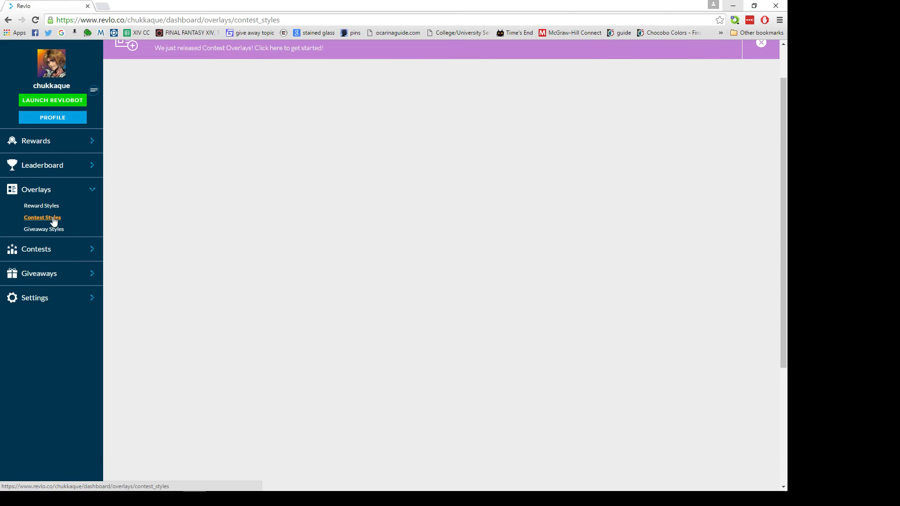
pyautogui.click(42, 217)
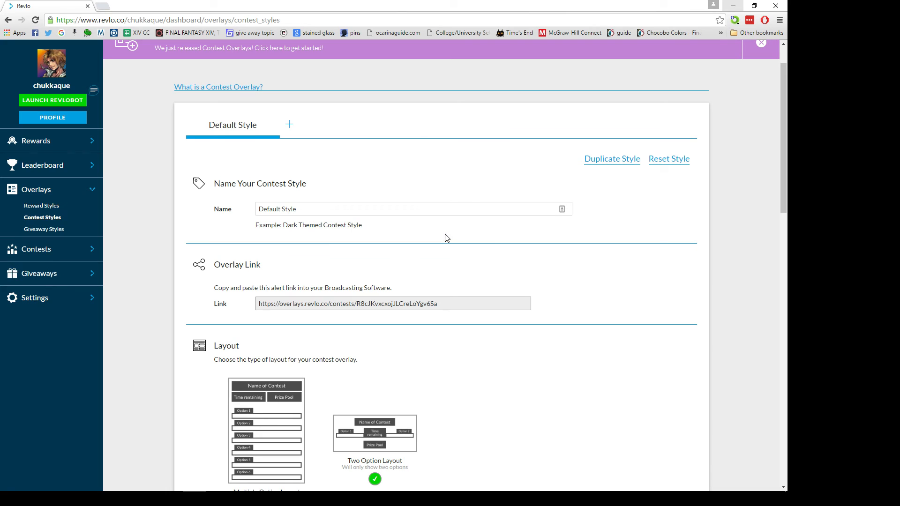
pyautogui.scroll(-3)
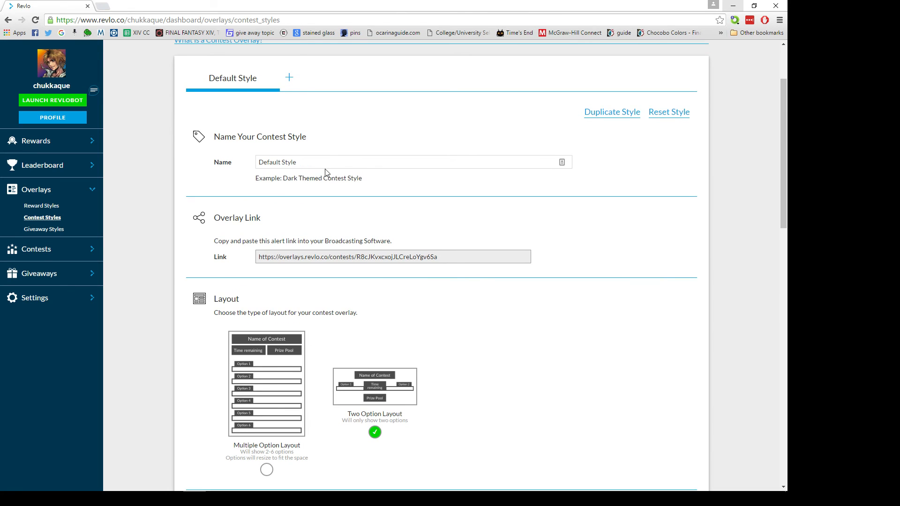
pyautogui.scroll(-3)
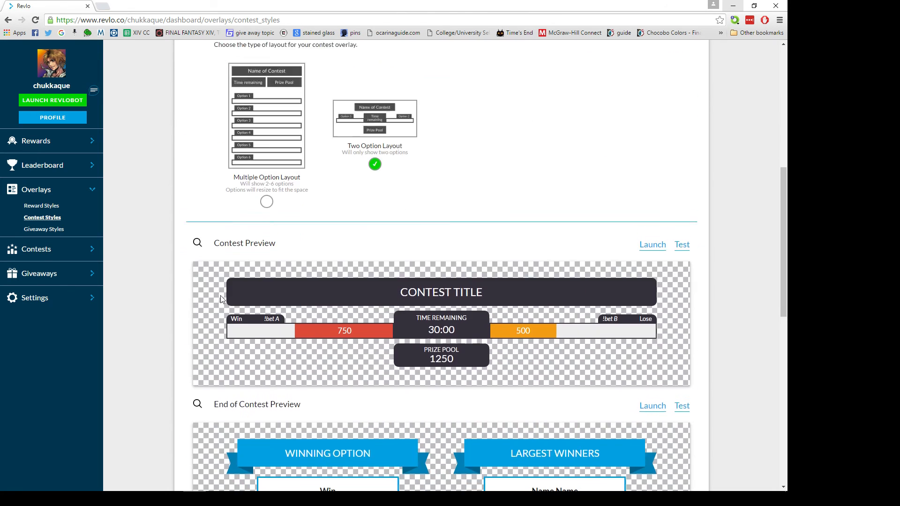
pyautogui.scroll(-3)
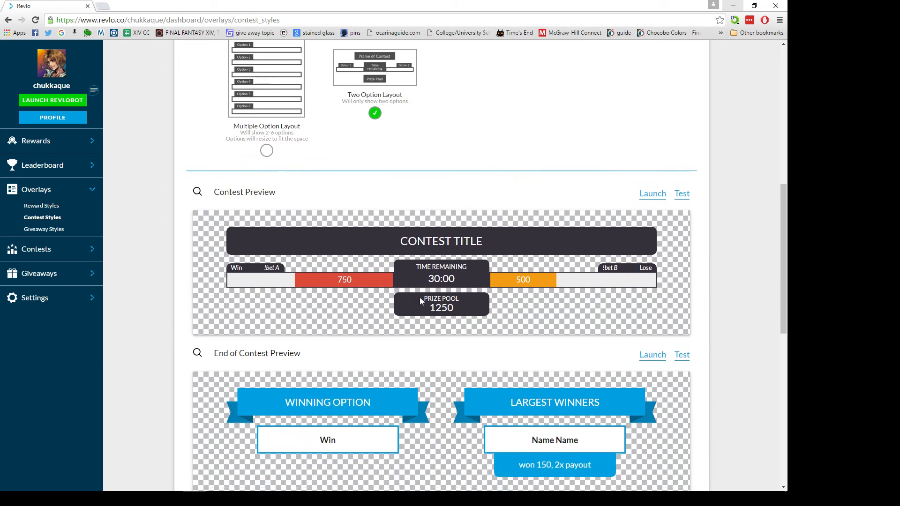
pyautogui.scroll(-3)
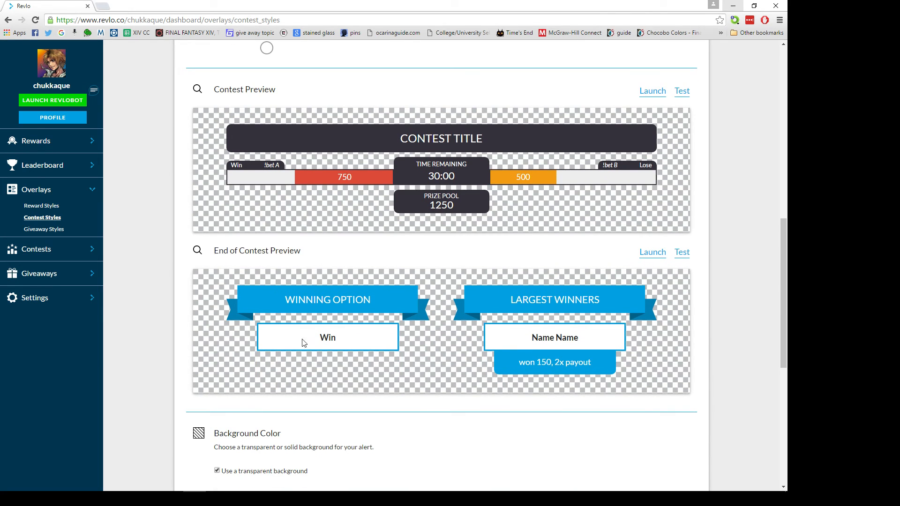
pyautogui.scroll(-3)
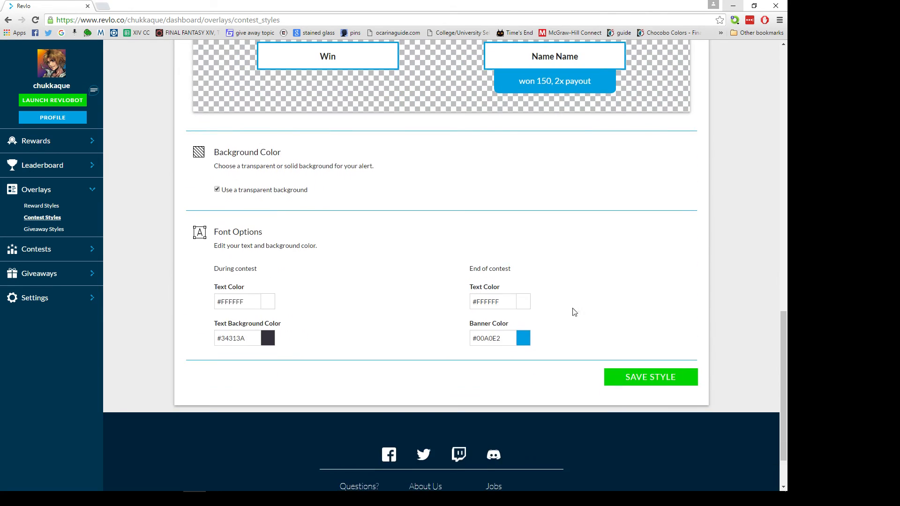
pyautogui.scroll(3)
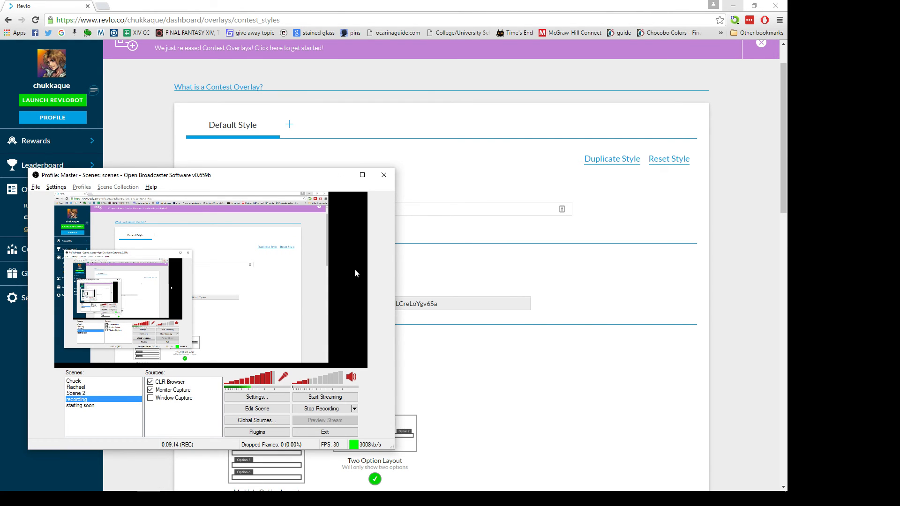
pyautogui.click(383, 175)
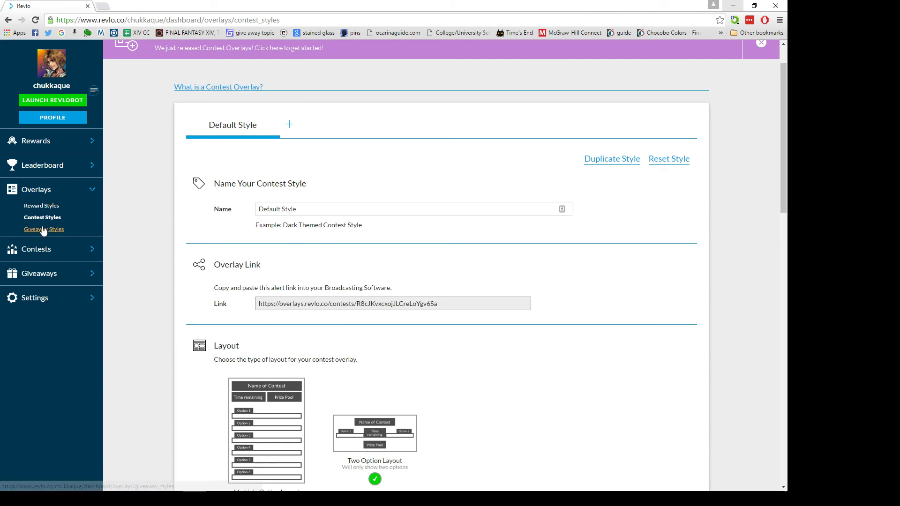
# Open the under-construction Giveaway Styles page and expand the Contests sidebar section
pyautogui.click(44, 229)
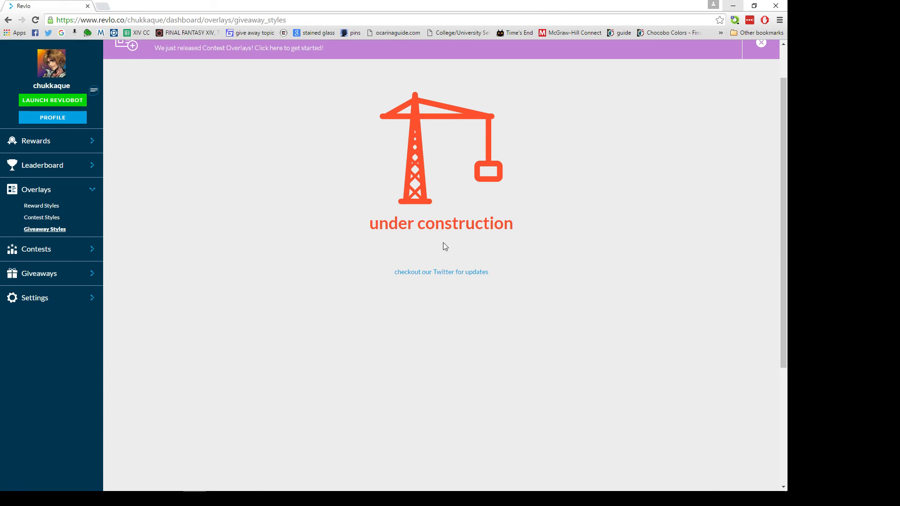
pyautogui.moveTo(374, 286)
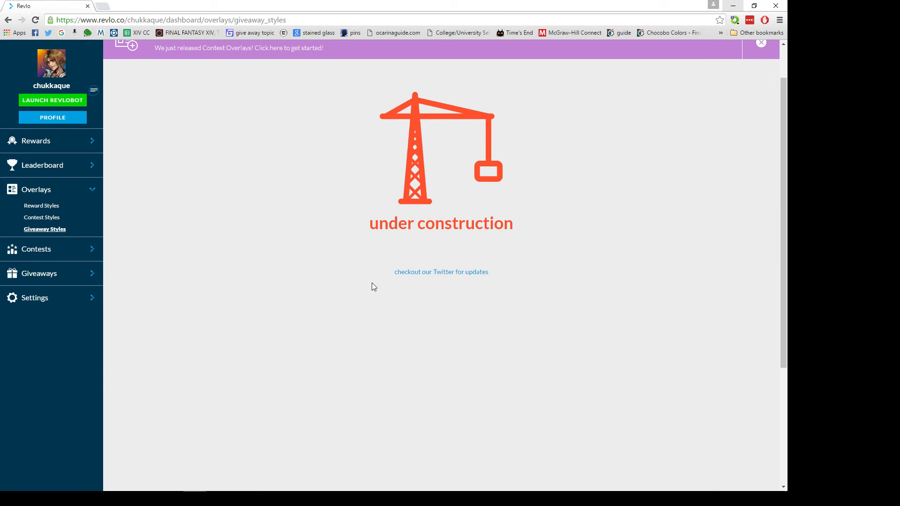
pyautogui.moveTo(100, 264)
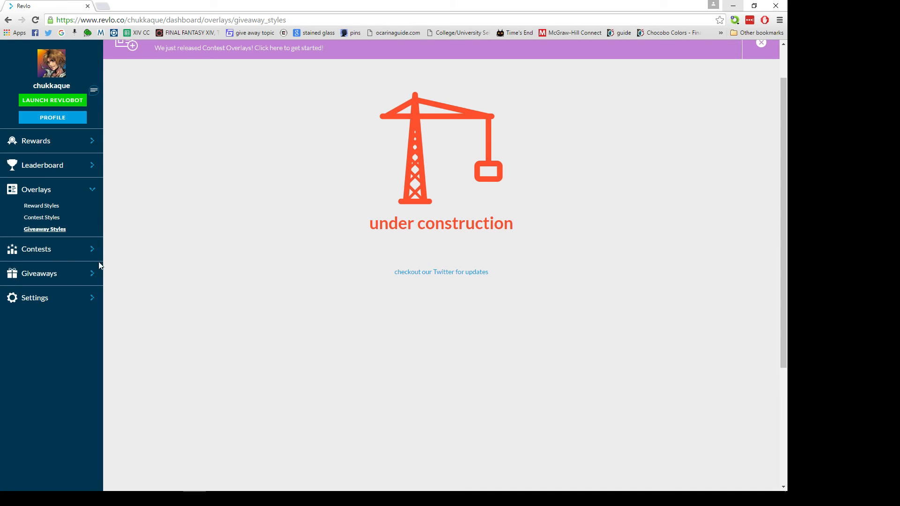
pyautogui.moveTo(50, 253)
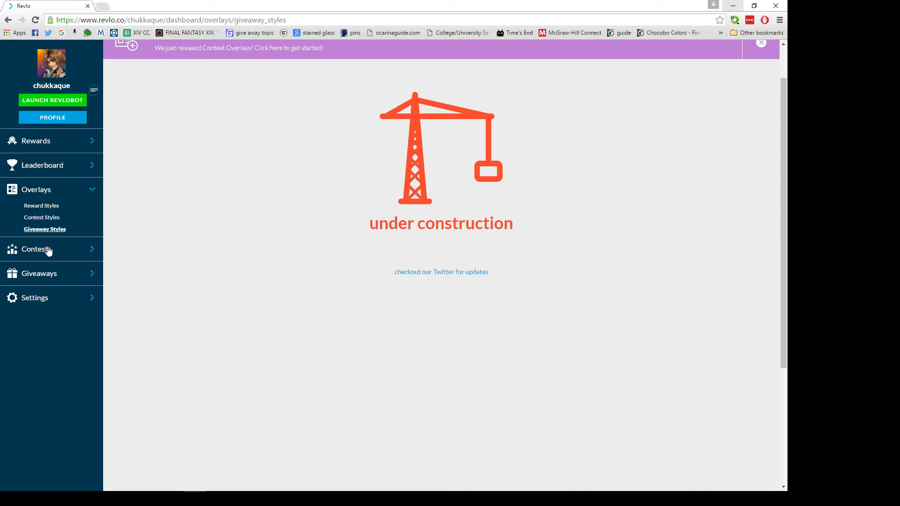
pyautogui.click(36, 248)
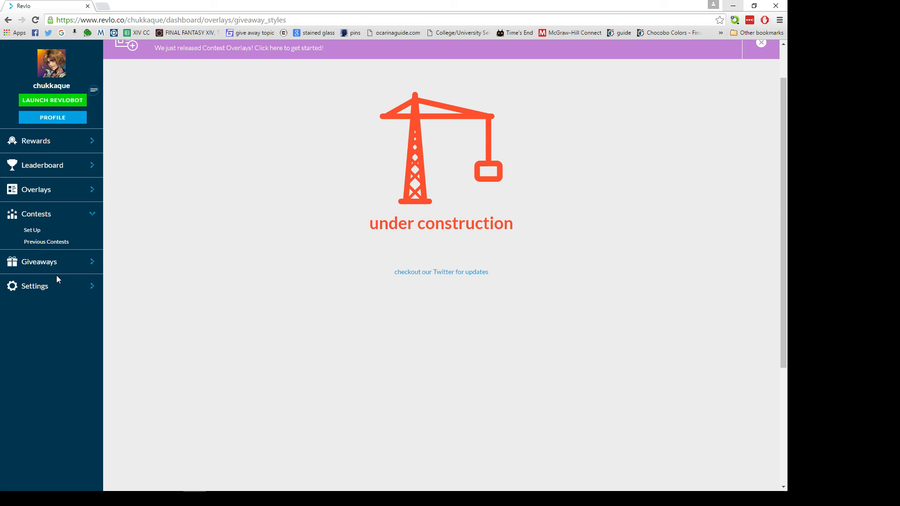
pyautogui.moveTo(32, 230)
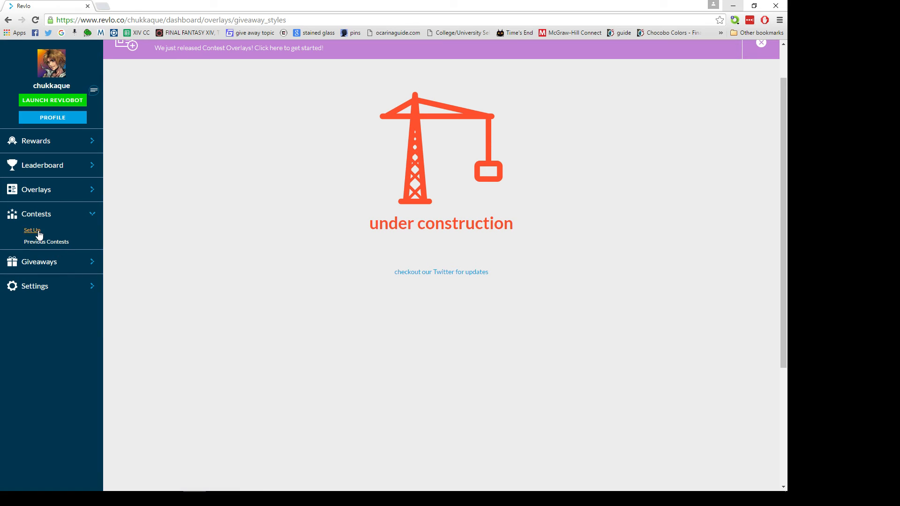
# Fill the Create a Contest form: name 'fdgfgh', options 6, 2, 3, timeframe 5
pyautogui.click(31, 230)
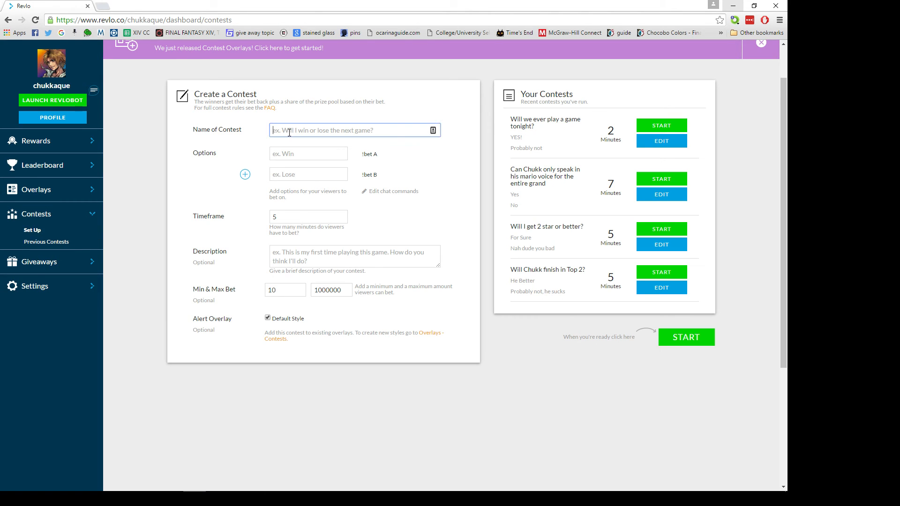
pyautogui.click(308, 154)
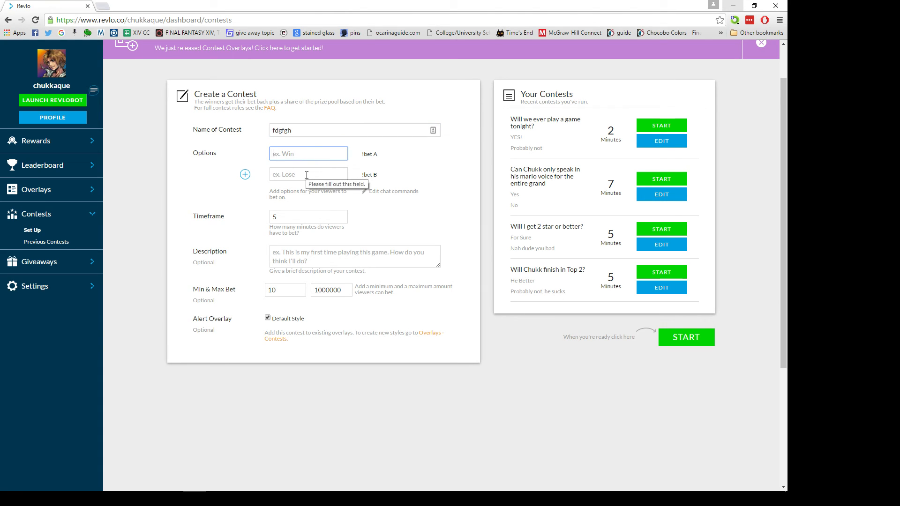
pyautogui.write('6')
pyautogui.click(308, 174)
pyautogui.write('2')
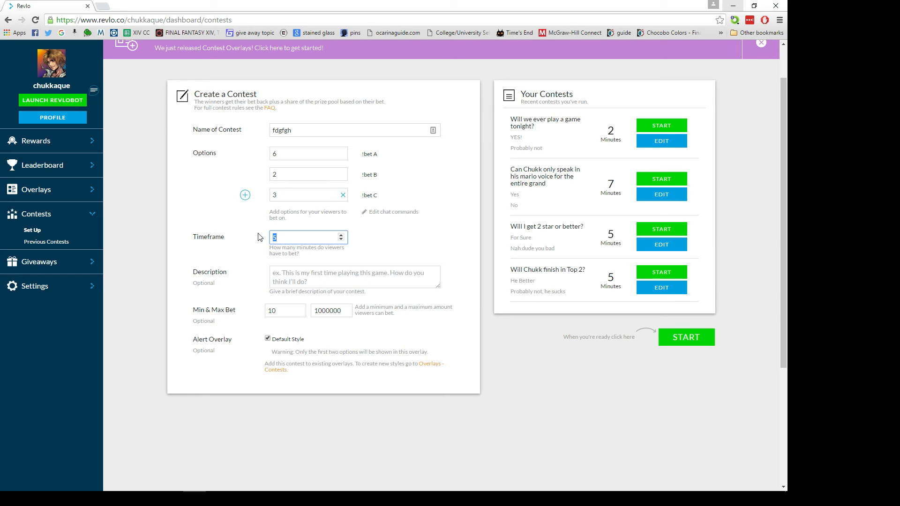
pyautogui.moveTo(624, 133)
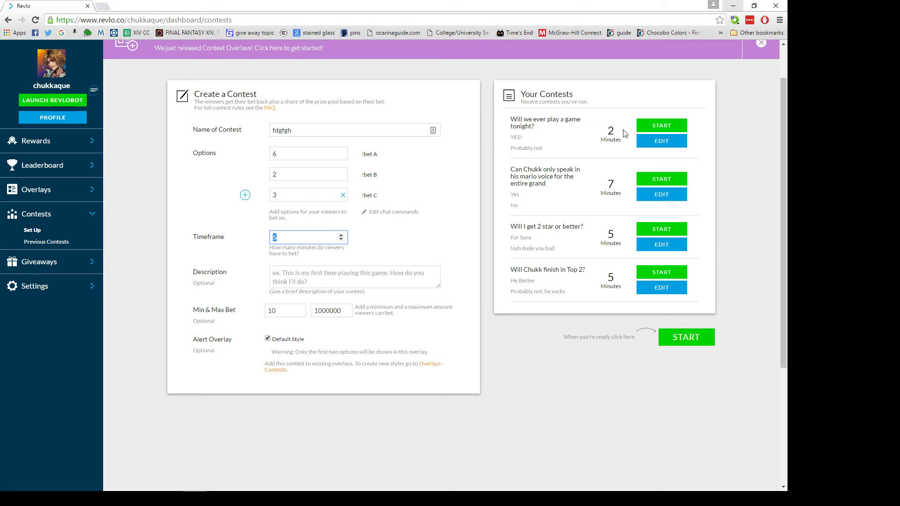
pyautogui.moveTo(621, 156)
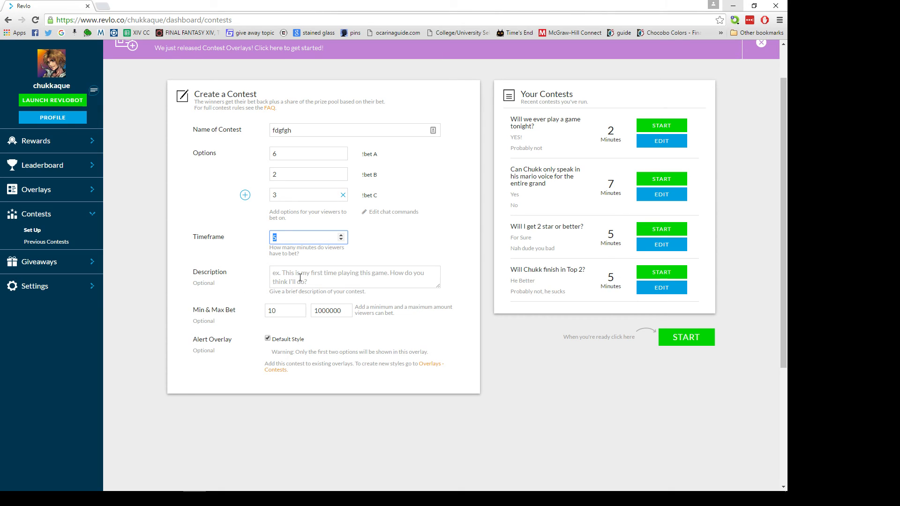
pyautogui.click(282, 311)
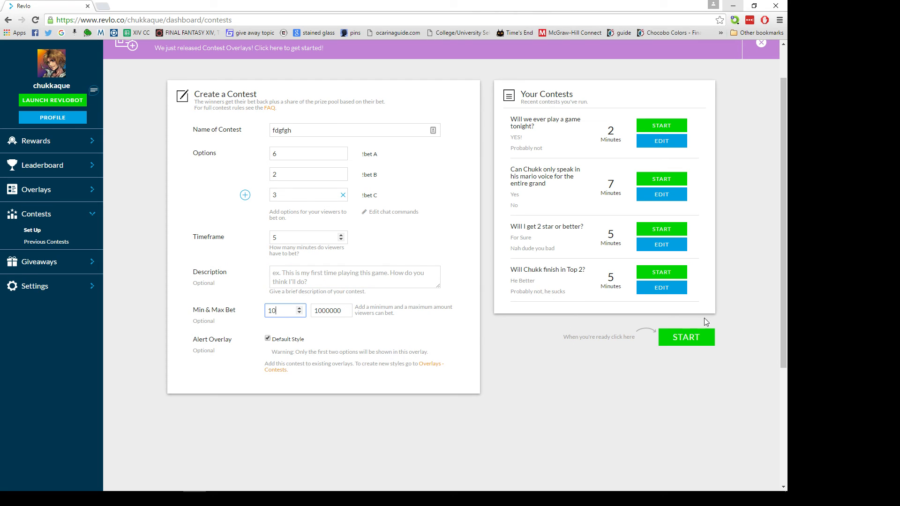
# Launch the fdgfgh contest, then refund it with REFUND & START NEW
pyautogui.click(686, 337)
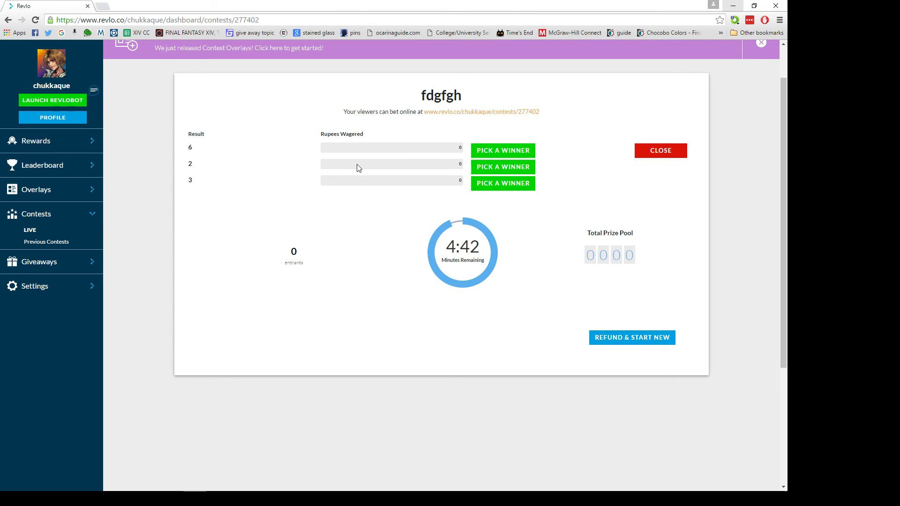
pyautogui.moveTo(394, 251)
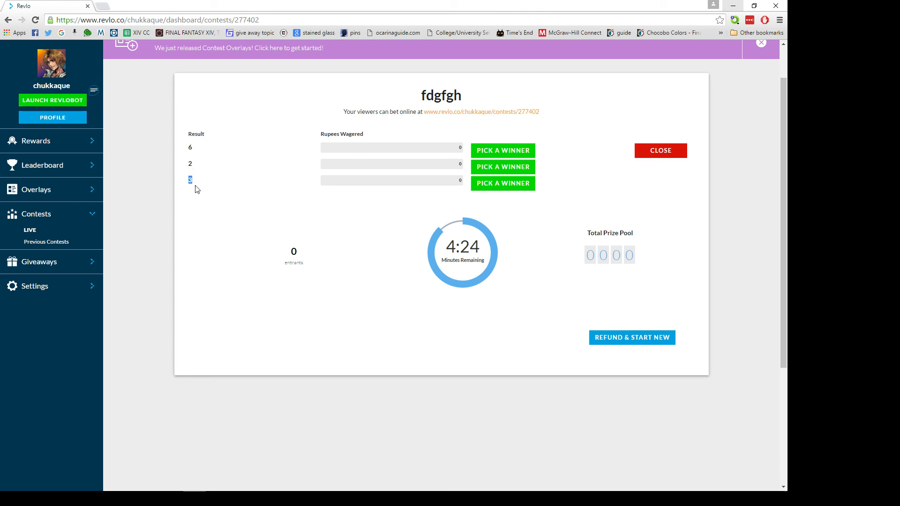
pyautogui.moveTo(460, 325)
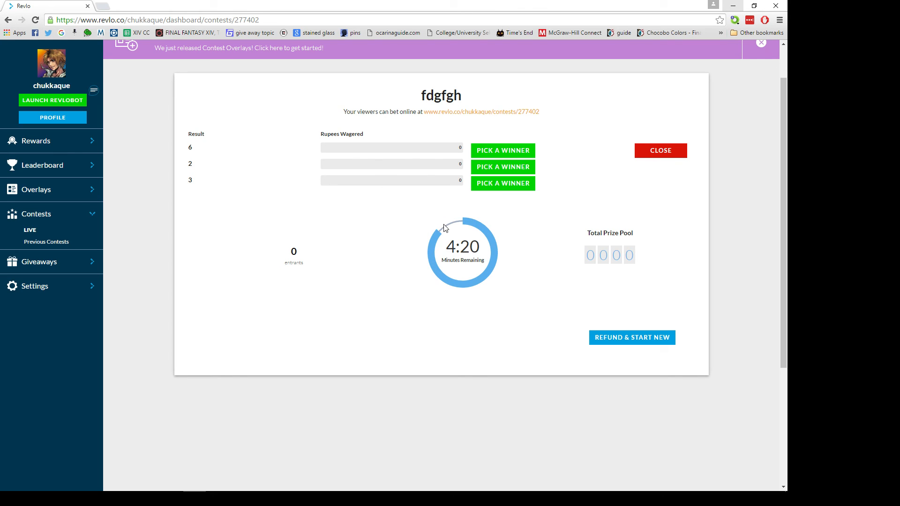
pyautogui.moveTo(480, 312)
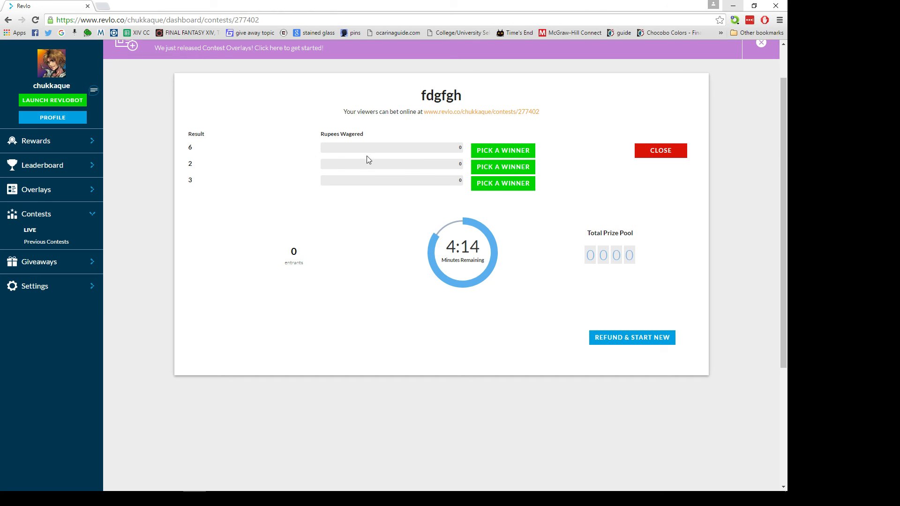
pyautogui.moveTo(503, 150)
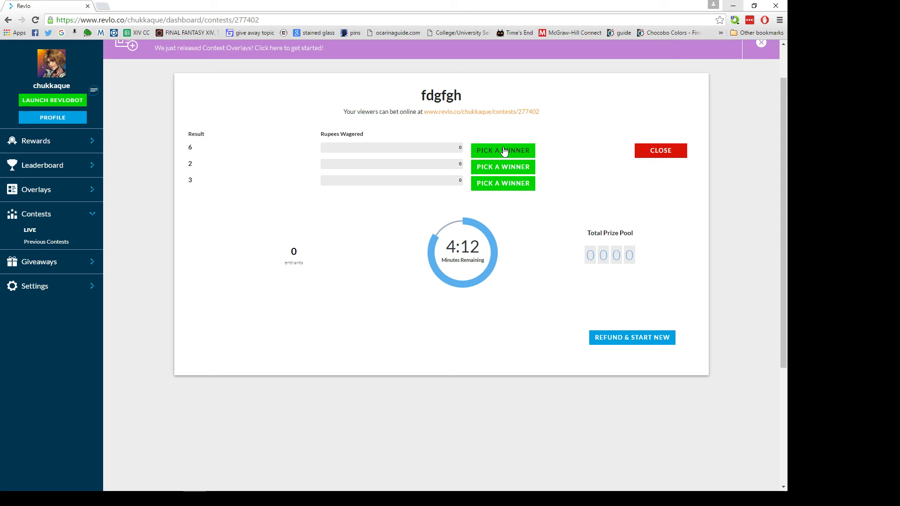
pyautogui.moveTo(671, 166)
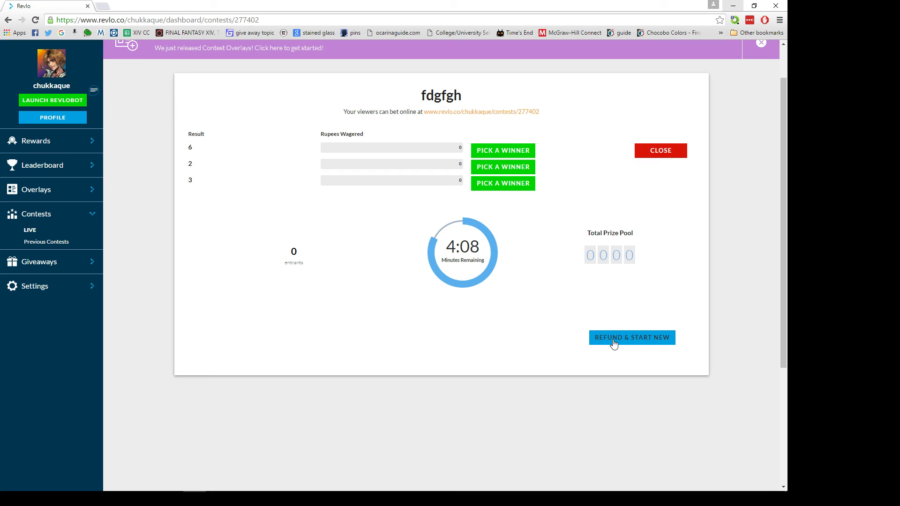
pyautogui.click(632, 337)
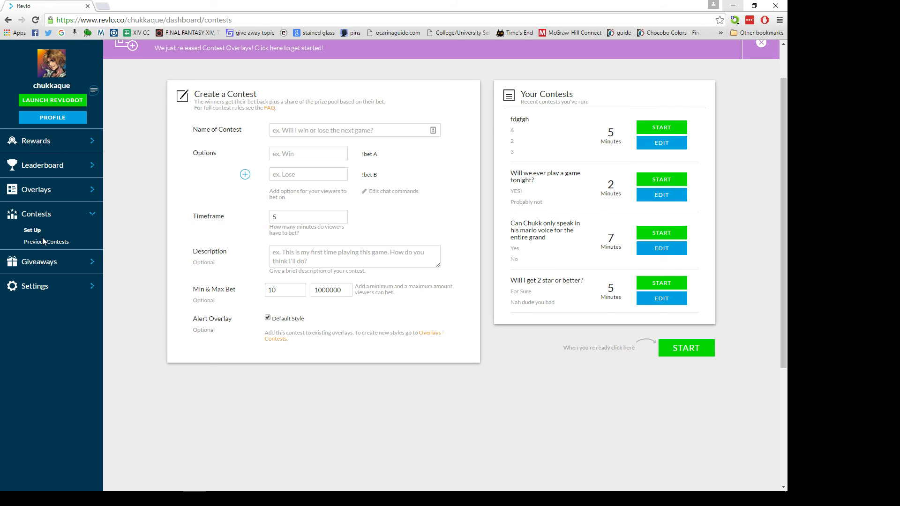
# Open Previous Contests and show the RESULT of the grandprix 60-points contest
pyautogui.click(47, 242)
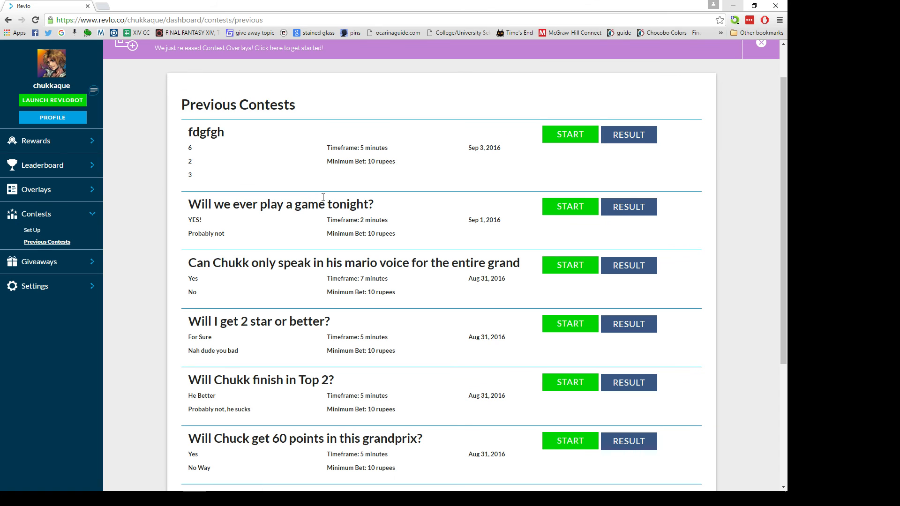
pyautogui.scroll(-3)
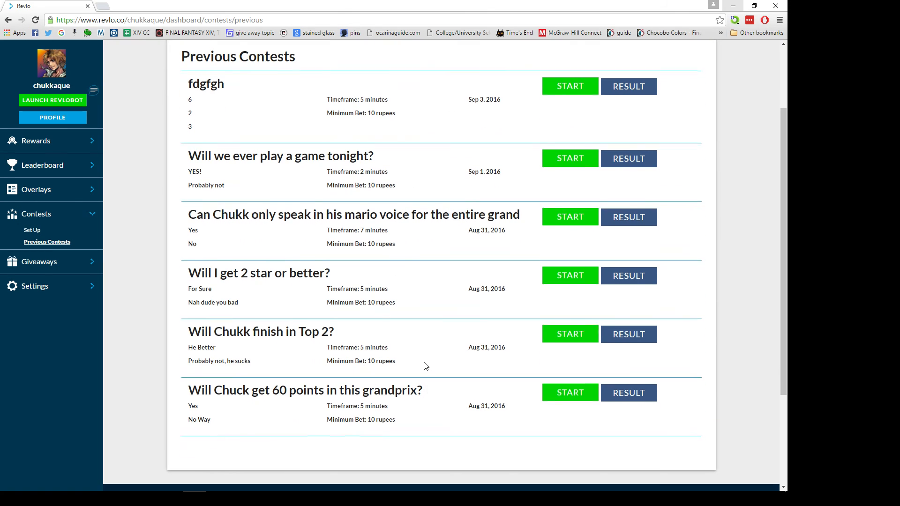
pyautogui.click(629, 393)
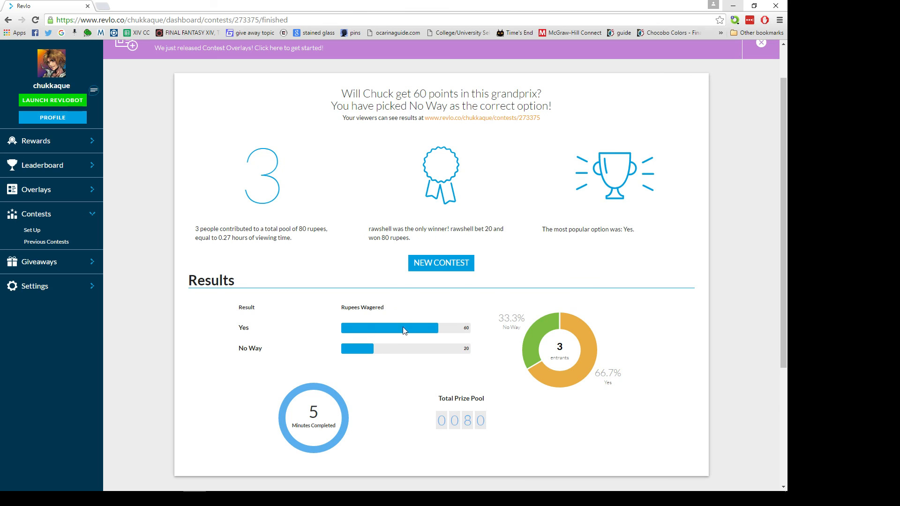
pyautogui.moveTo(460, 328)
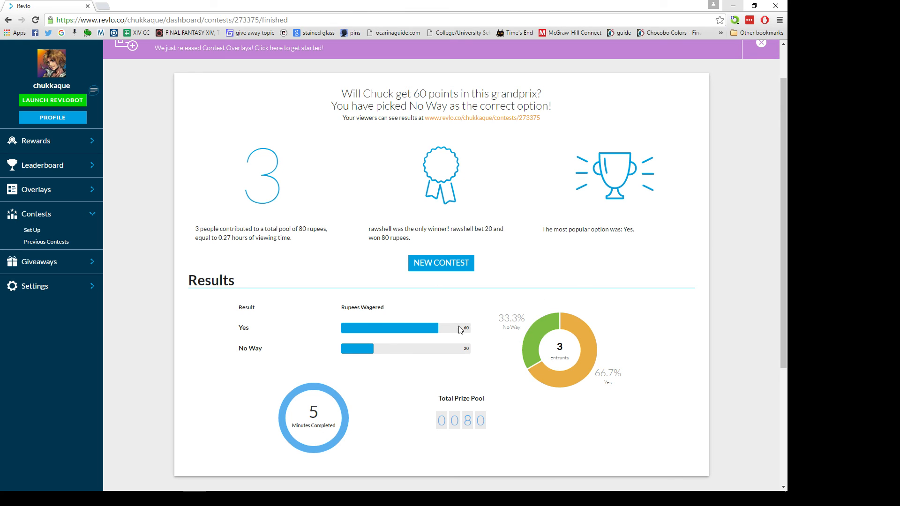
pyautogui.moveTo(358, 354)
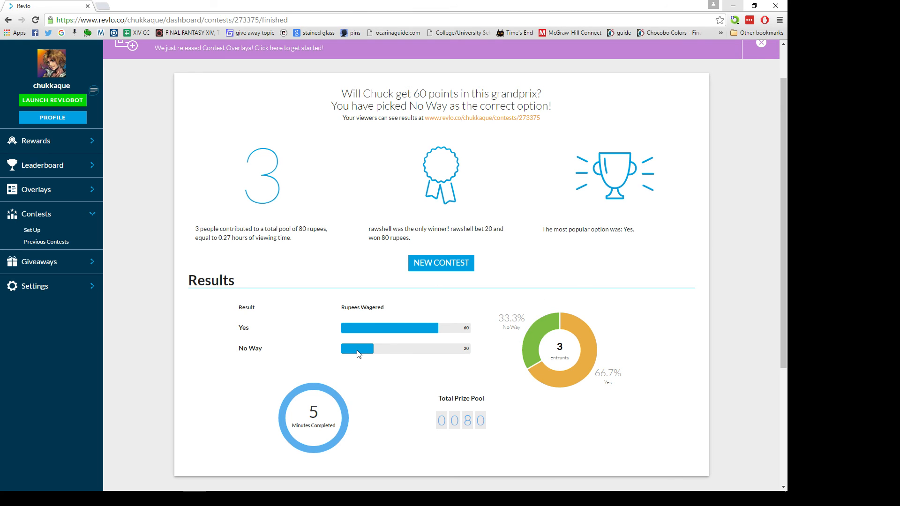
pyautogui.moveTo(440, 365)
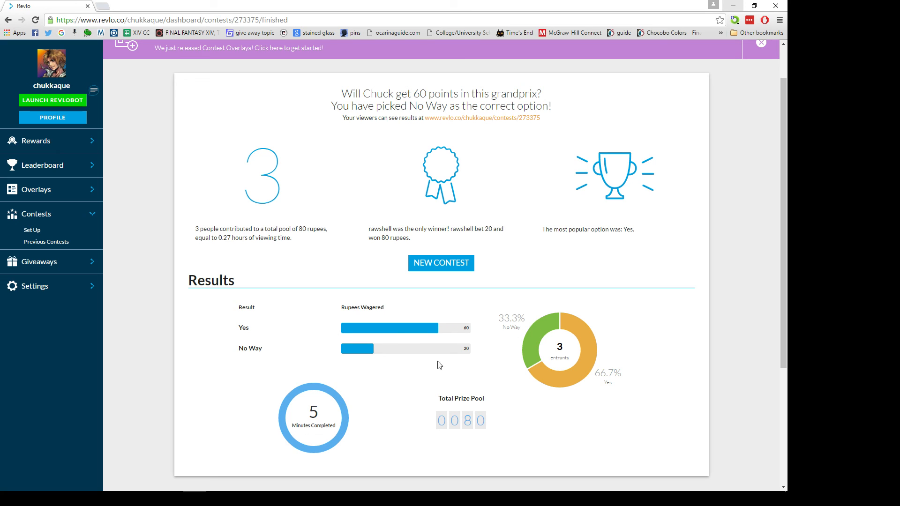
pyautogui.moveTo(46, 242)
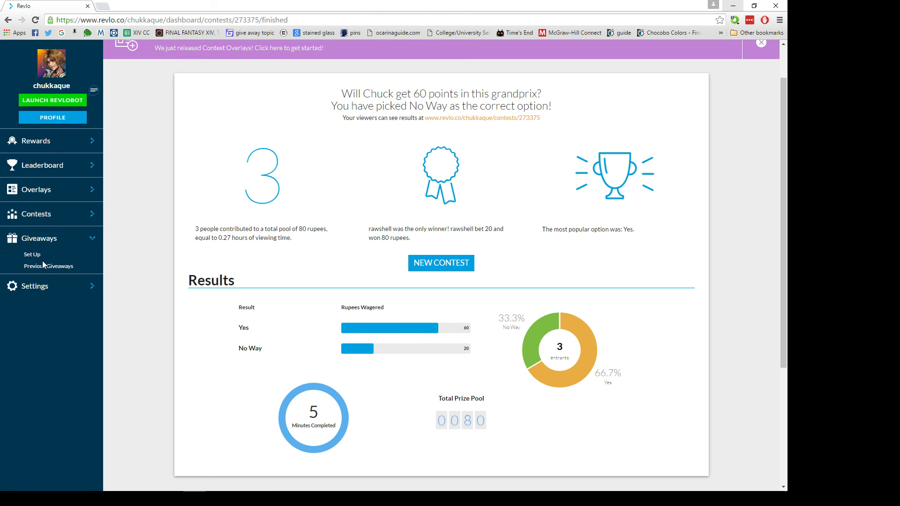
# Open the Create a Giveaway form, then launch Revlobot and kill it again
pyautogui.click(32, 254)
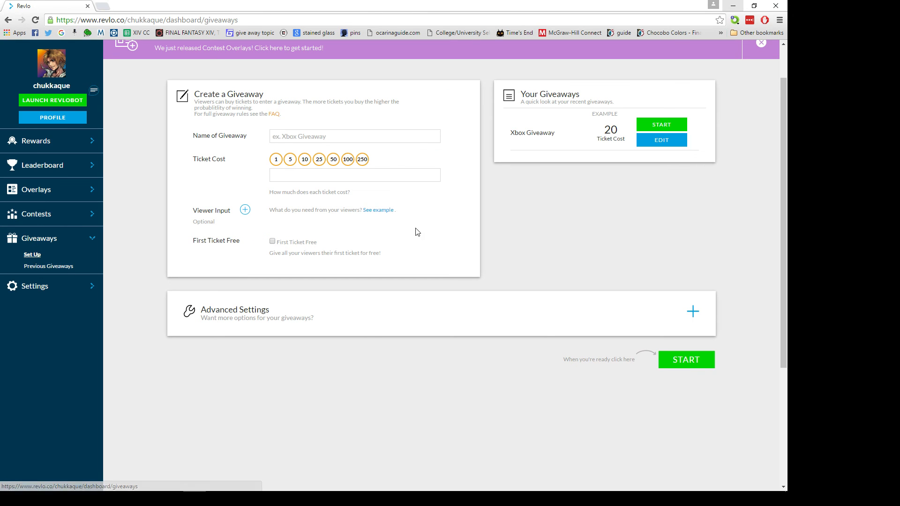
pyautogui.moveTo(340, 149)
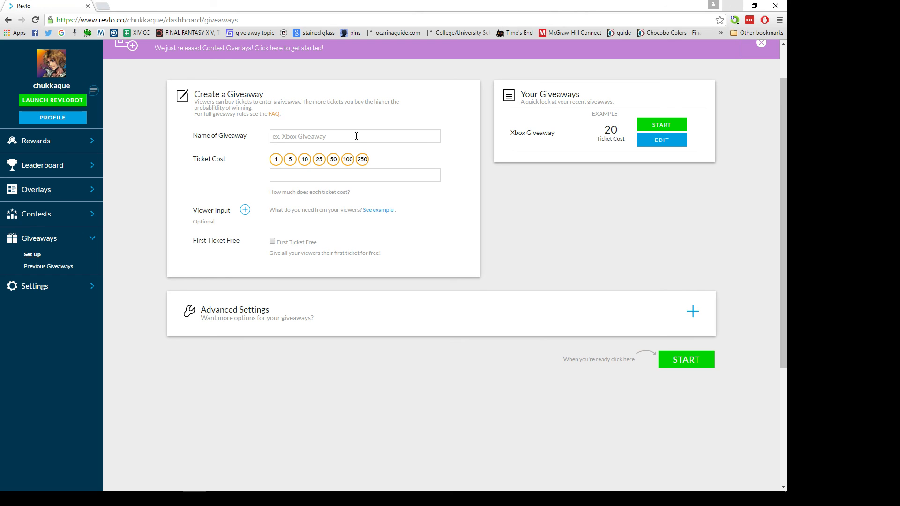
pyautogui.click(686, 360)
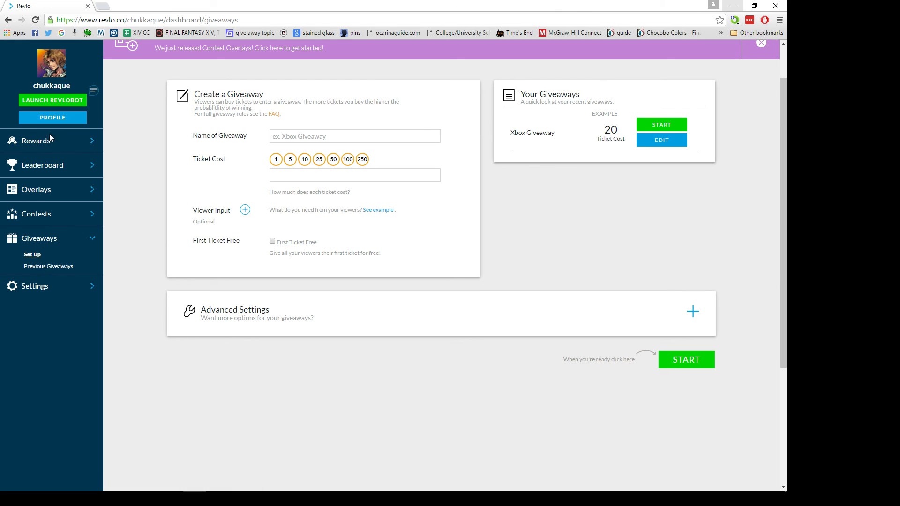
pyautogui.click(35, 141)
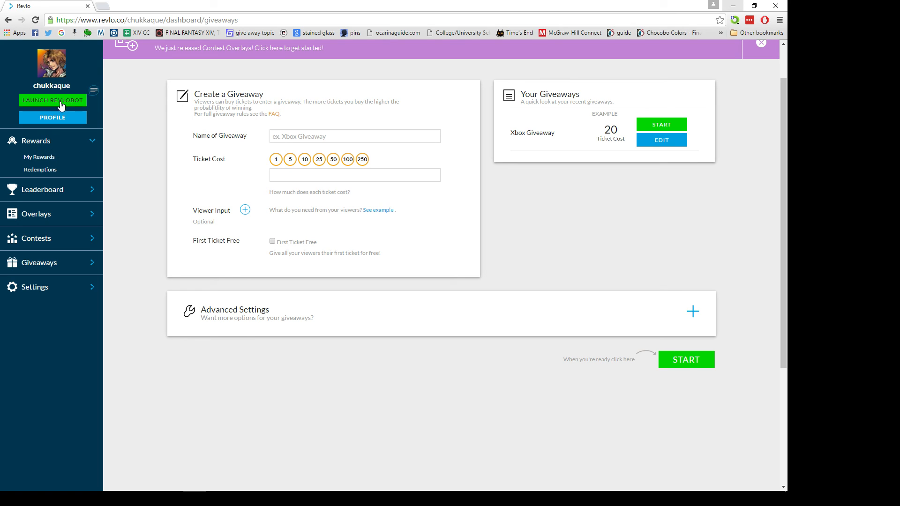
pyautogui.click(53, 99)
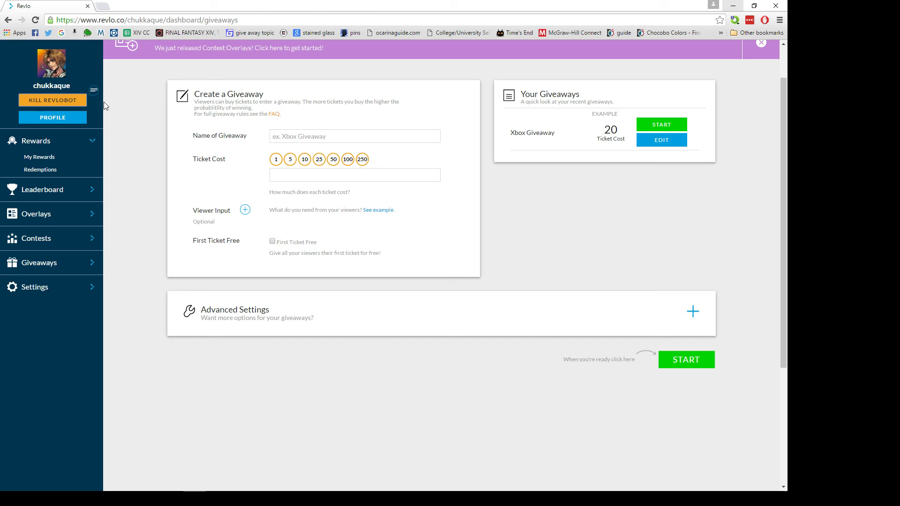
pyautogui.click(53, 99)
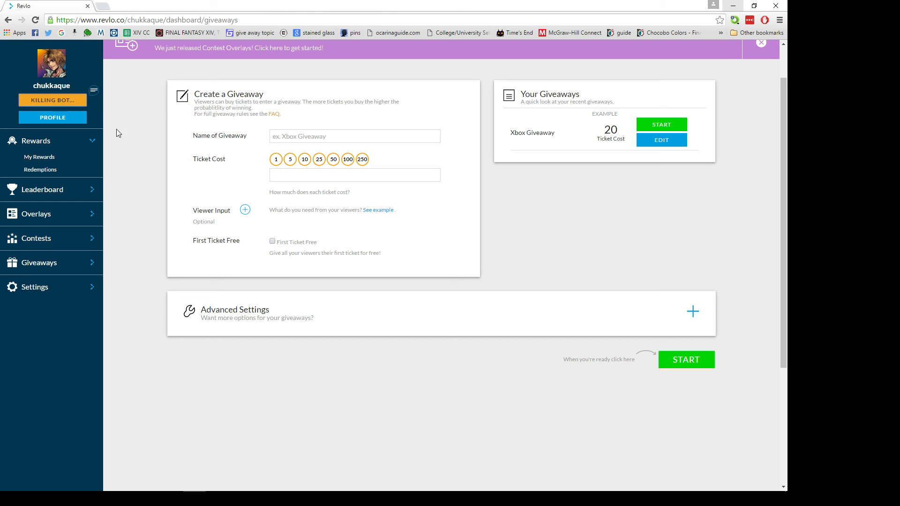